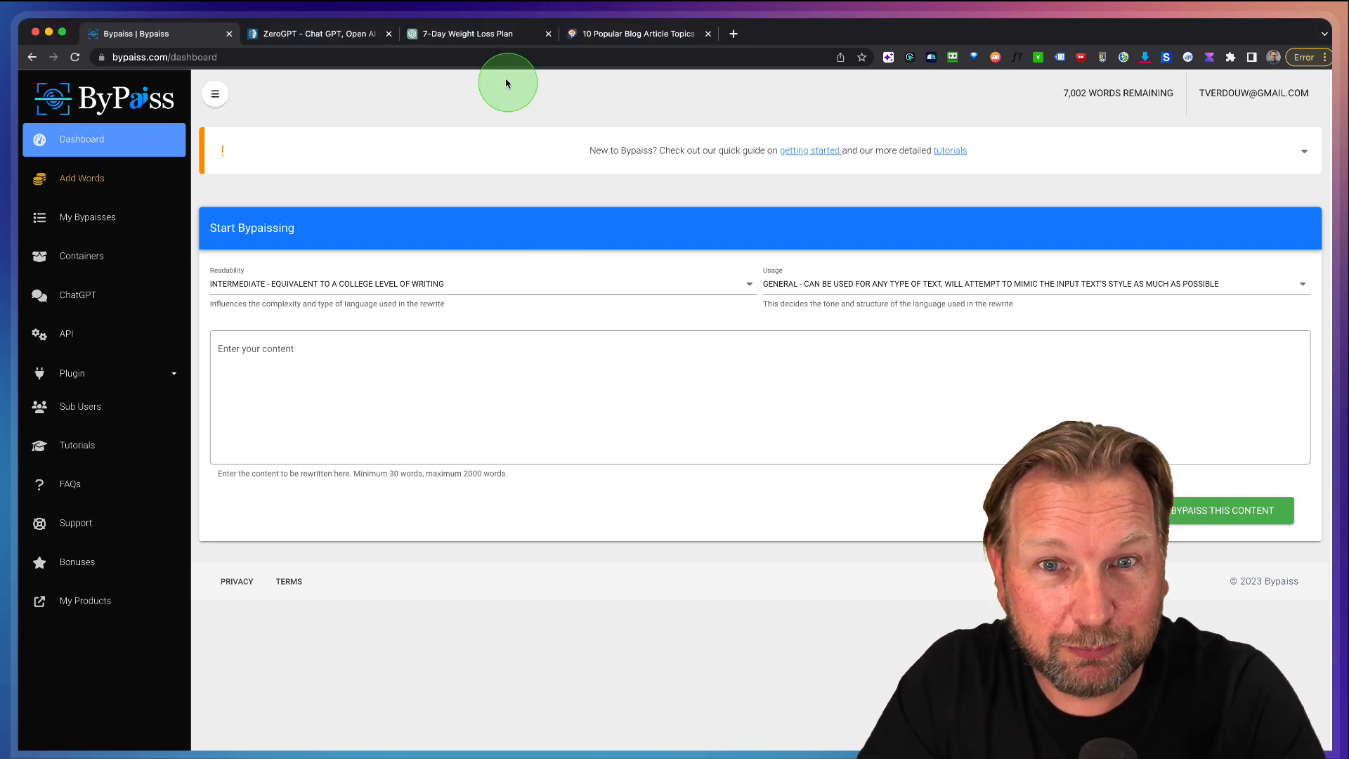
Open the 7-Day Weight Loss Plan chat and scroll through the rewritten article.
left_click(460, 34)
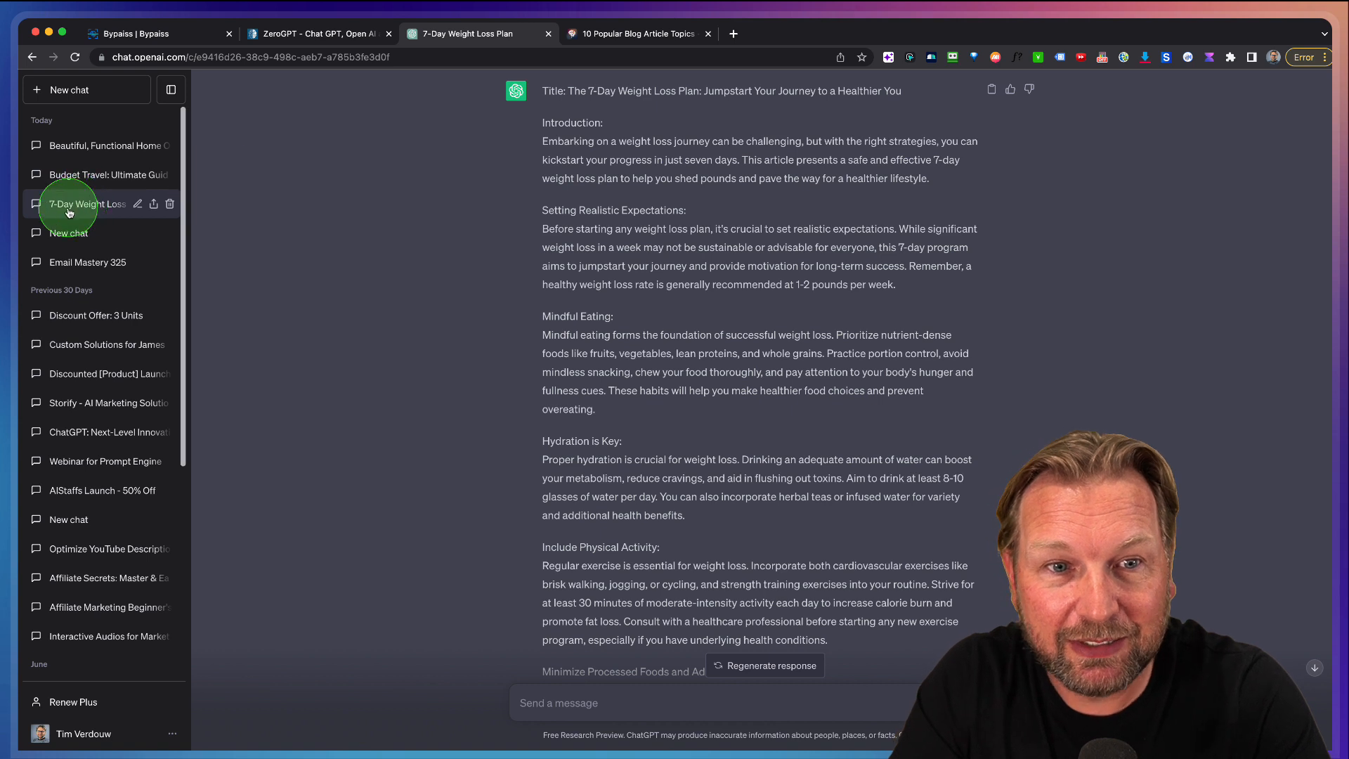
mouse_move(528, 252)
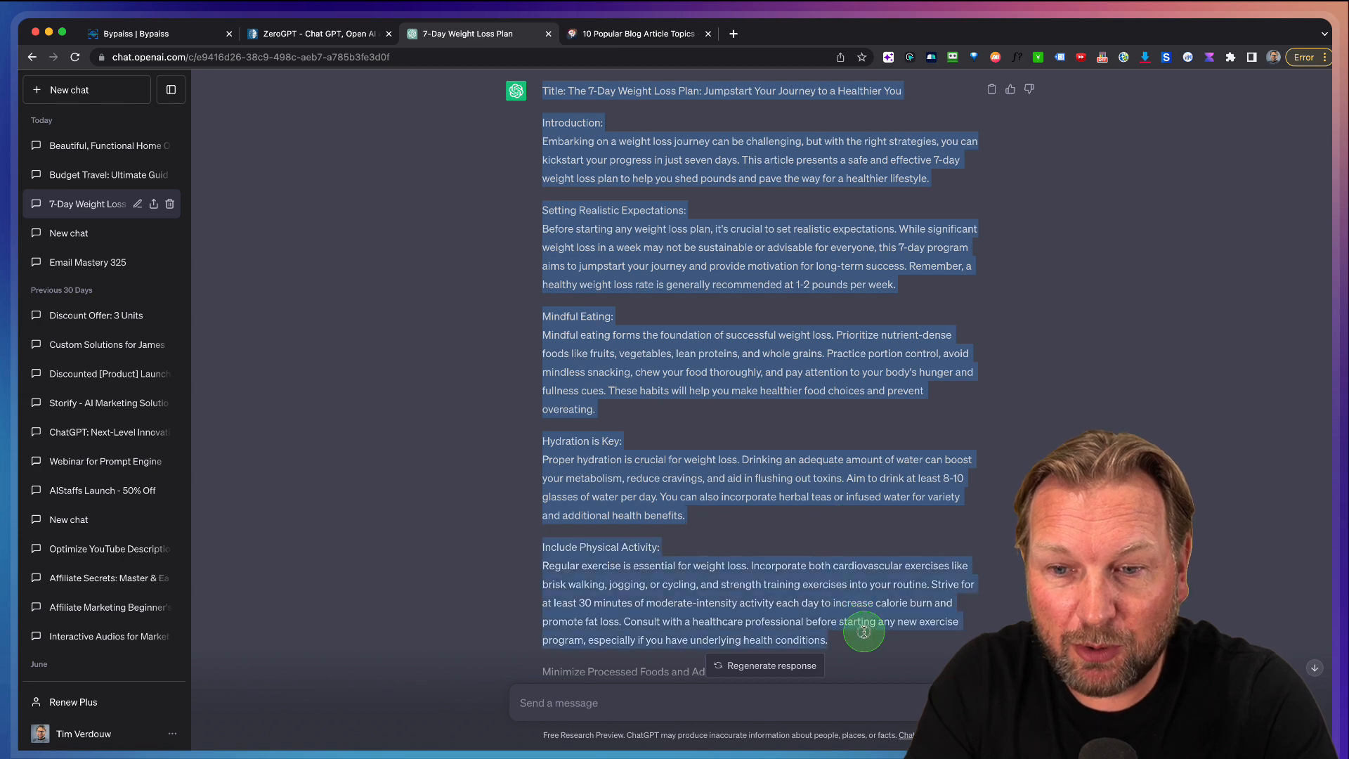
scroll("down", 3)
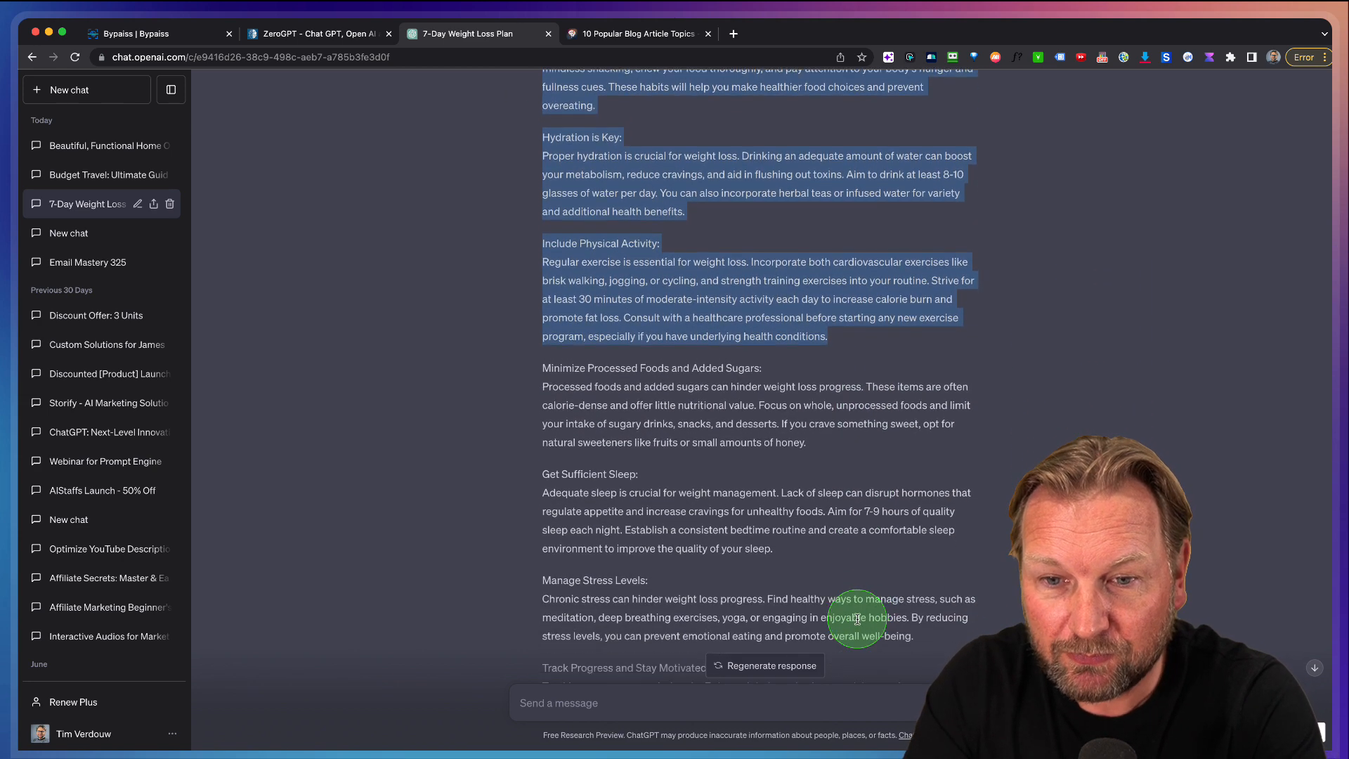
scroll("down", 3)
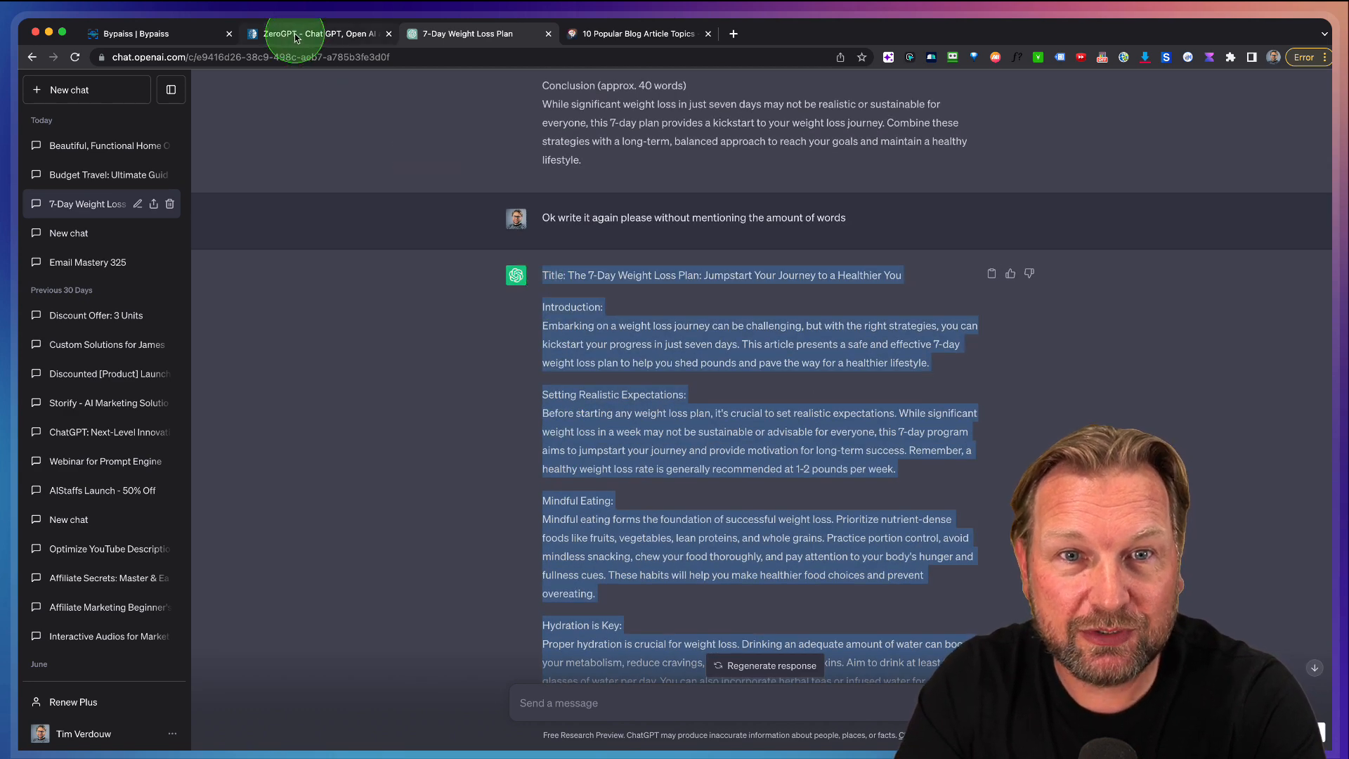
Run ZeroGPT detection on the pasted weight loss article and review the 72.08% AI highlights.
left_click(318, 34)
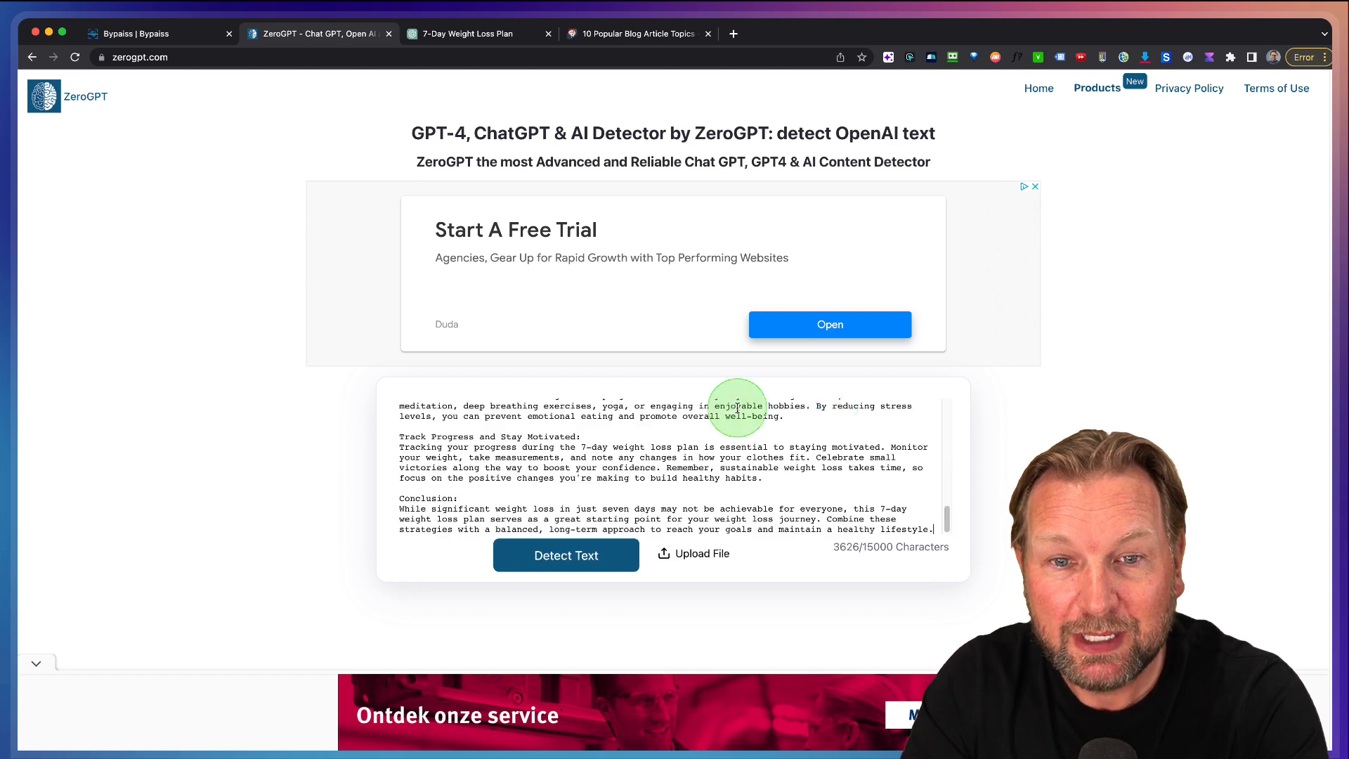
scroll("down", 3)
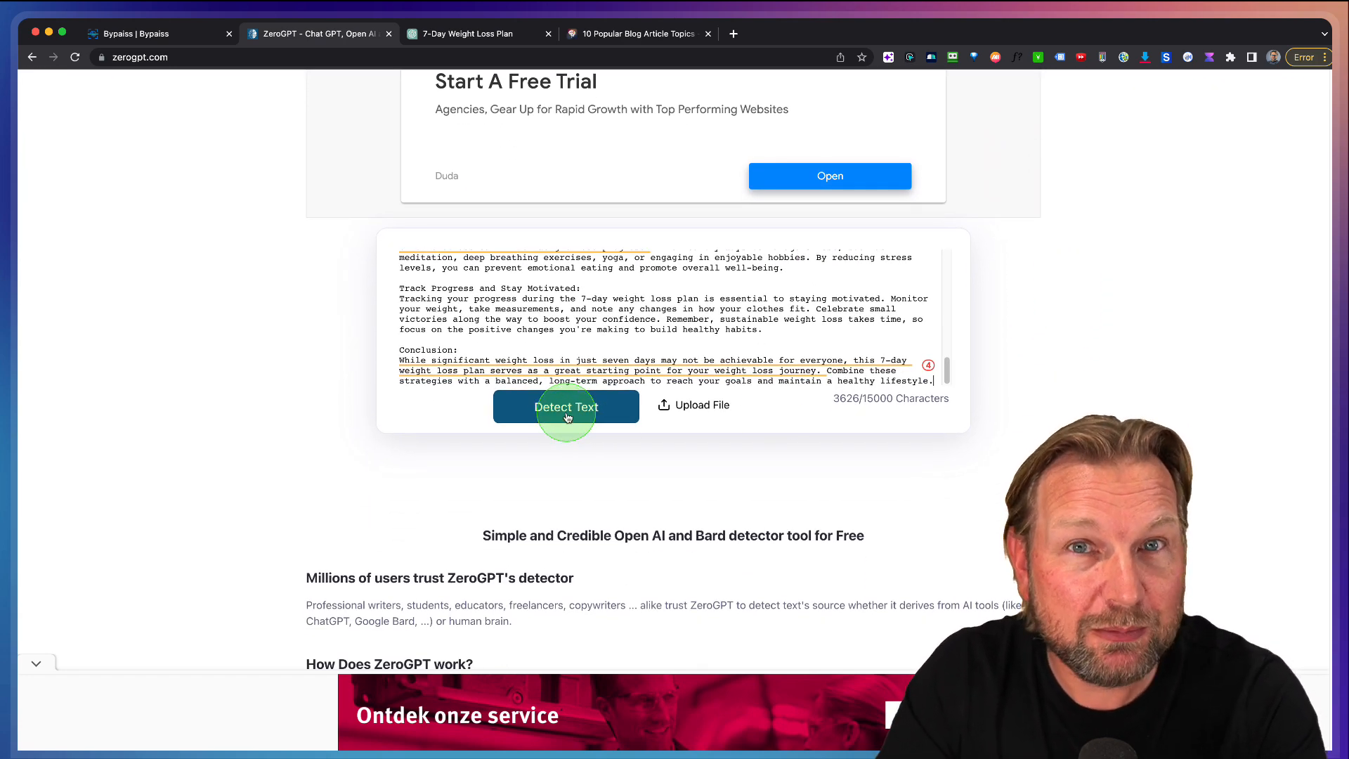
left_click(566, 406)
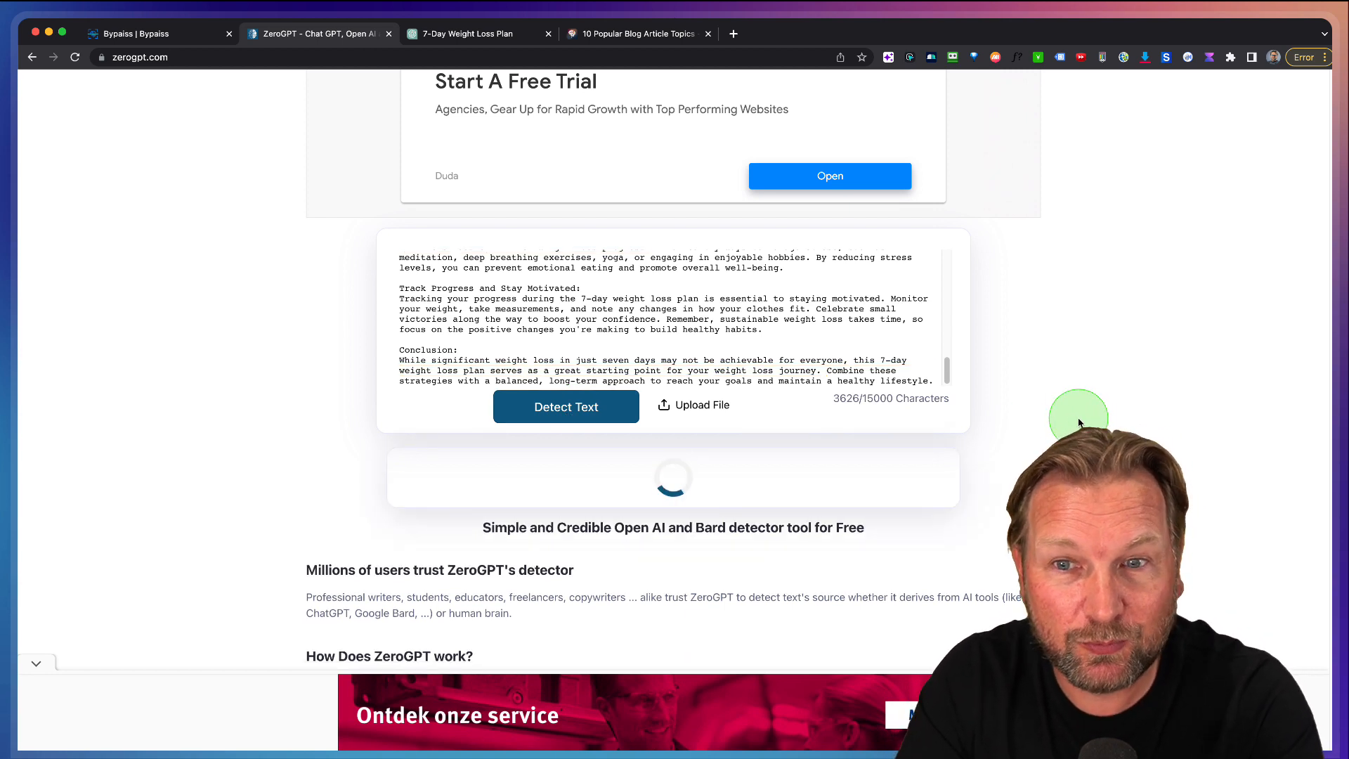
mouse_move(1035, 422)
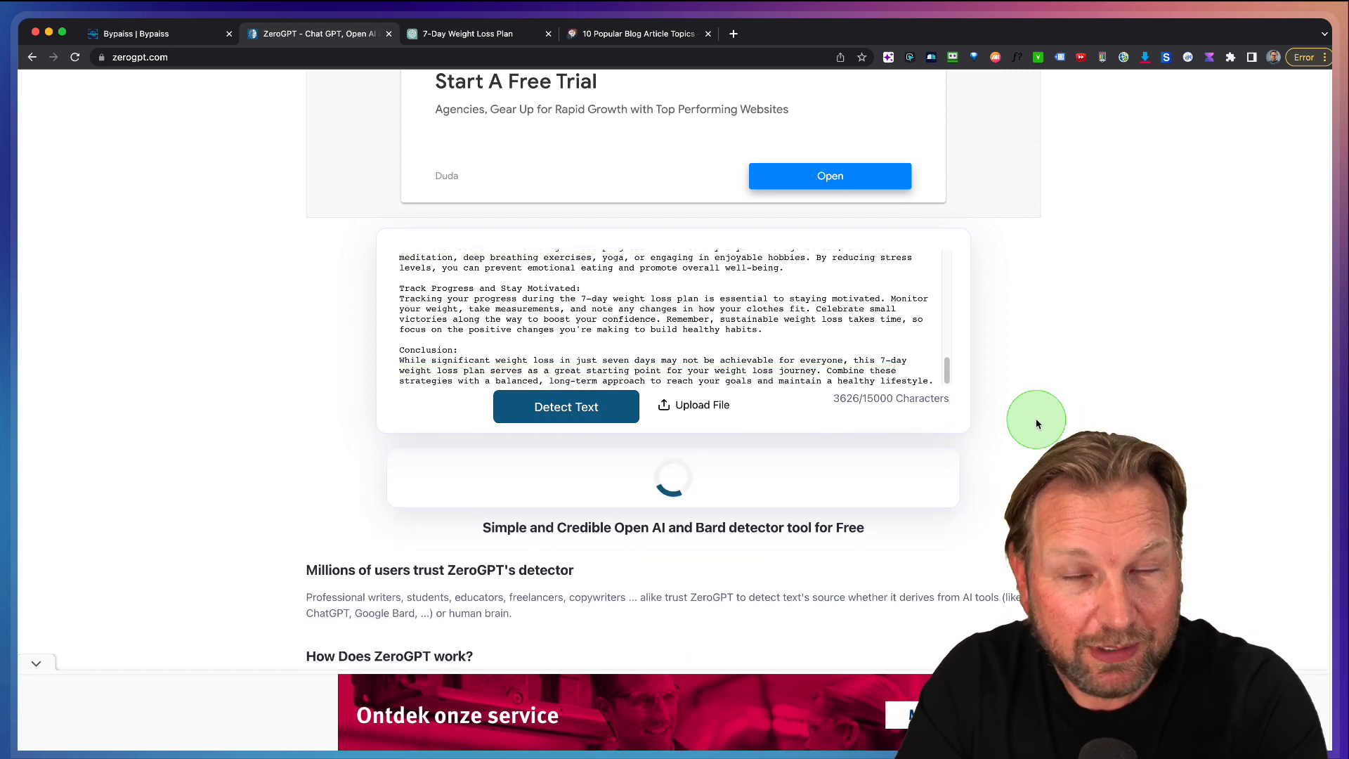
left_click(565, 406)
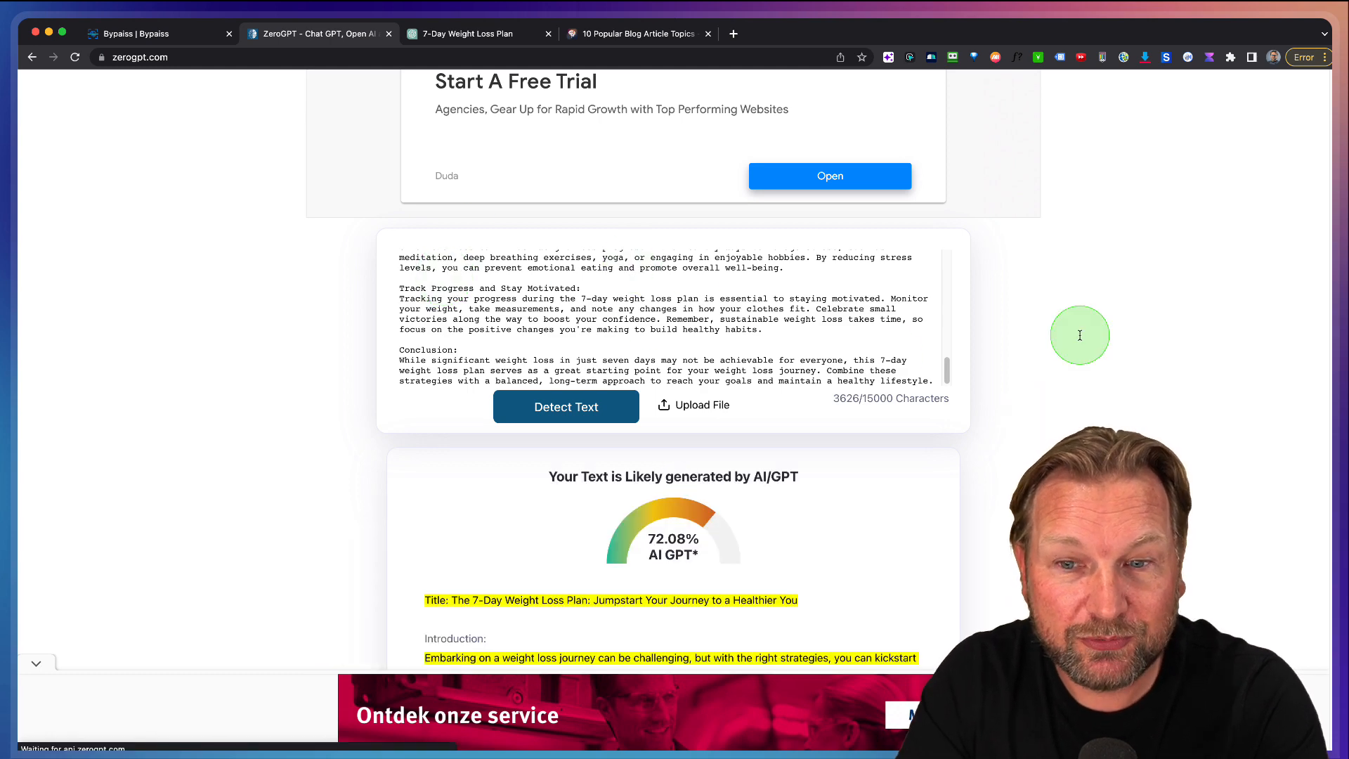
scroll("down", 3)
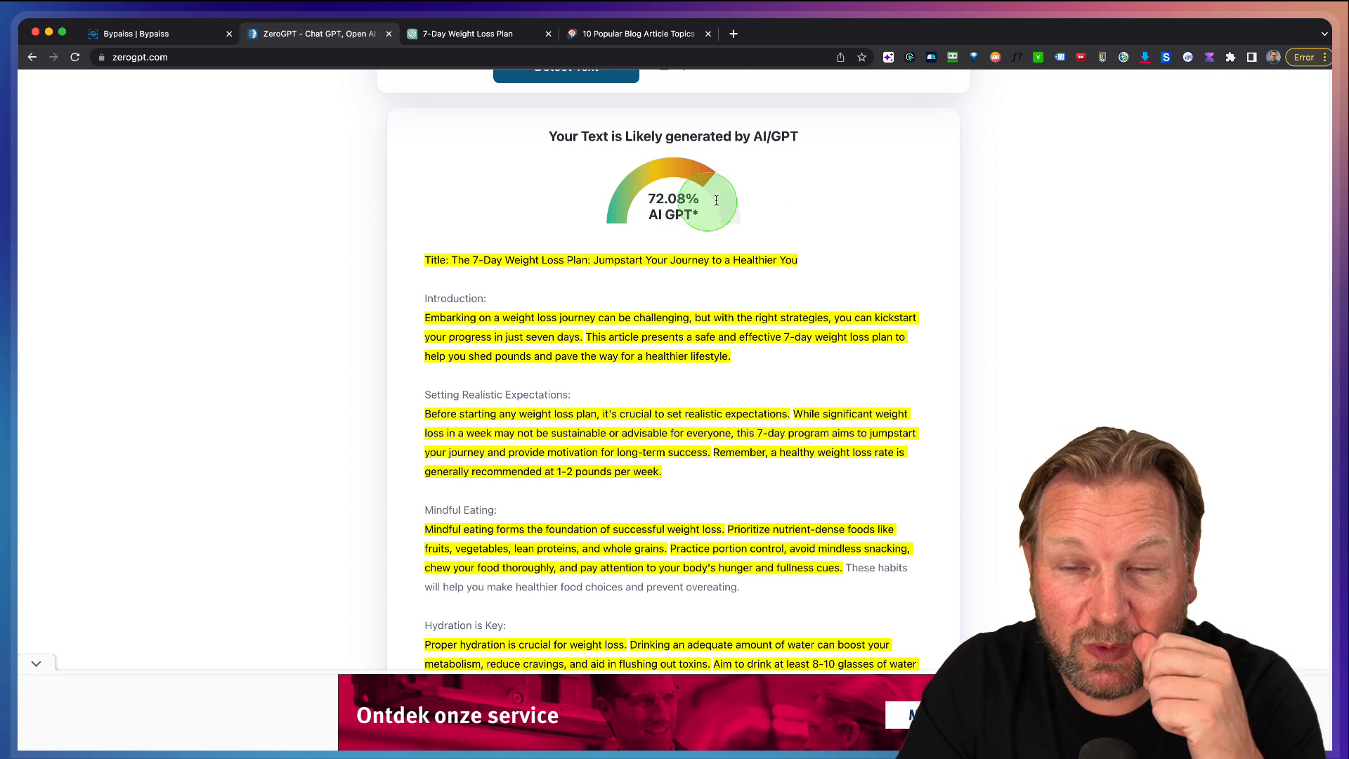
mouse_move(1041, 36)
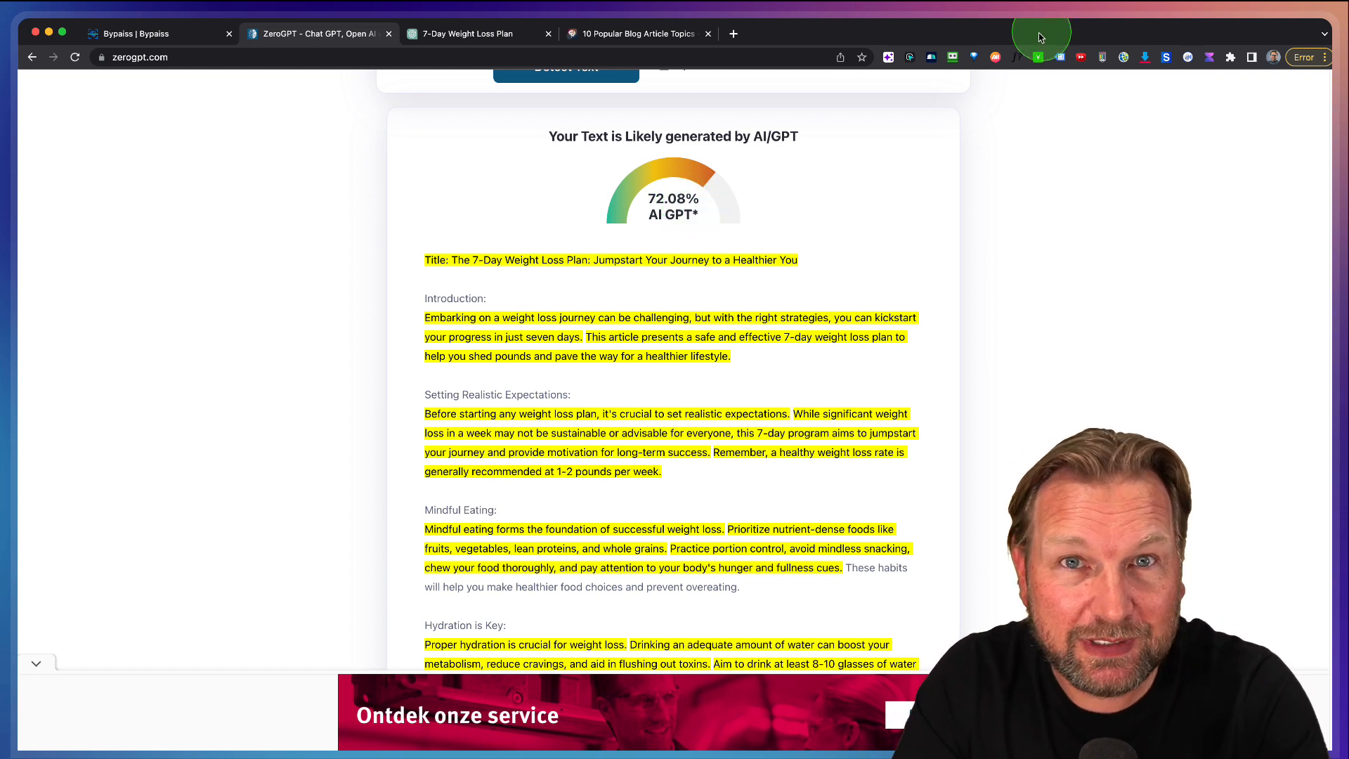
mouse_move(991, 50)
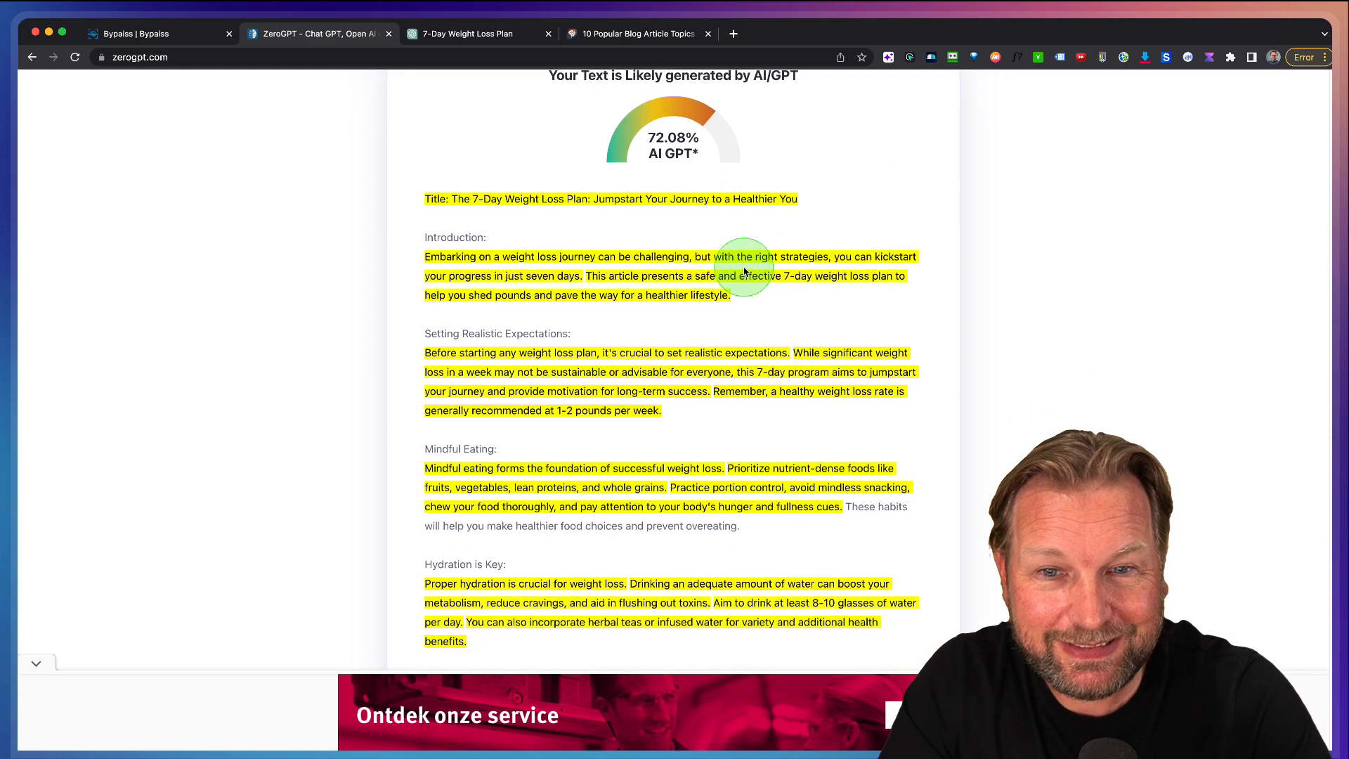
scroll("down", 3)
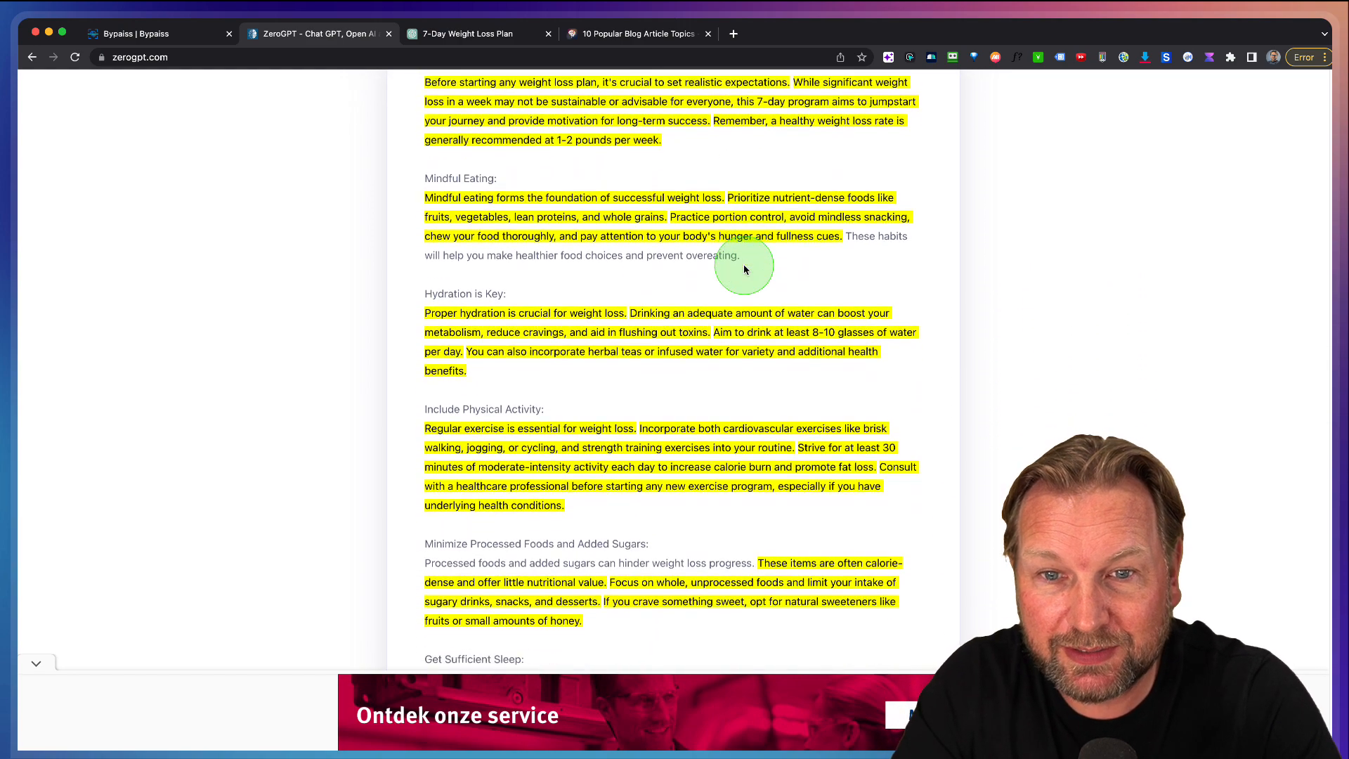
scroll("down", 3)
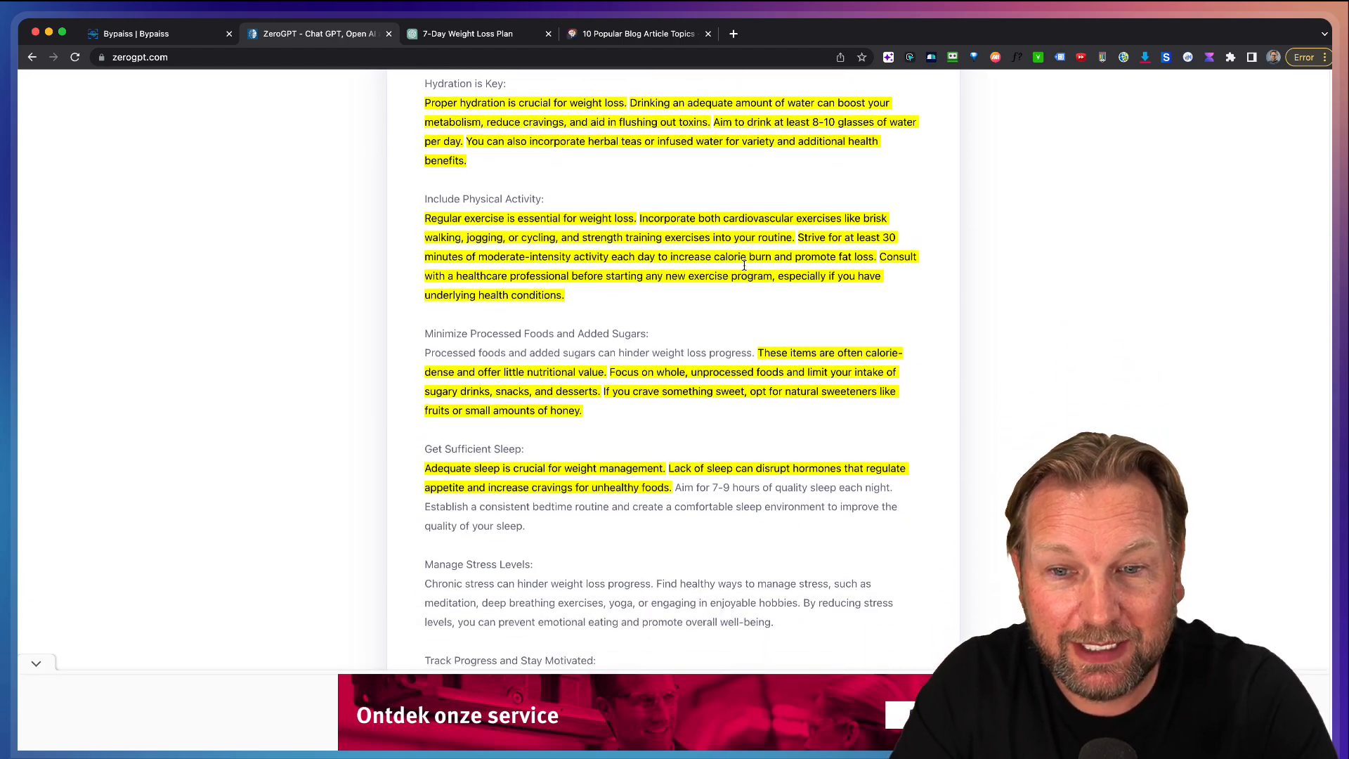
scroll("down", 3)
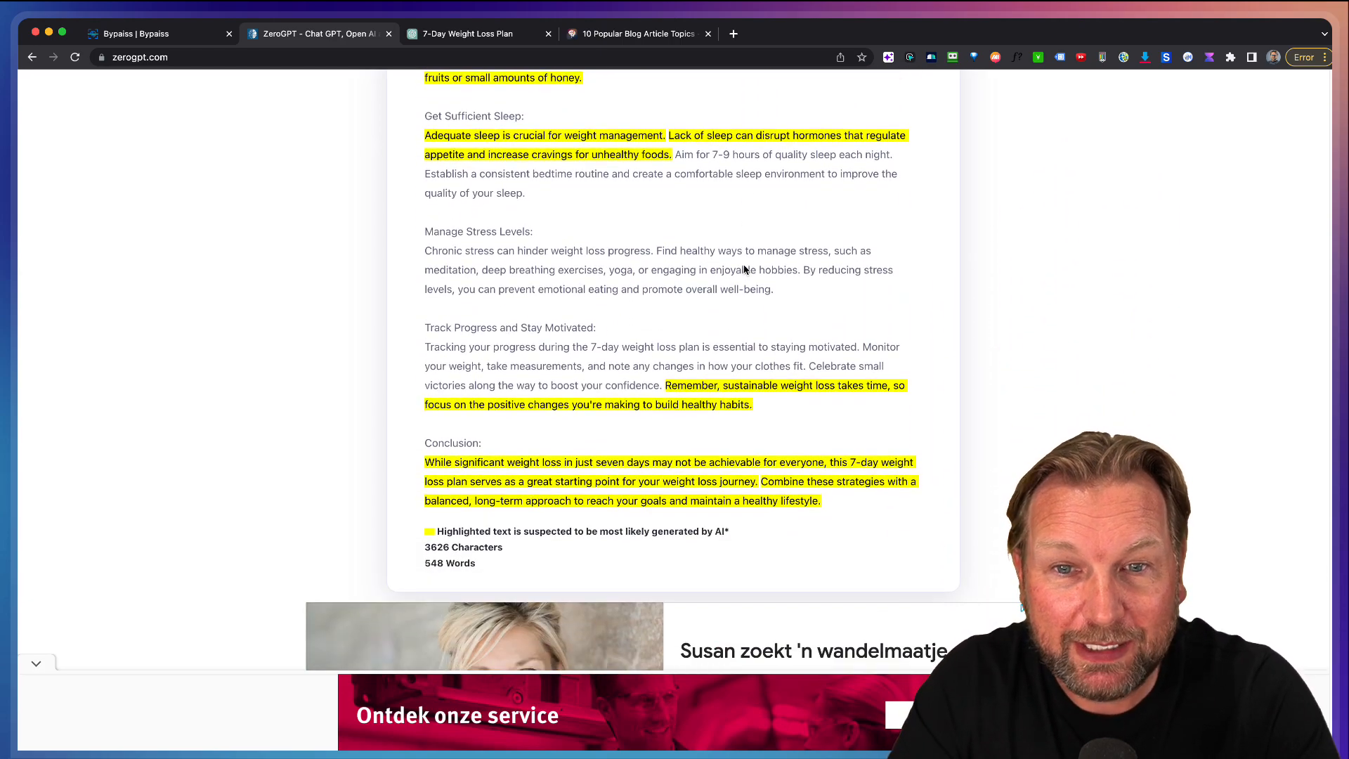
scroll("up", 3)
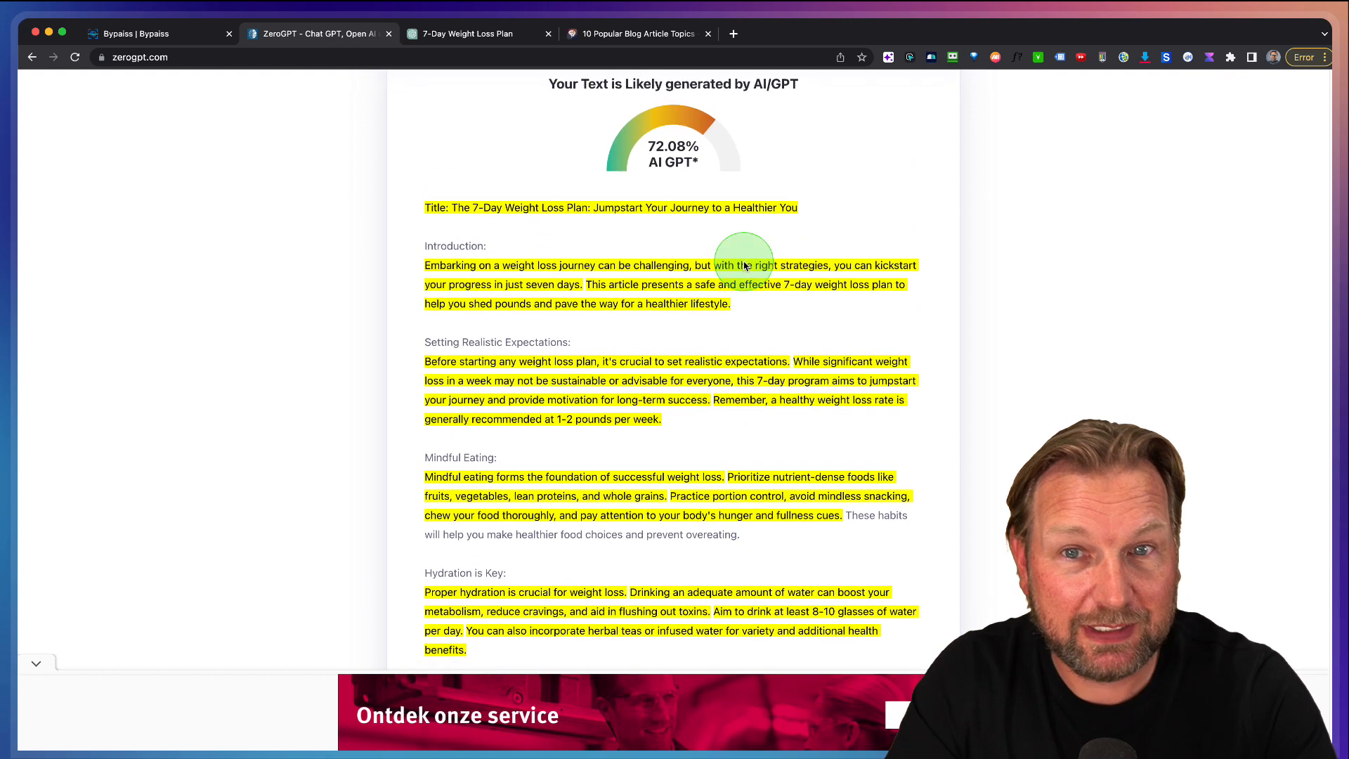
Return to the 7-Day Weight Loss Plan chat and copy the selected article text.
left_click(639, 34)
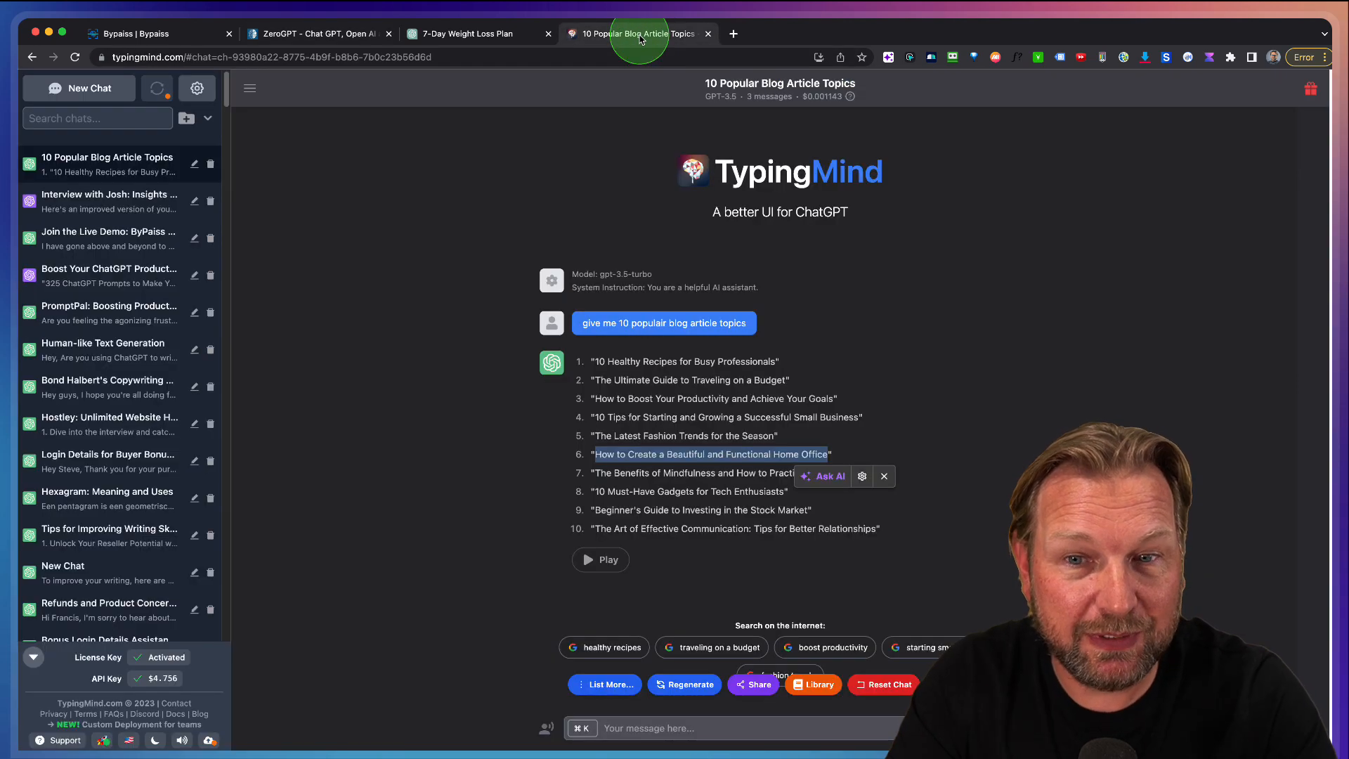
left_click(475, 33)
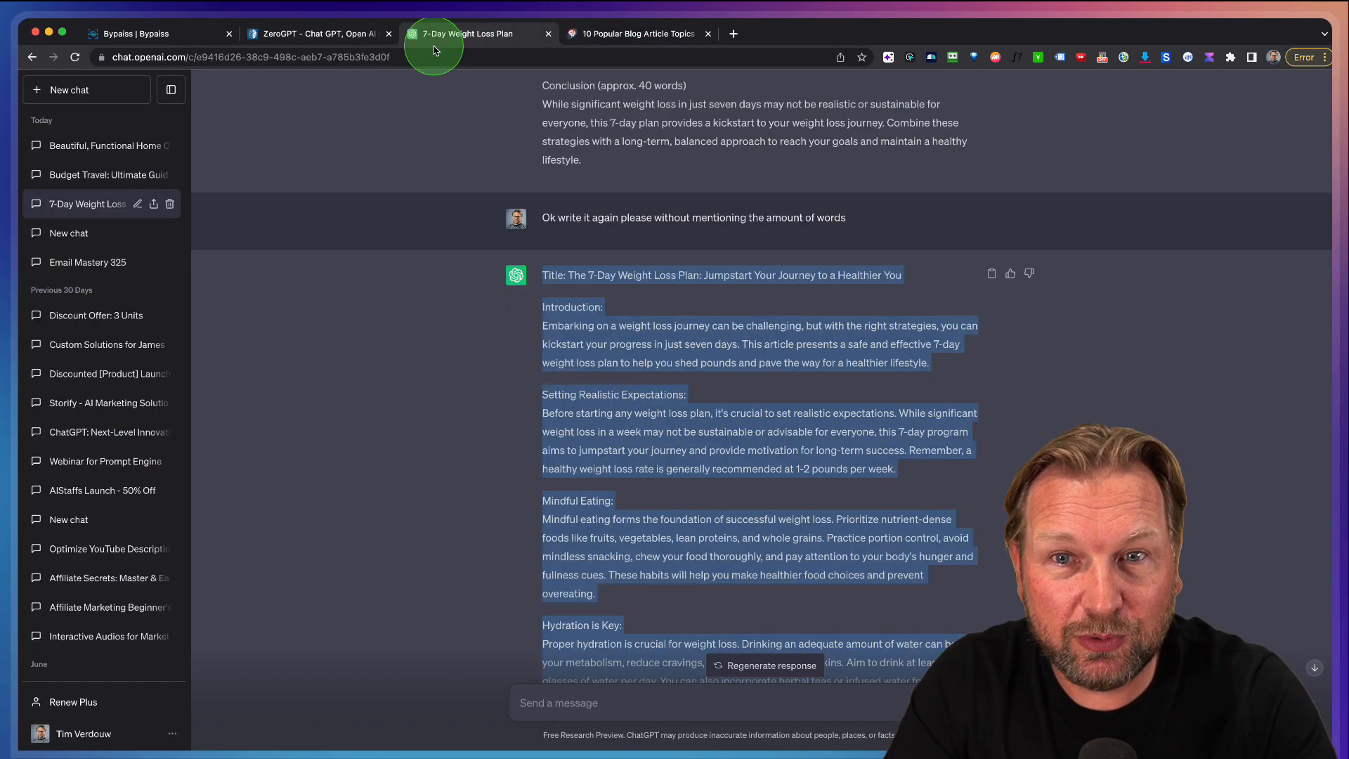
right_click(585, 336)
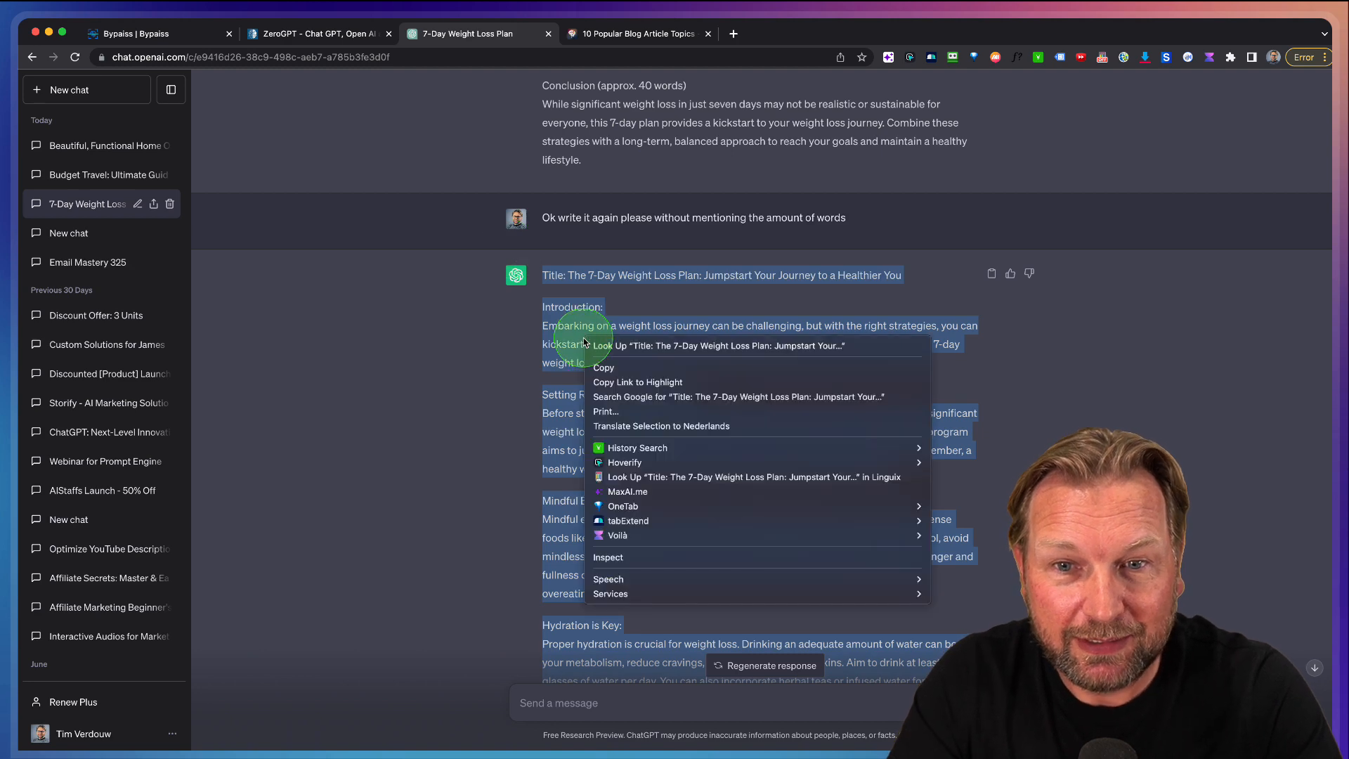
left_click(154, 33)
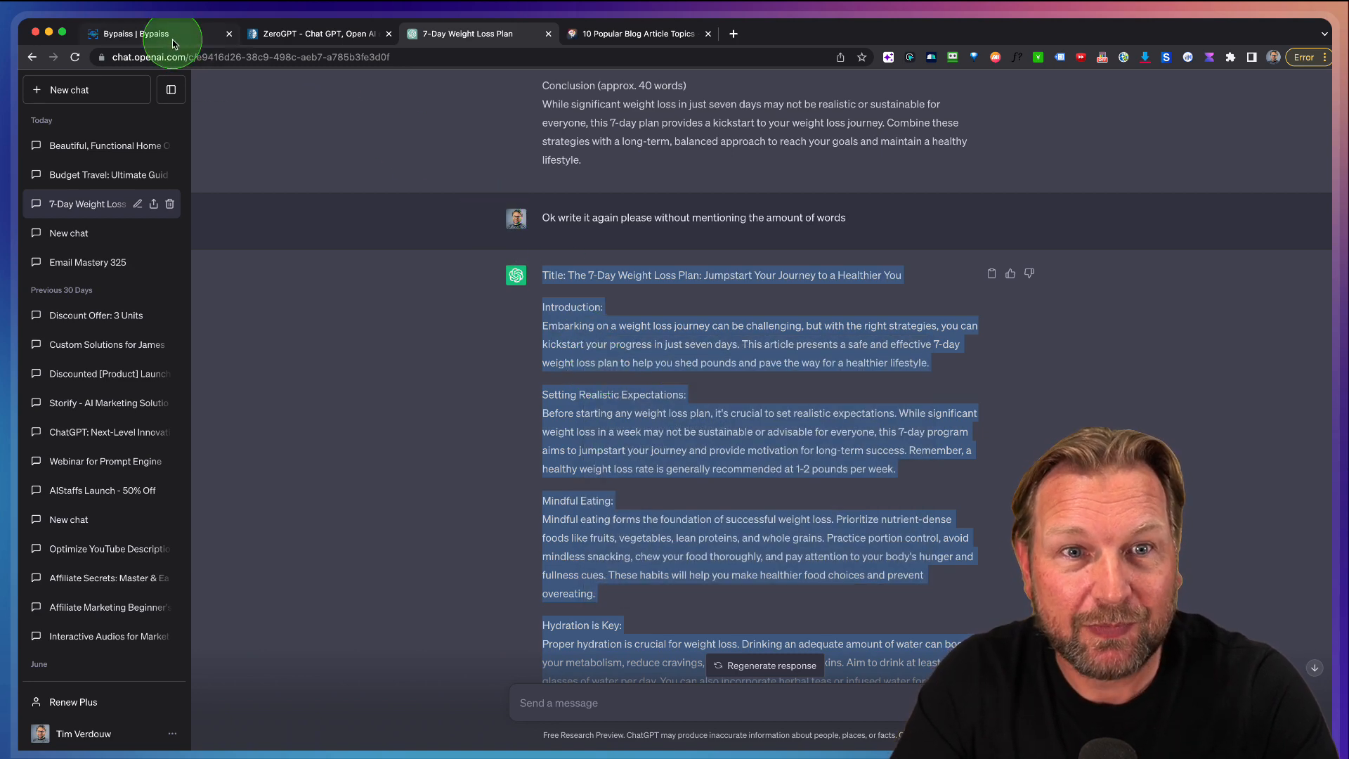
Submit the pasted weight loss article in ByPass with Intermediate readability and Blog Post usage.
left_click(153, 33)
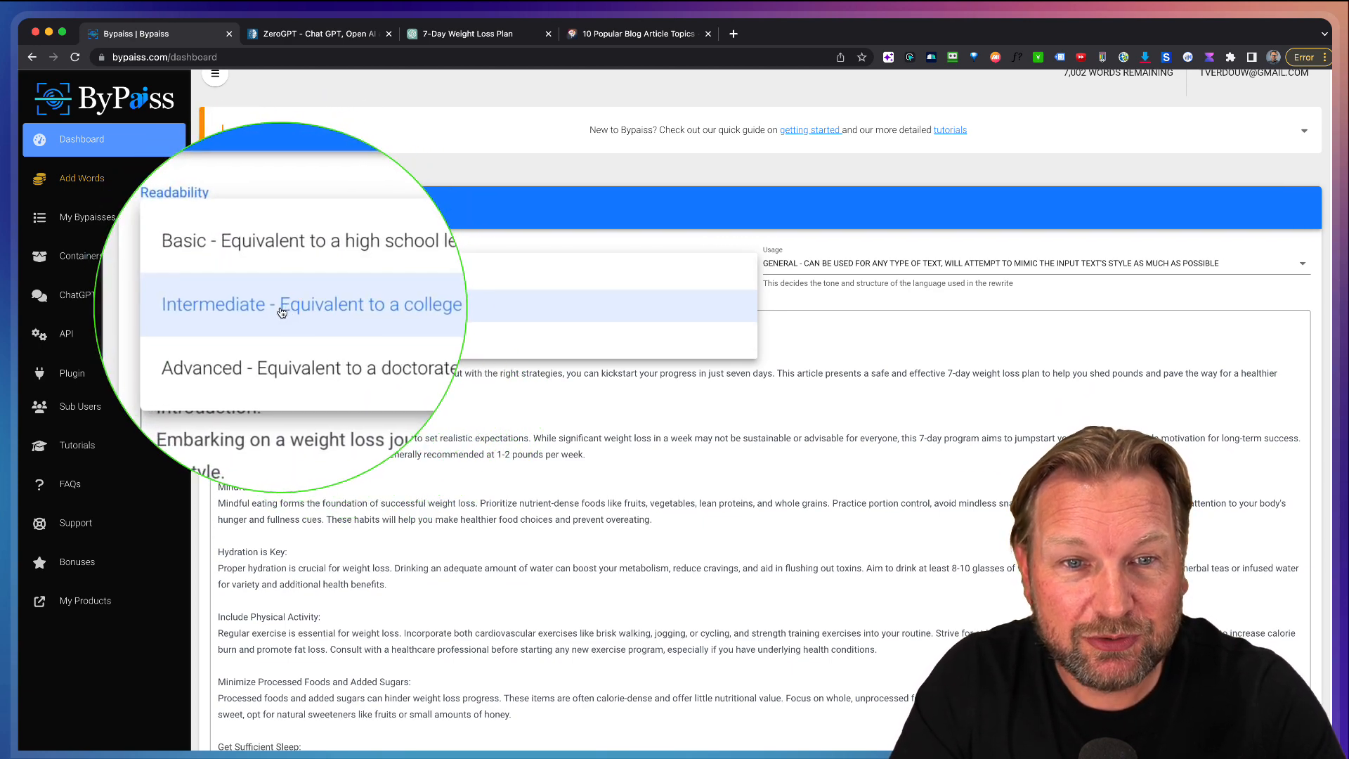
left_click(306, 303)
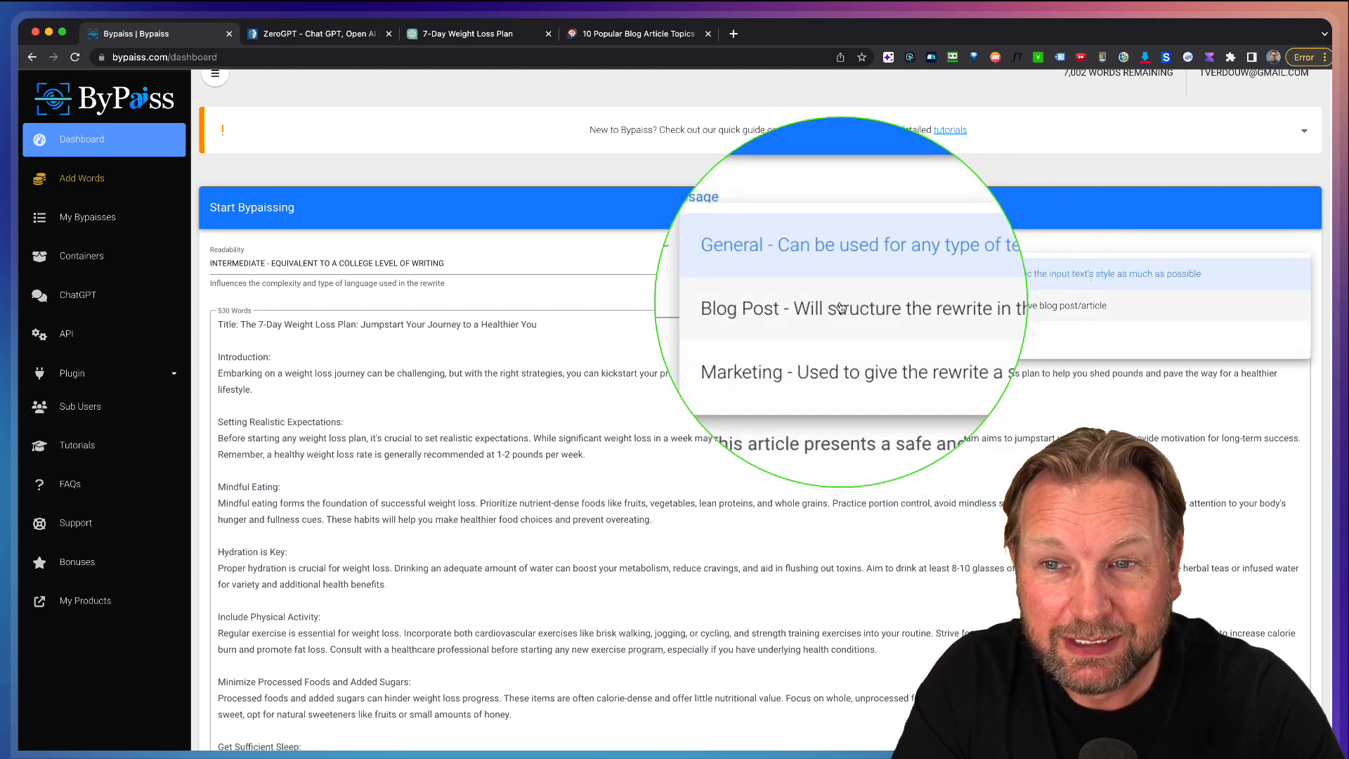
left_click(858, 307)
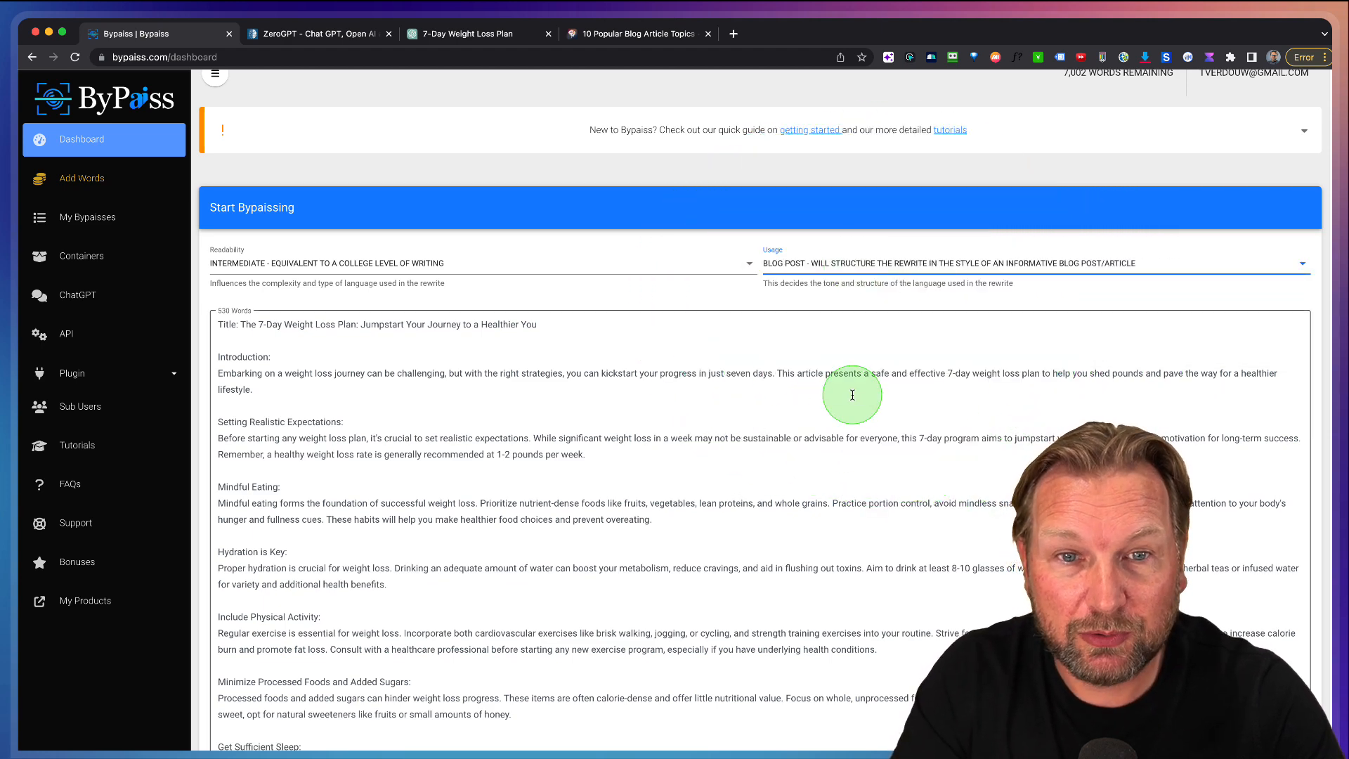
scroll("down", 3)
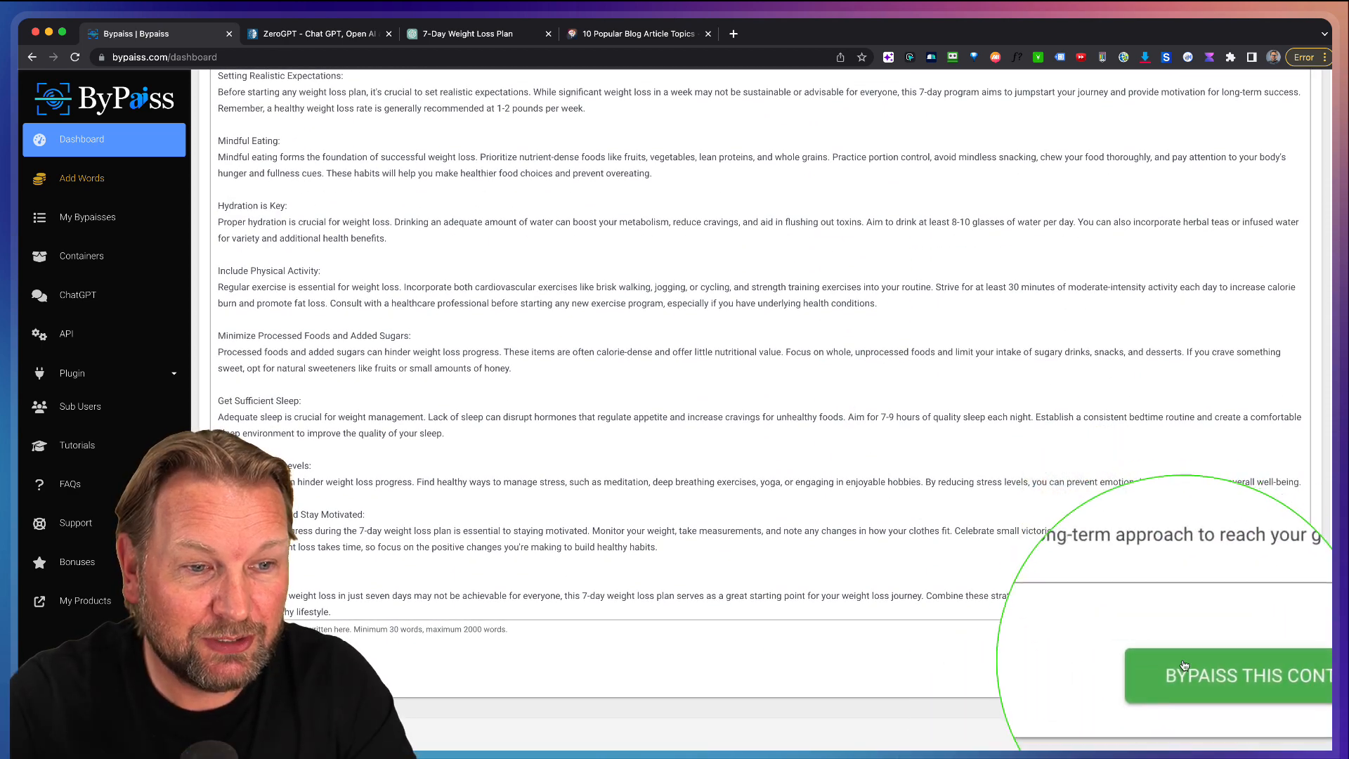
left_click(1226, 674)
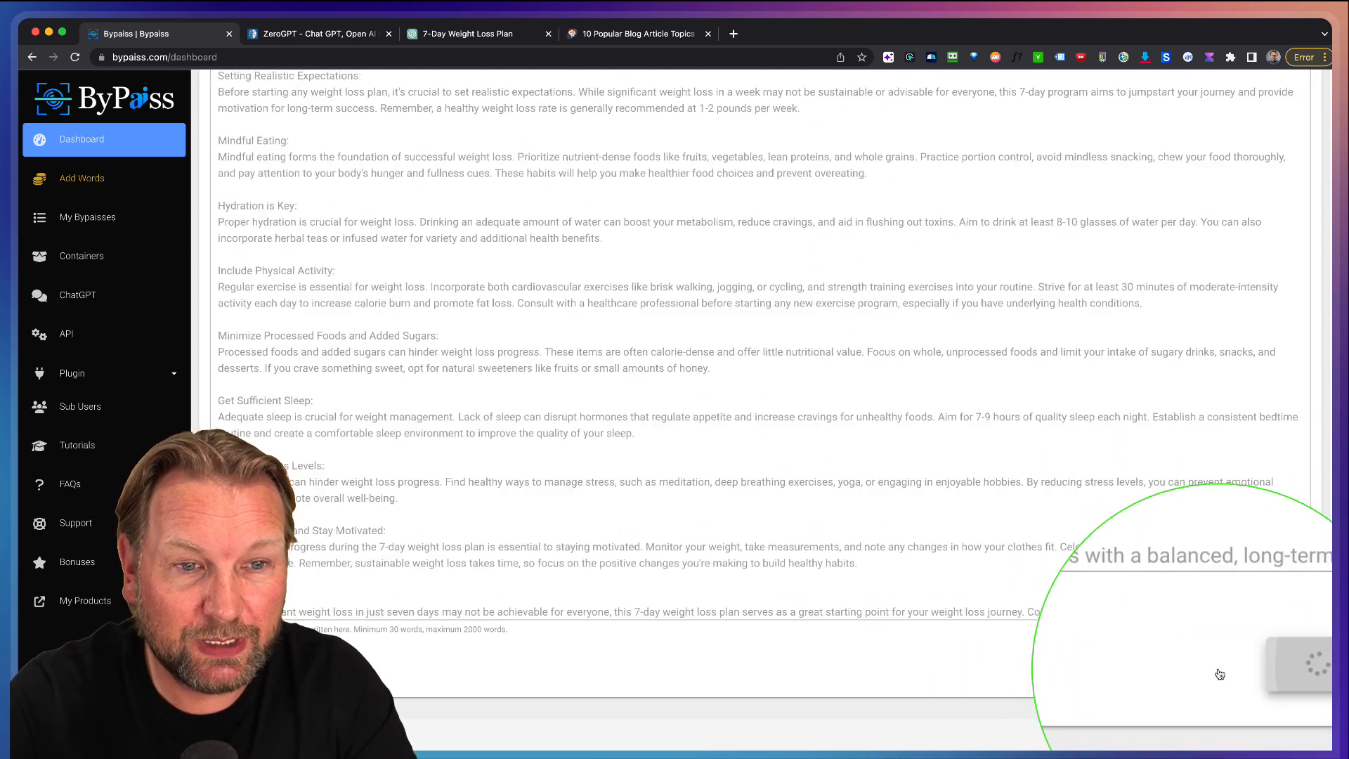
Generate the 833-word bypassed weight loss article and copy it.
left_click(1220, 666)
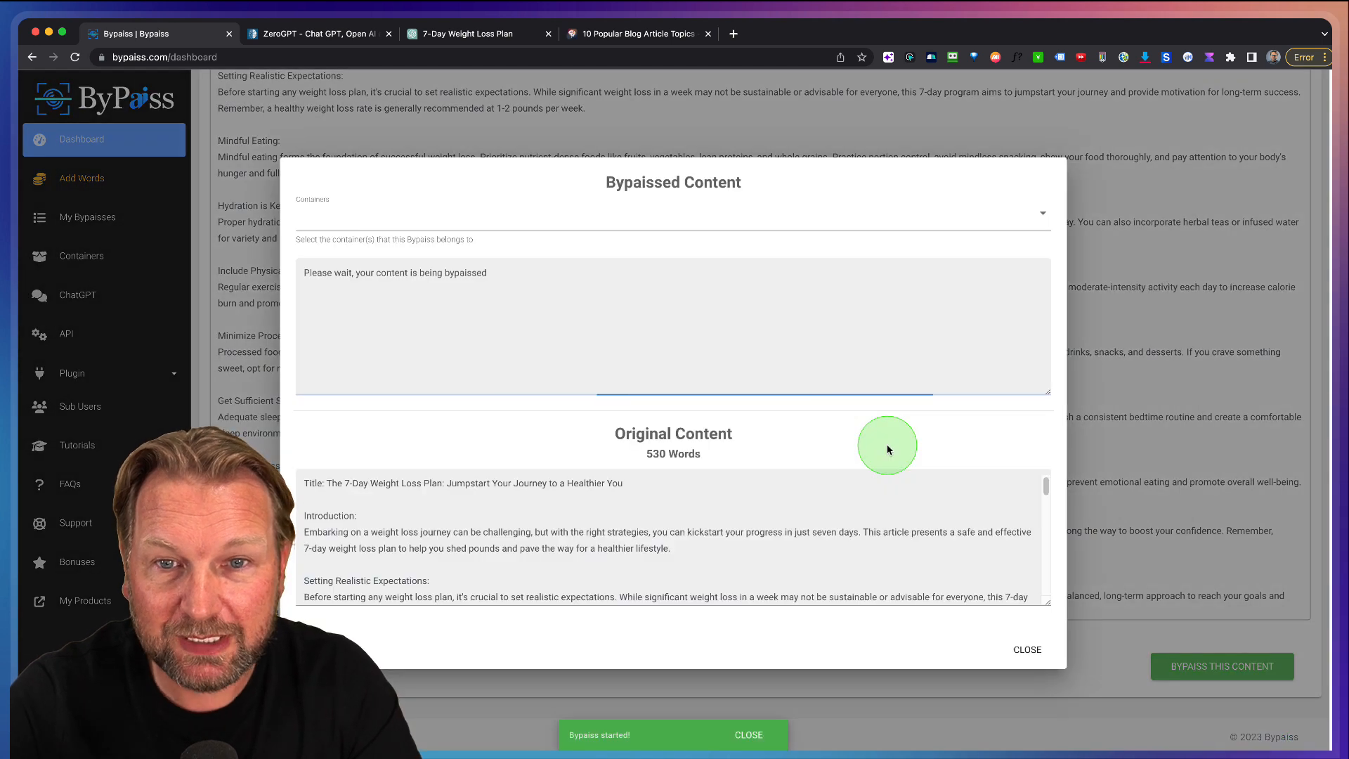
mouse_move(647, 430)
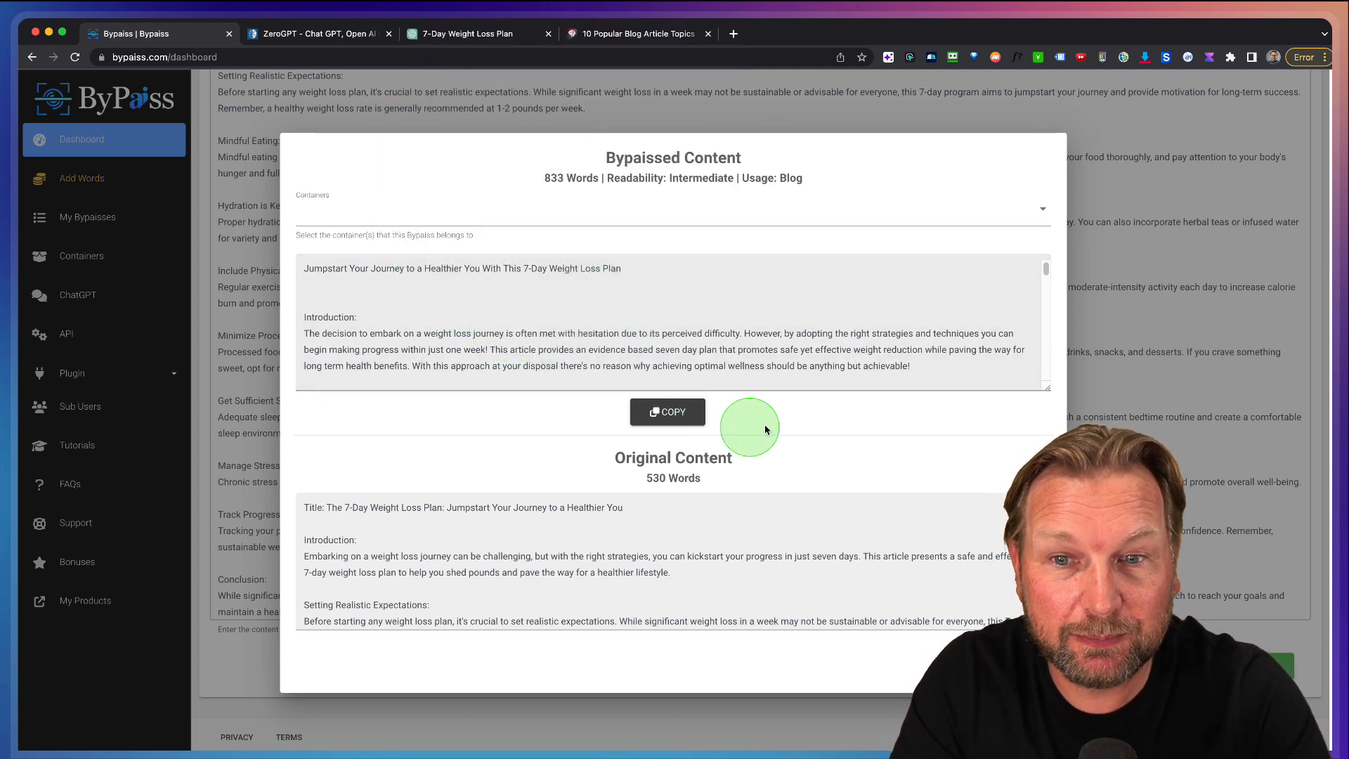
left_click(666, 411)
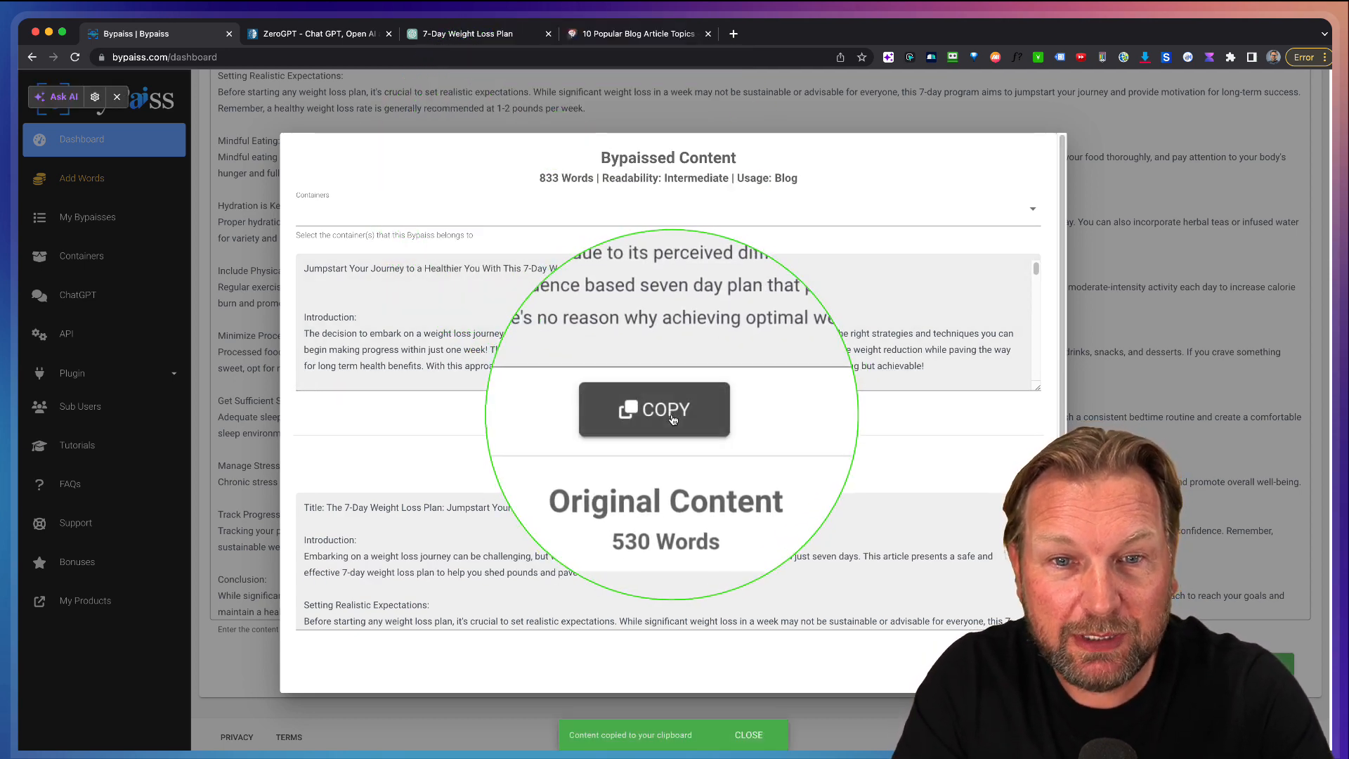
Detect the rewritten weight loss article in ZeroGPT and review its 4.6% AI, human-written verdict.
left_click(318, 34)
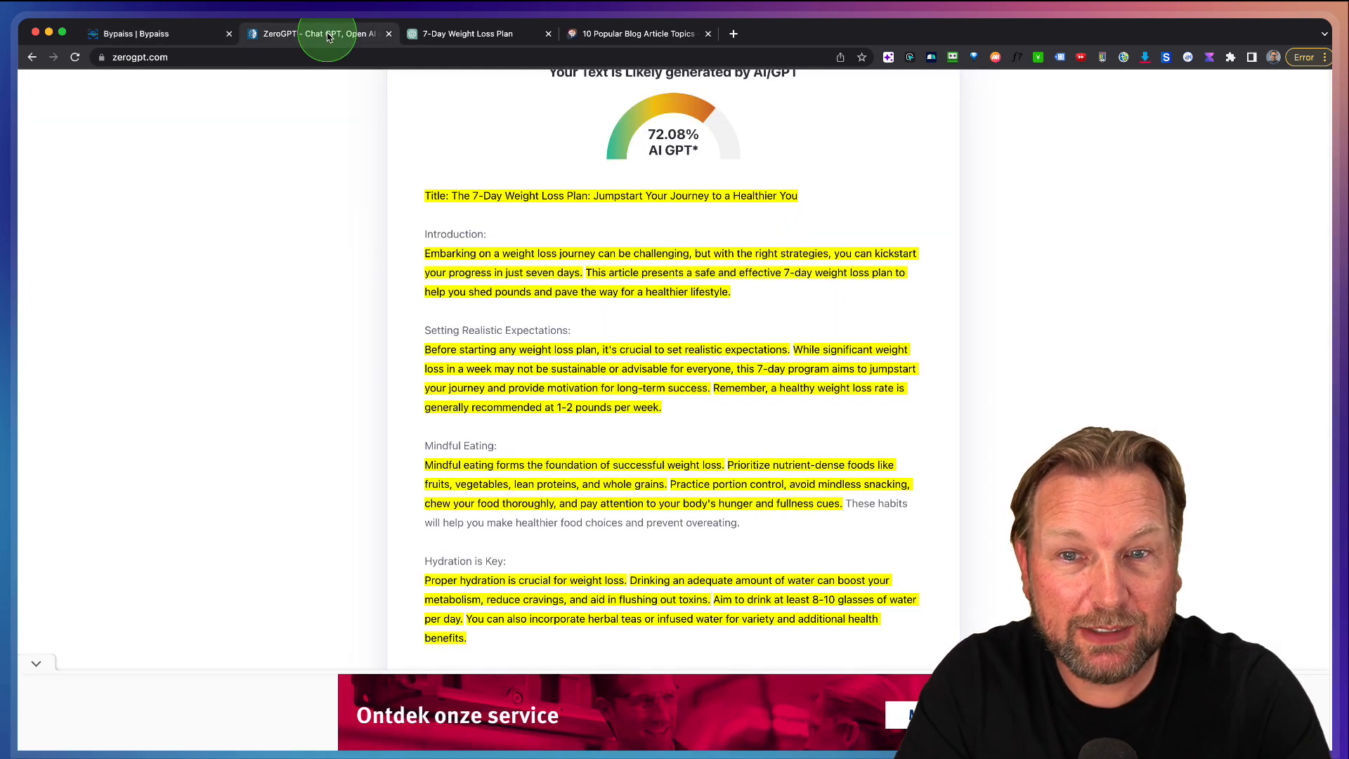
scroll("up", 3)
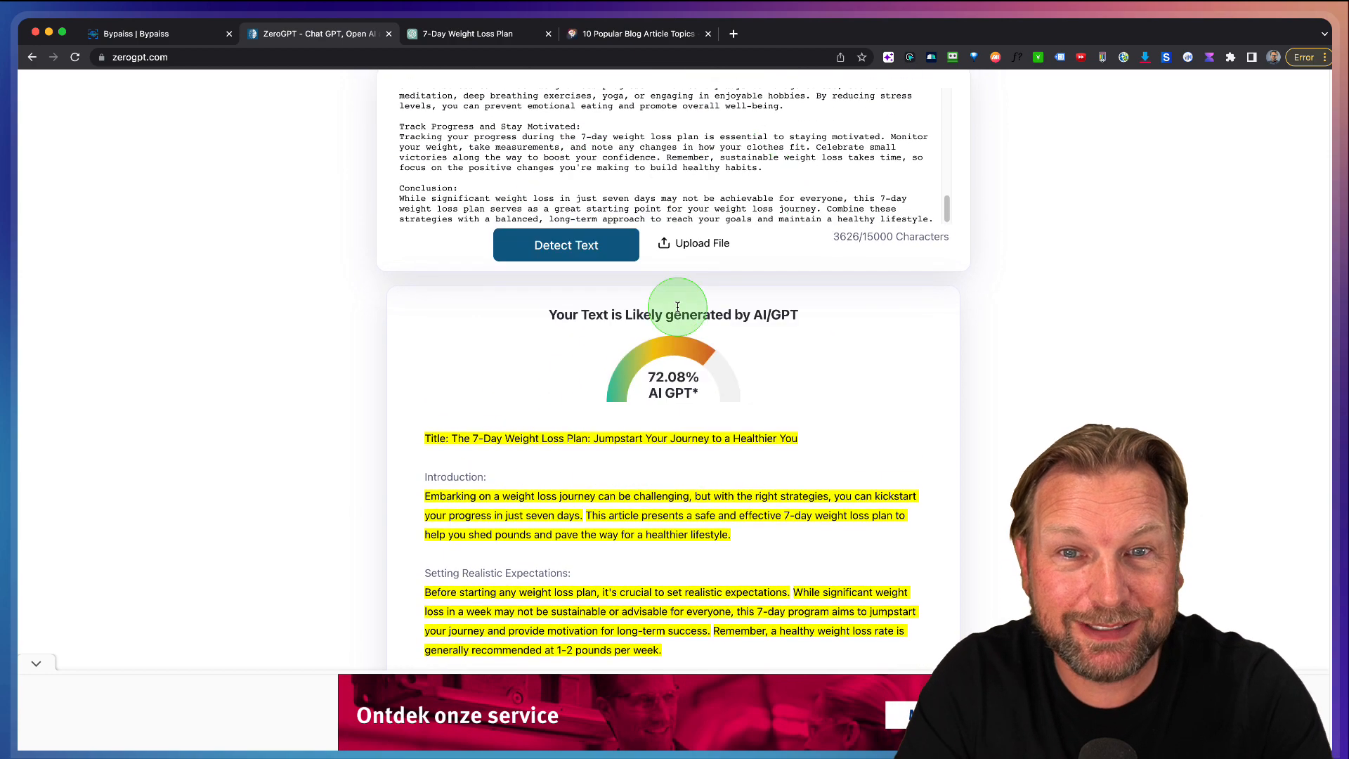
scroll("up", 3)
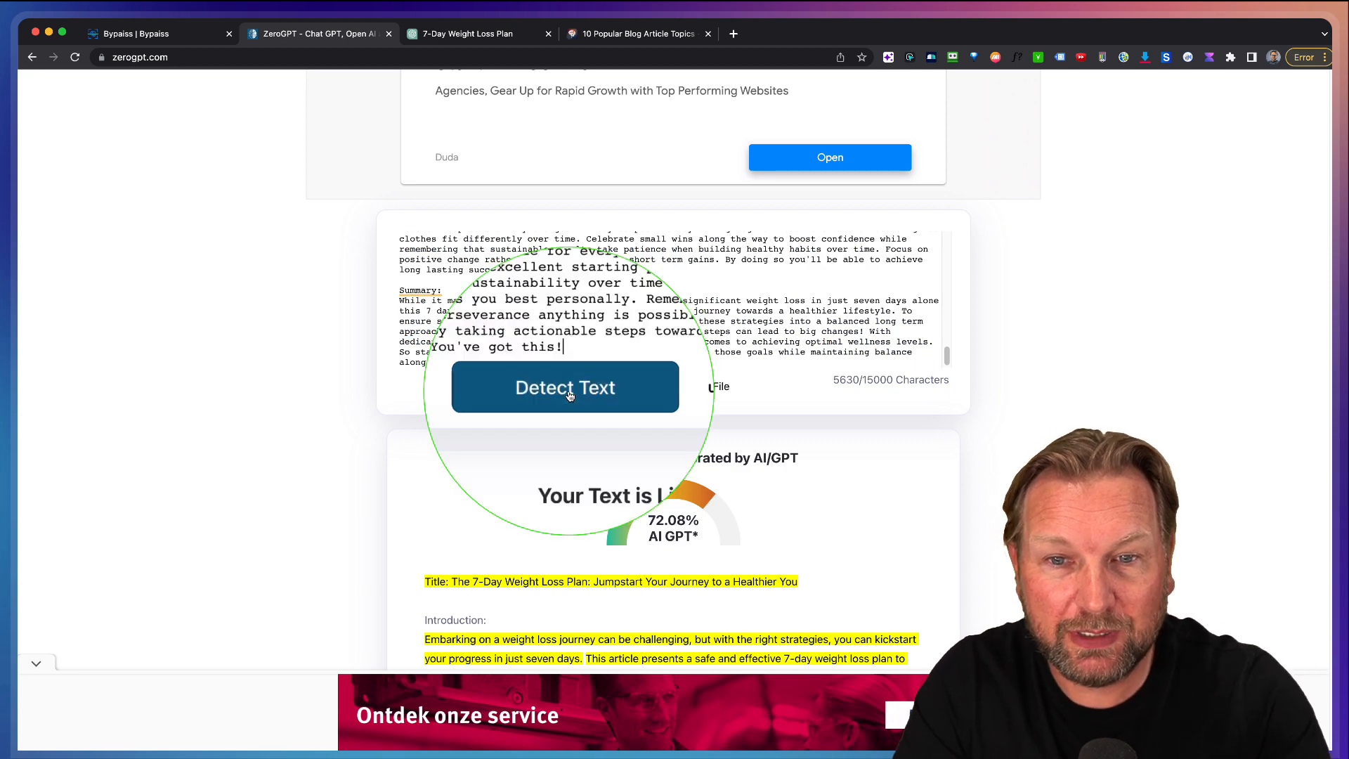
left_click(565, 387)
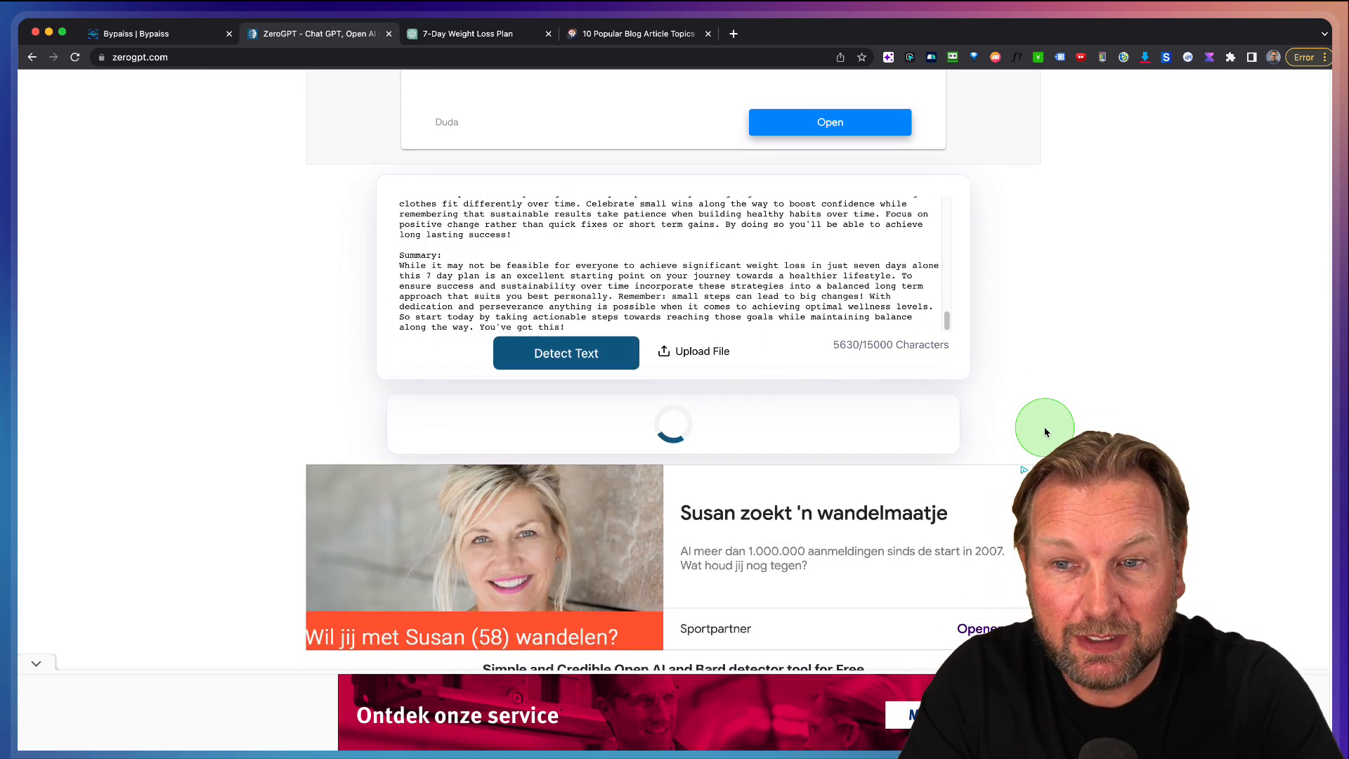
scroll("down", 3)
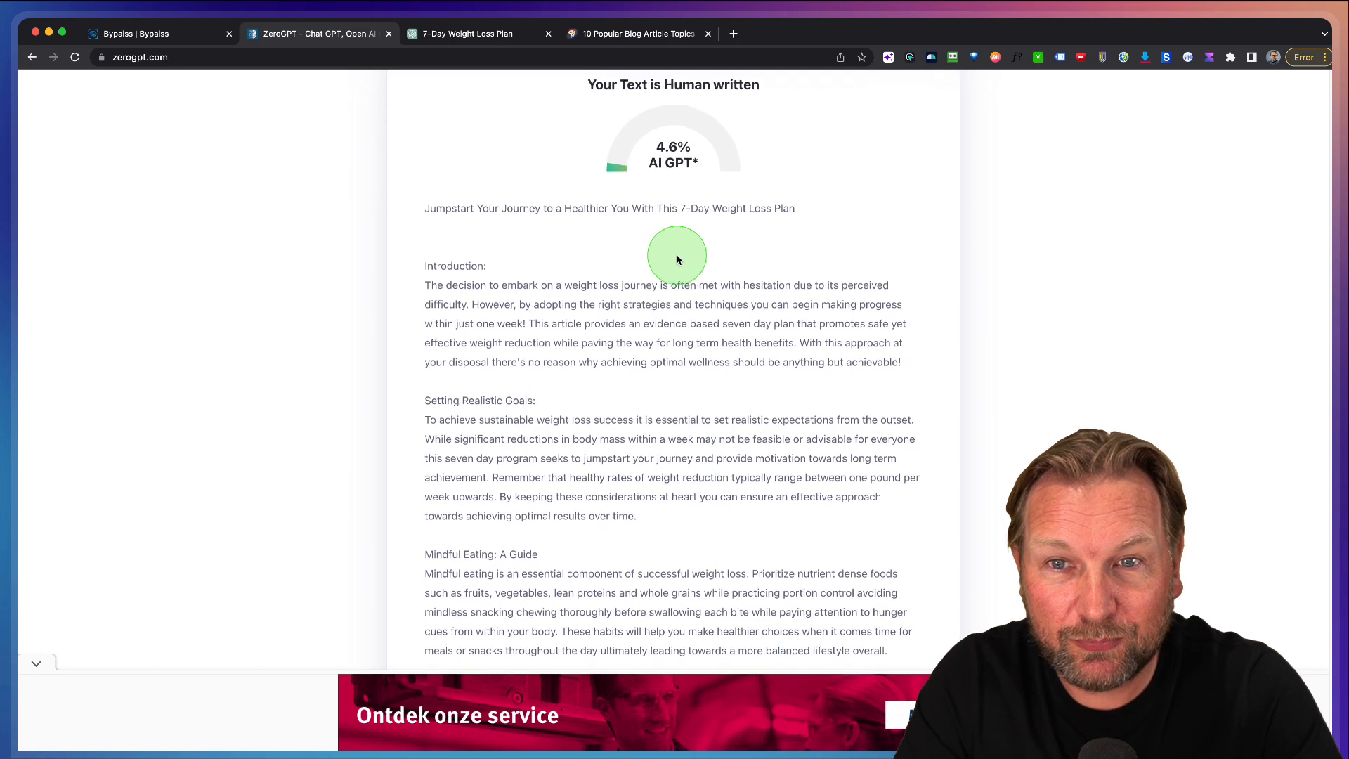
scroll("down", 3)
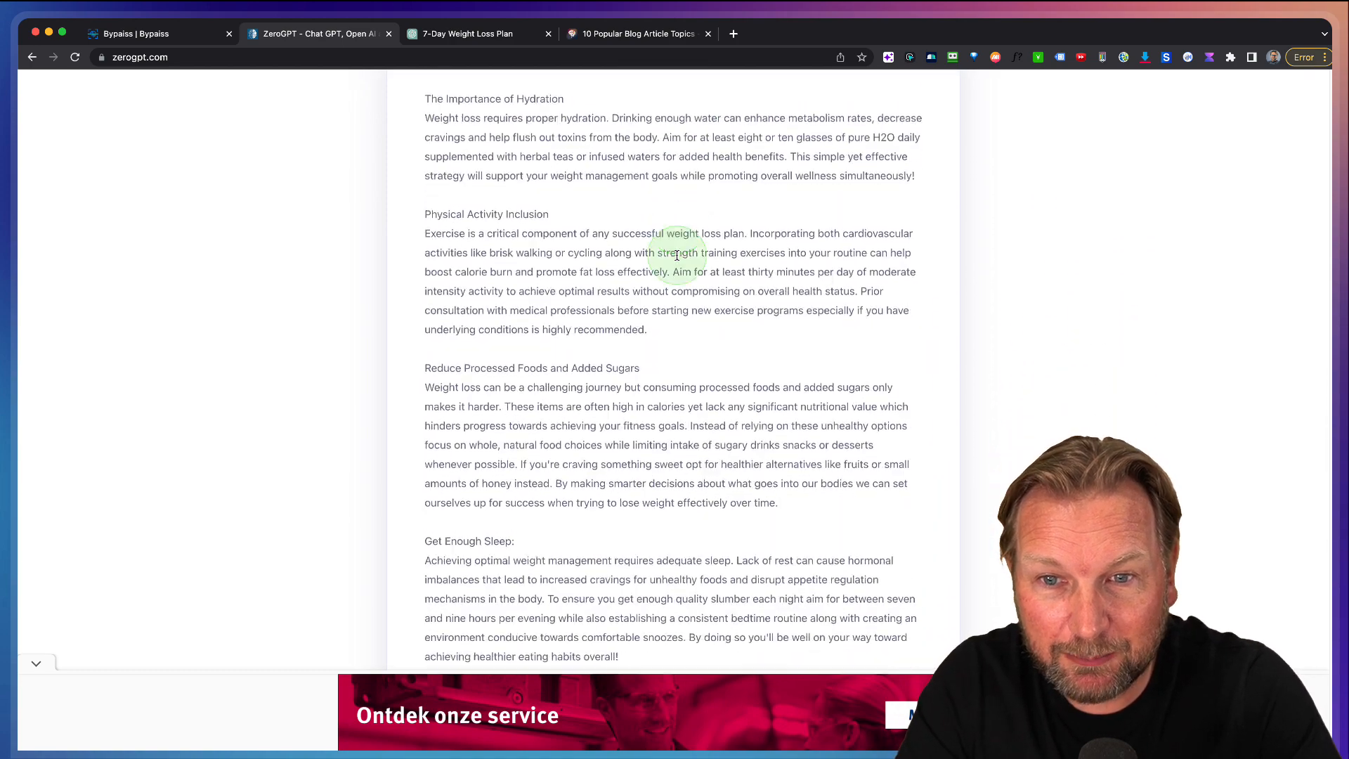
scroll("down", 3)
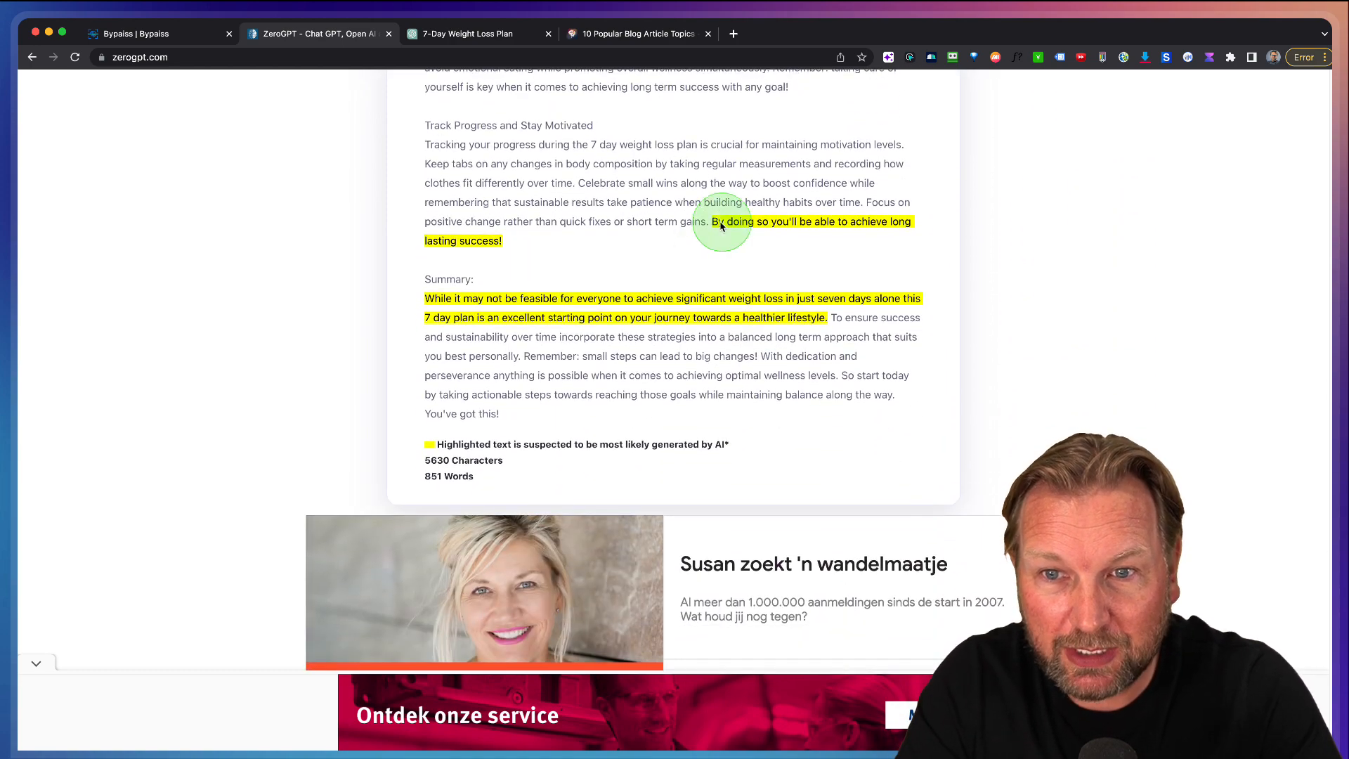
mouse_move(462, 273)
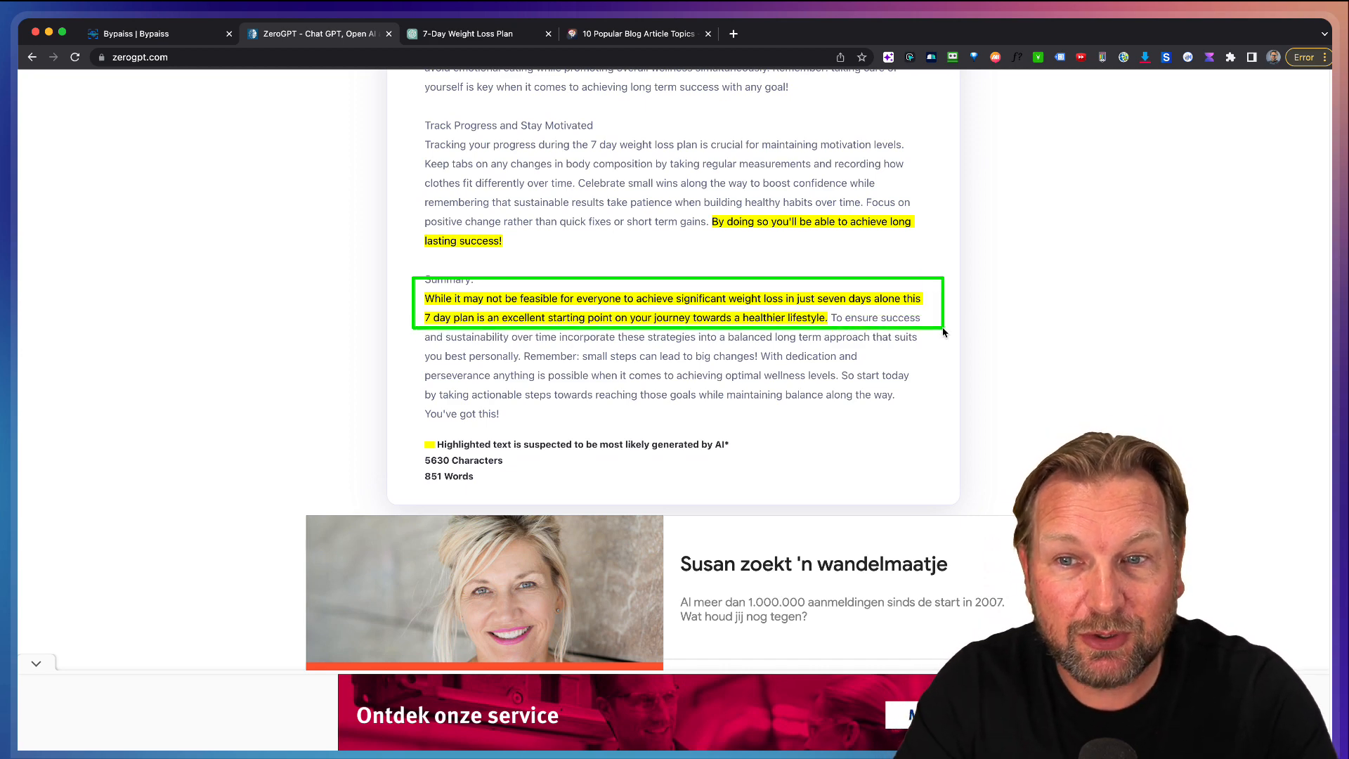
scroll("up", 3)
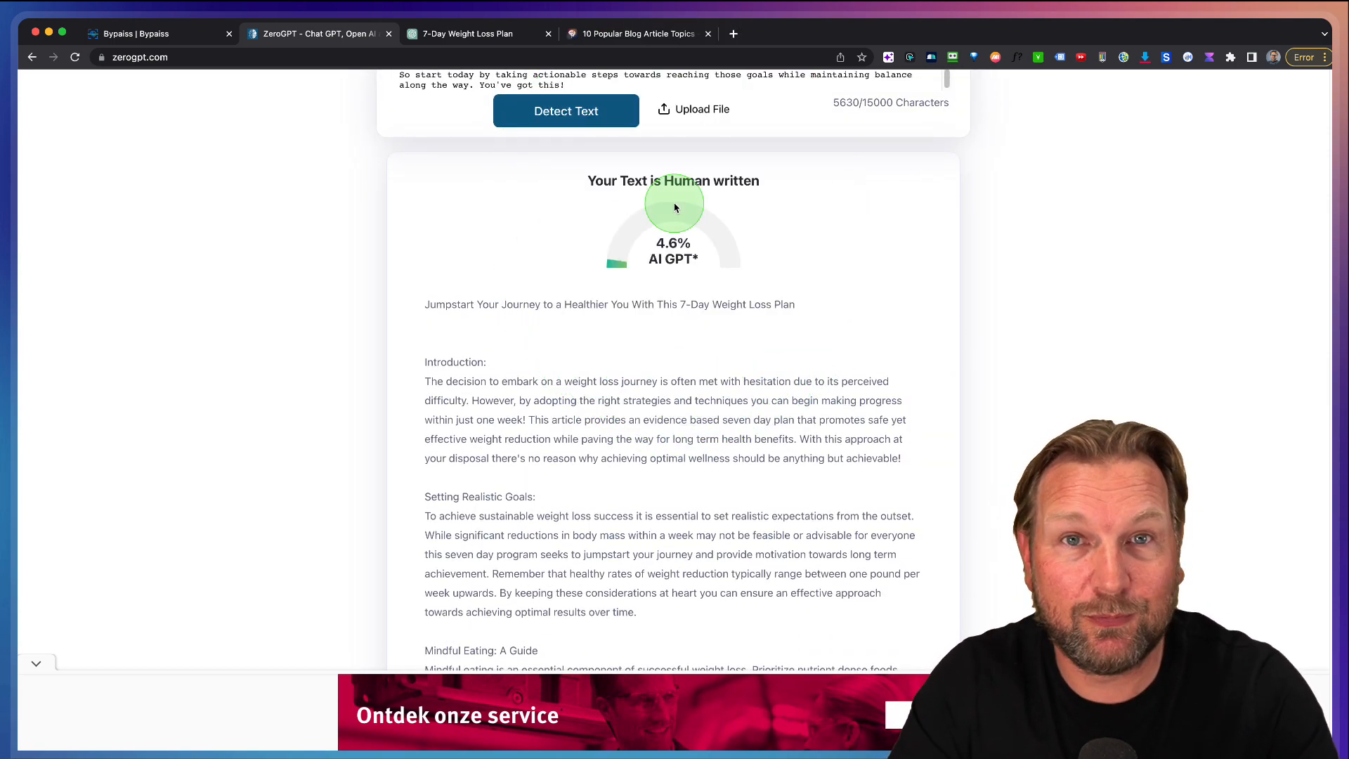
scroll("up", 3)
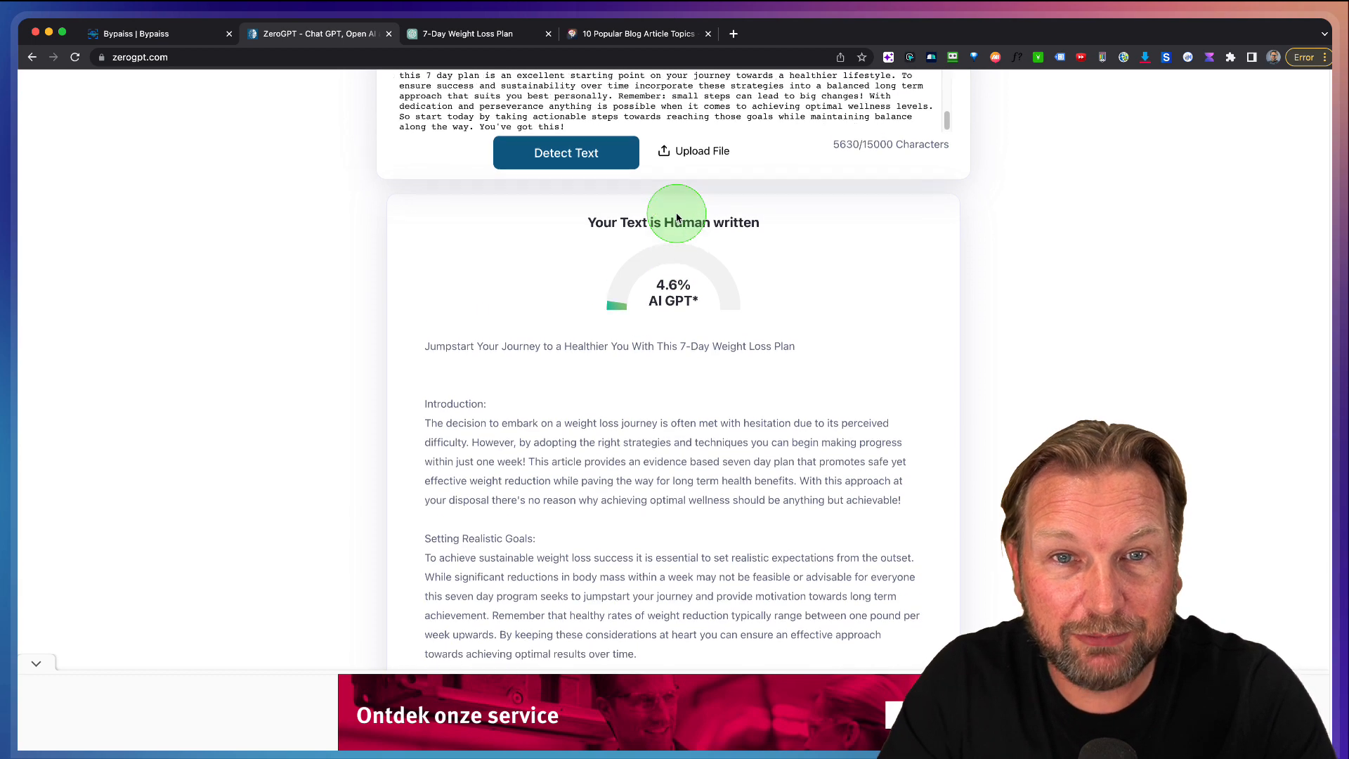
scroll("up", 3)
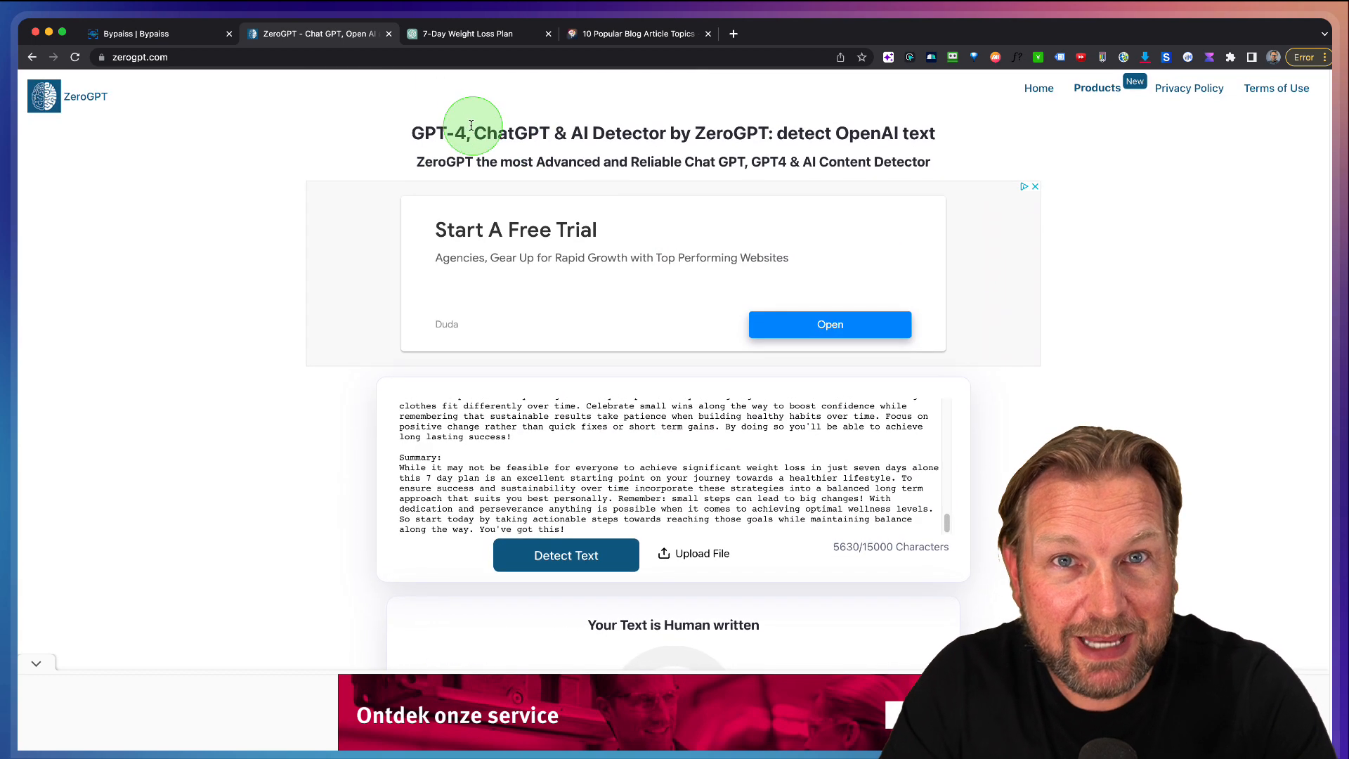
Return to ByPass to compare the Bypassed Content against the Original Content.
left_click(464, 34)
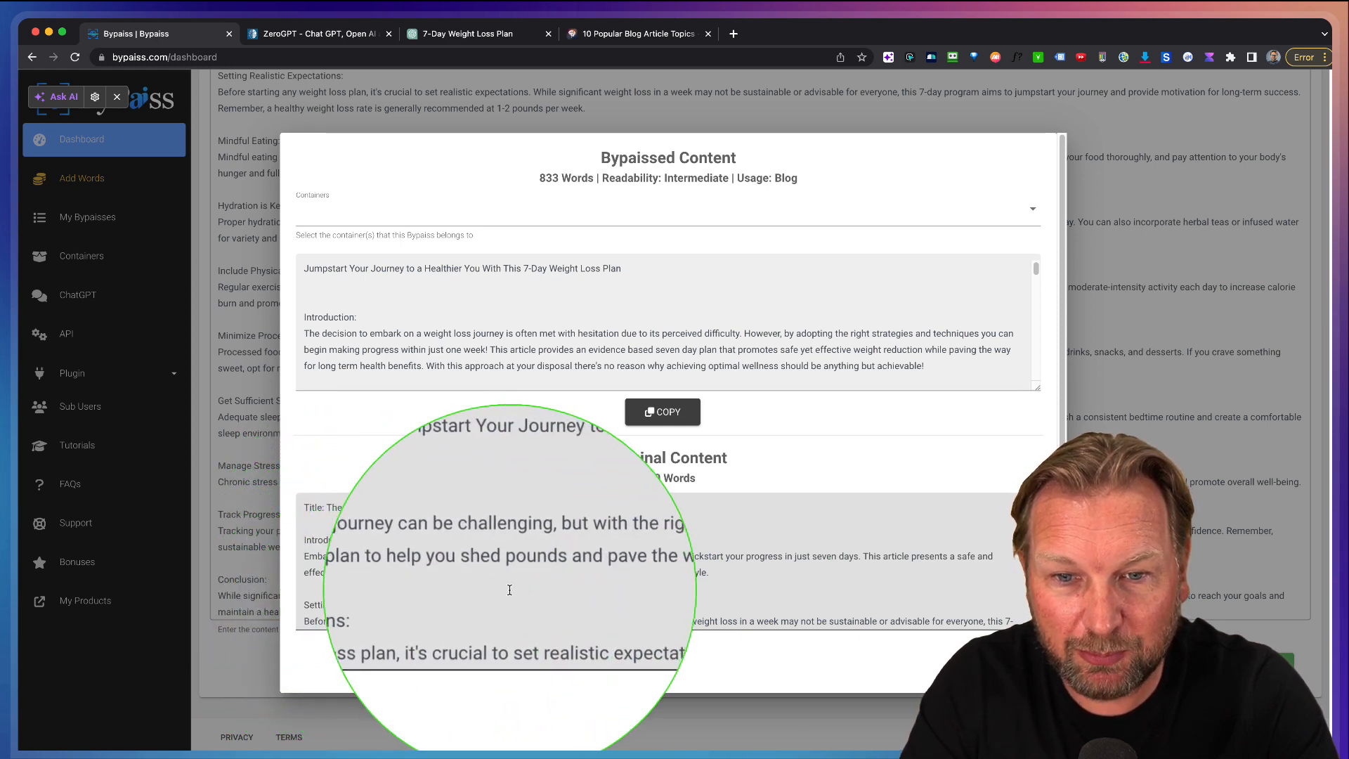
mouse_move(629, 584)
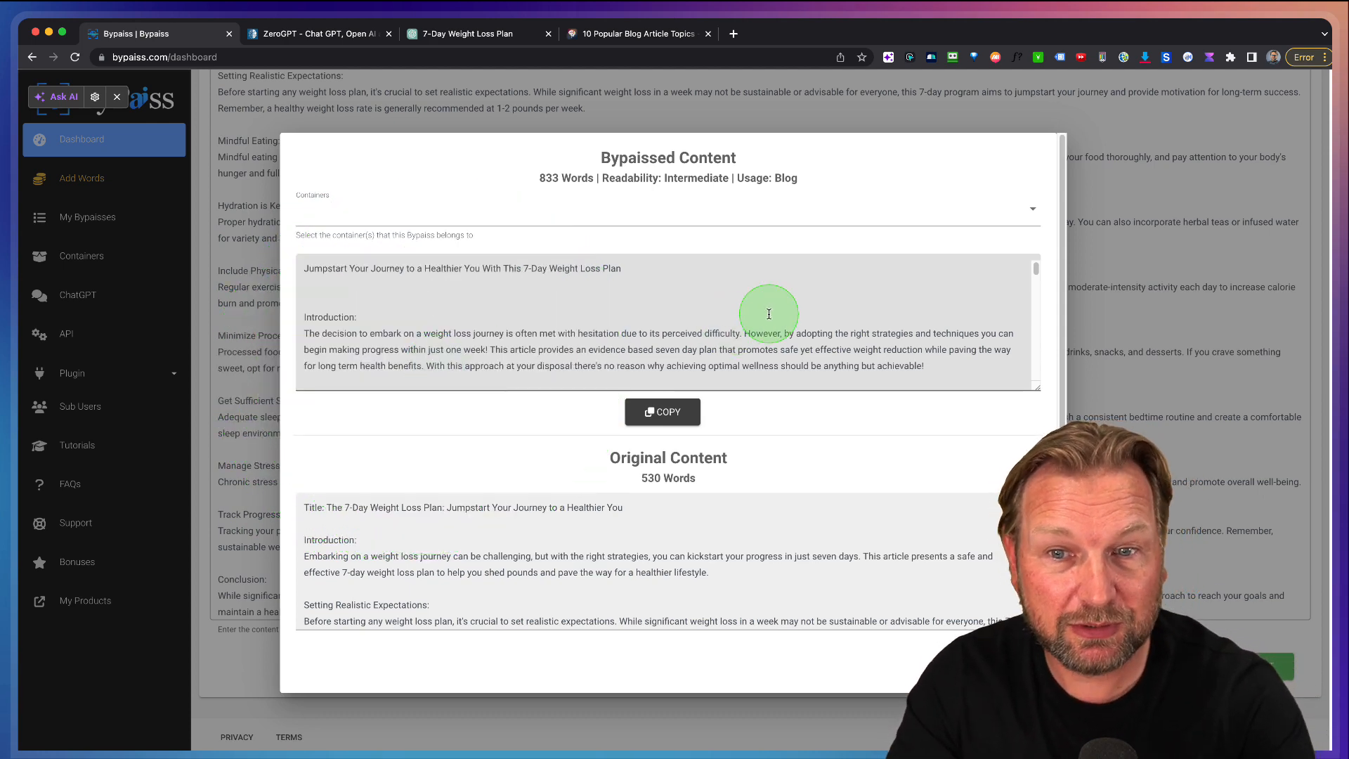
mouse_move(639, 308)
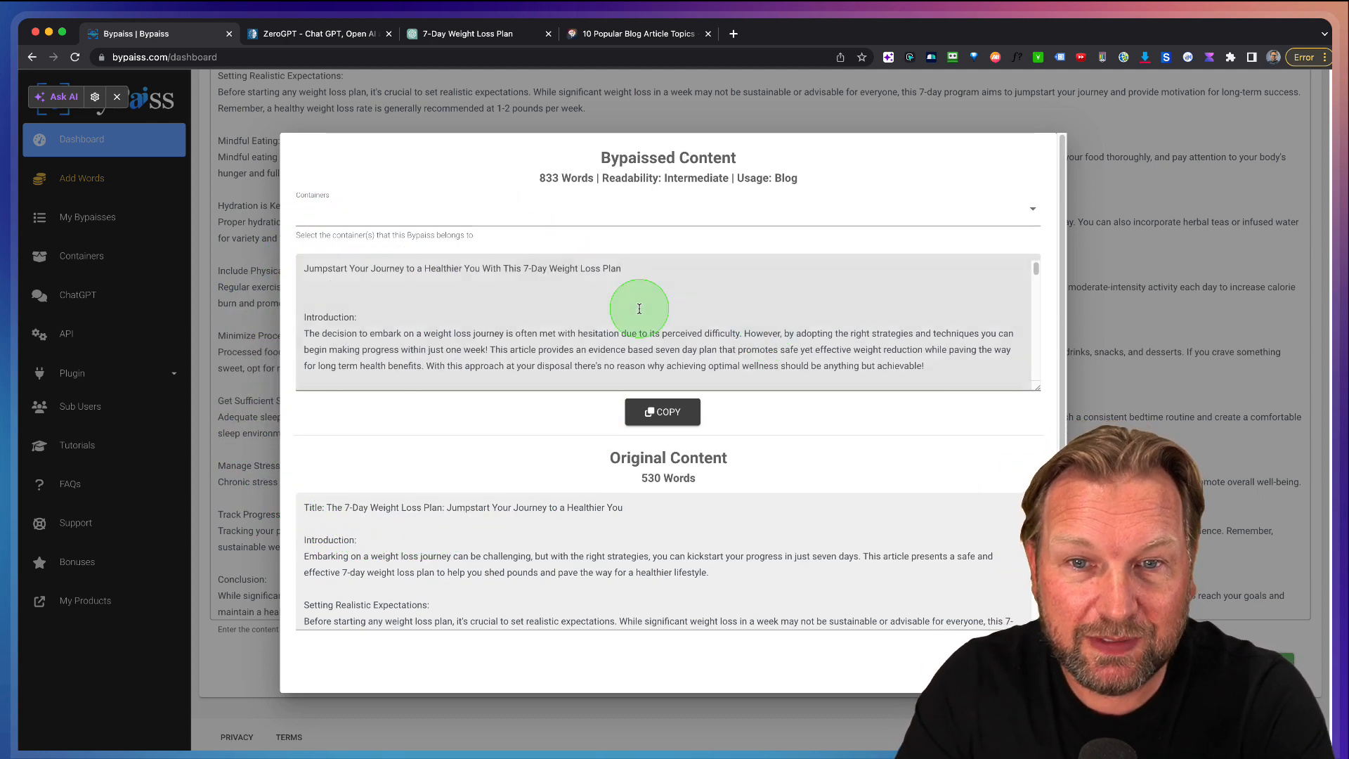
mouse_move(663, 319)
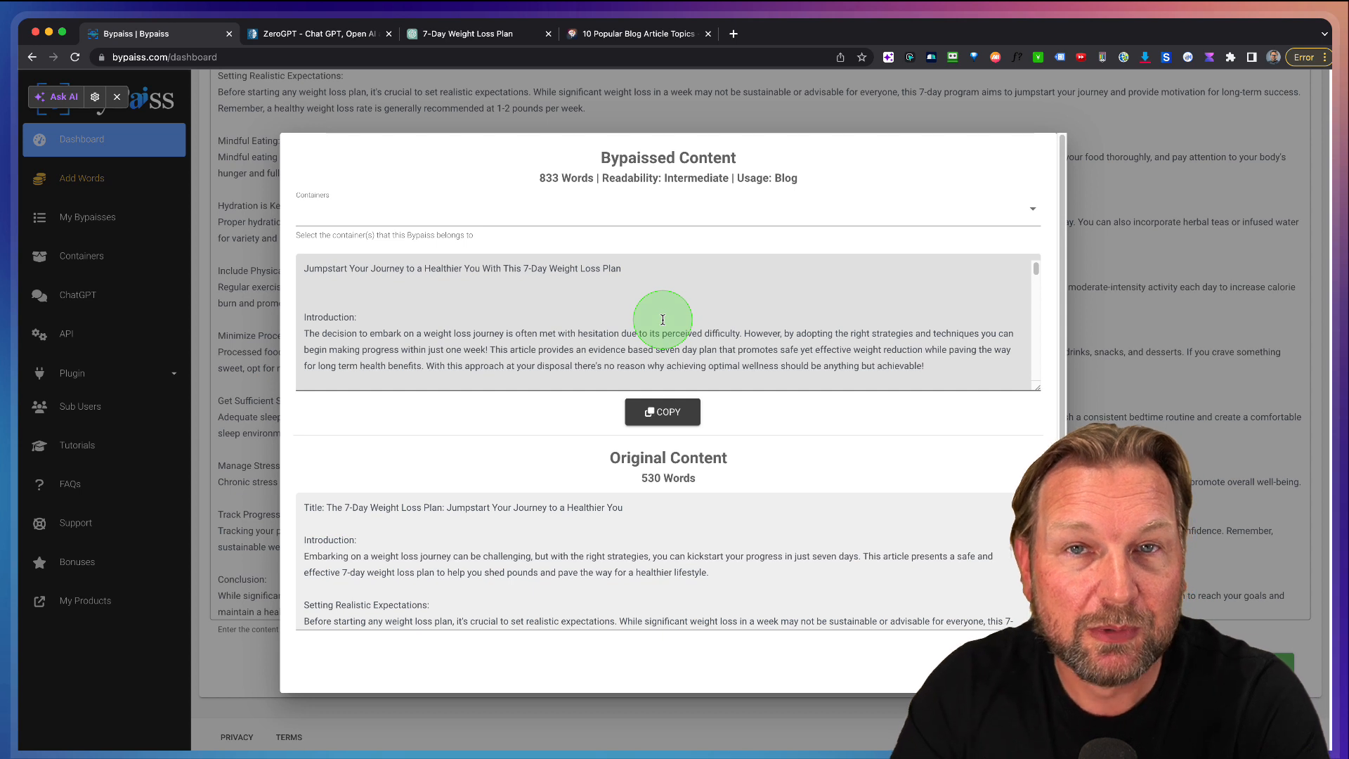
mouse_move(719, 609)
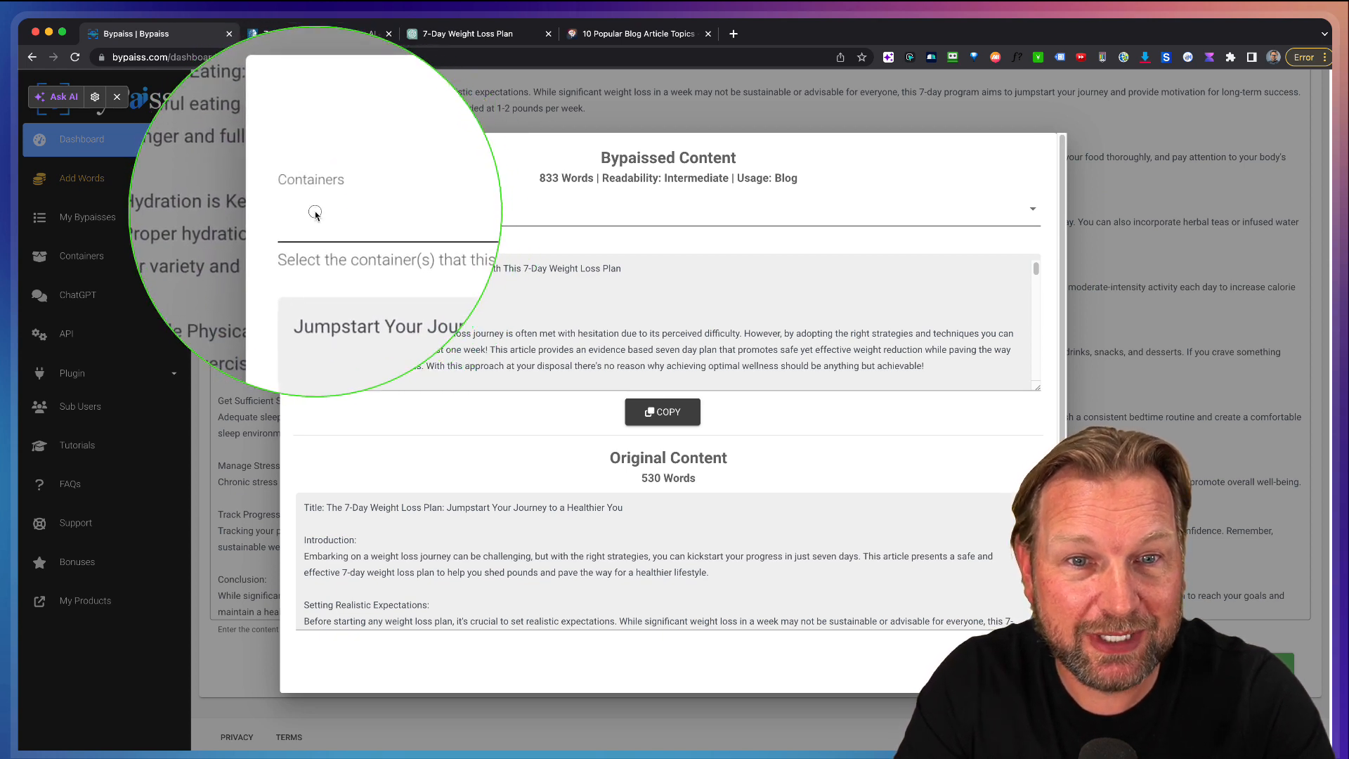
File the rewrite under the Weightloss and Work from Home containers and close the results.
left_click(1028, 208)
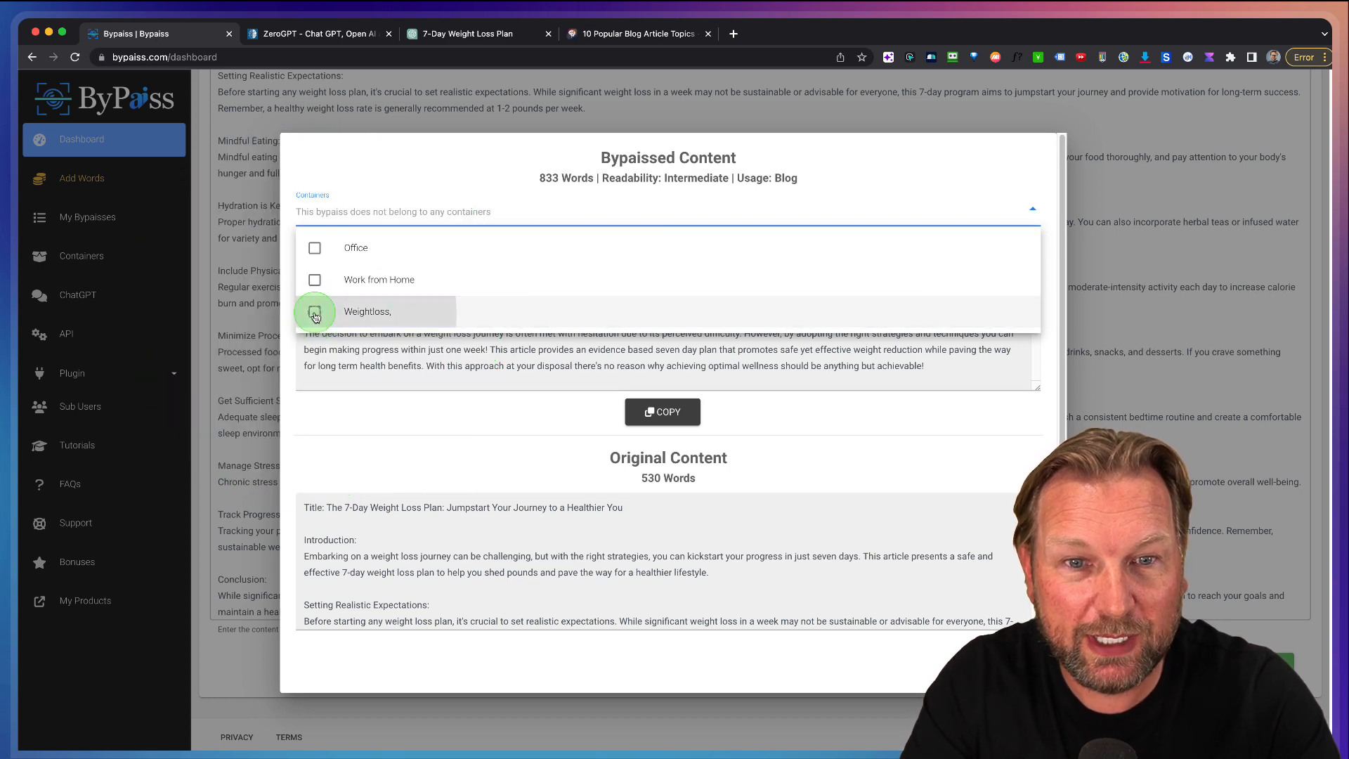
left_click(315, 311)
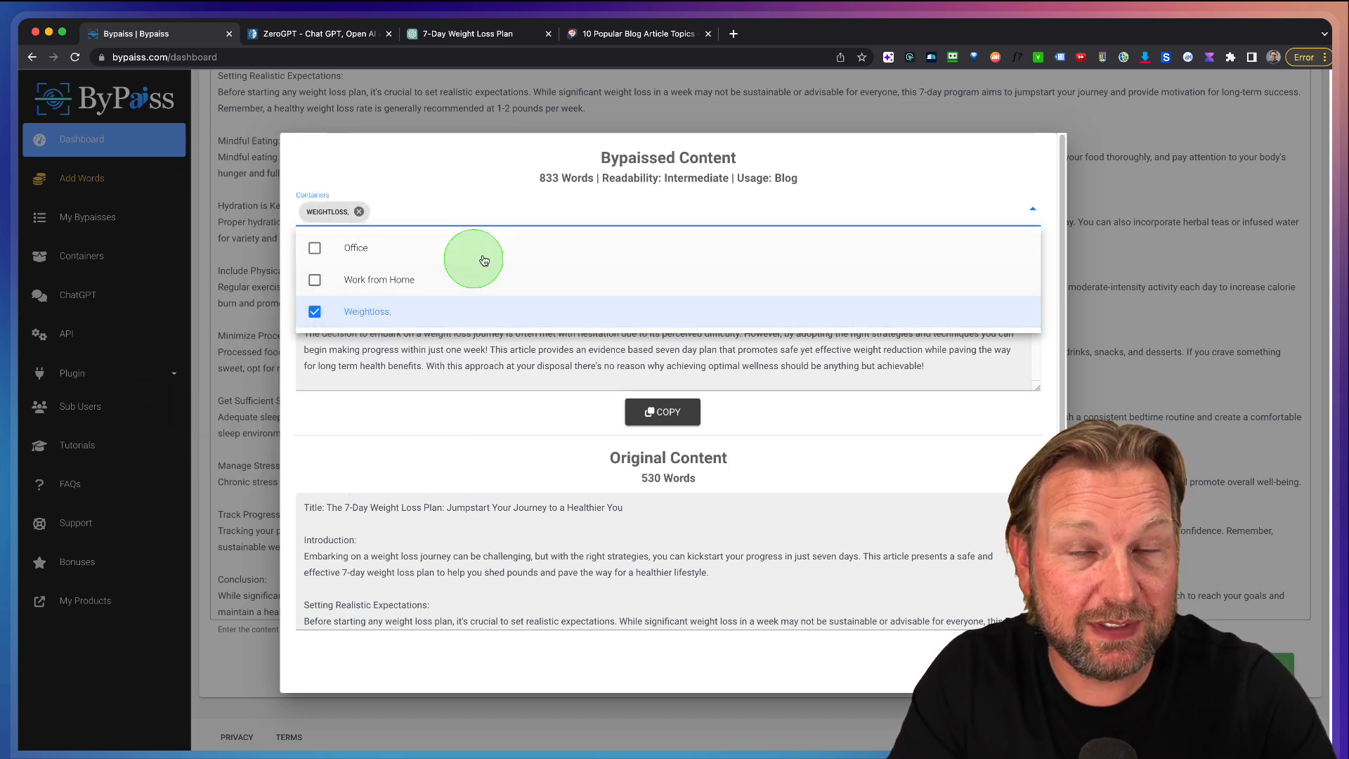
left_click(315, 280)
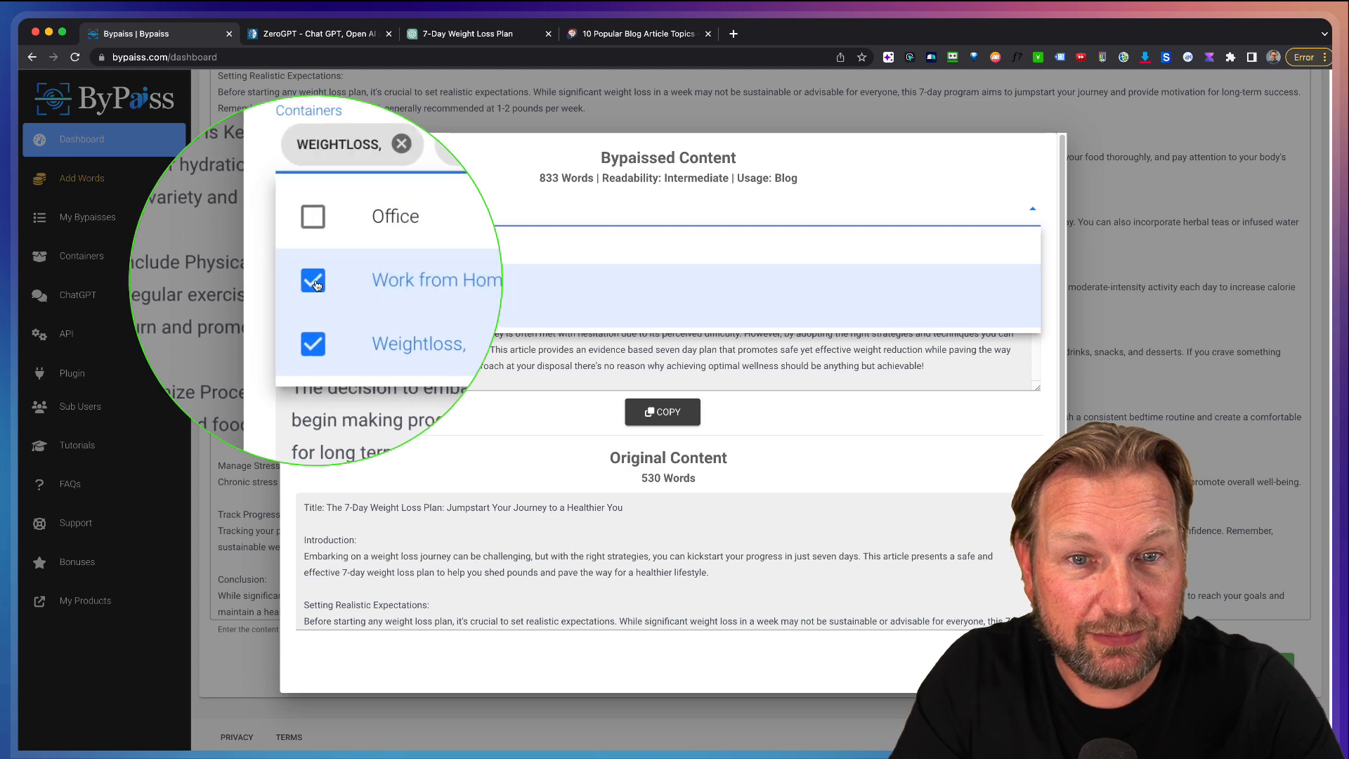
left_click(314, 279)
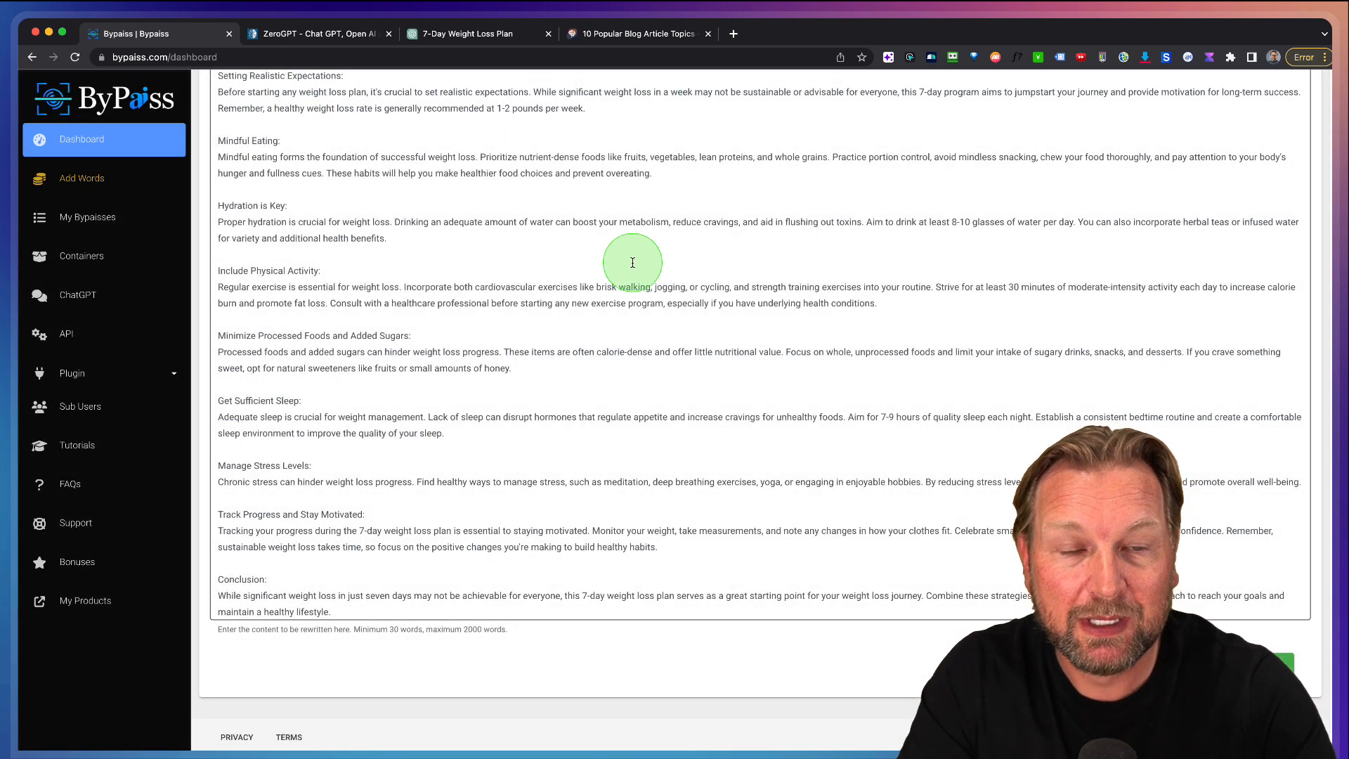
Open the Budget Travel: Ultimate Guide chat and select the full article text.
scroll("up", 3)
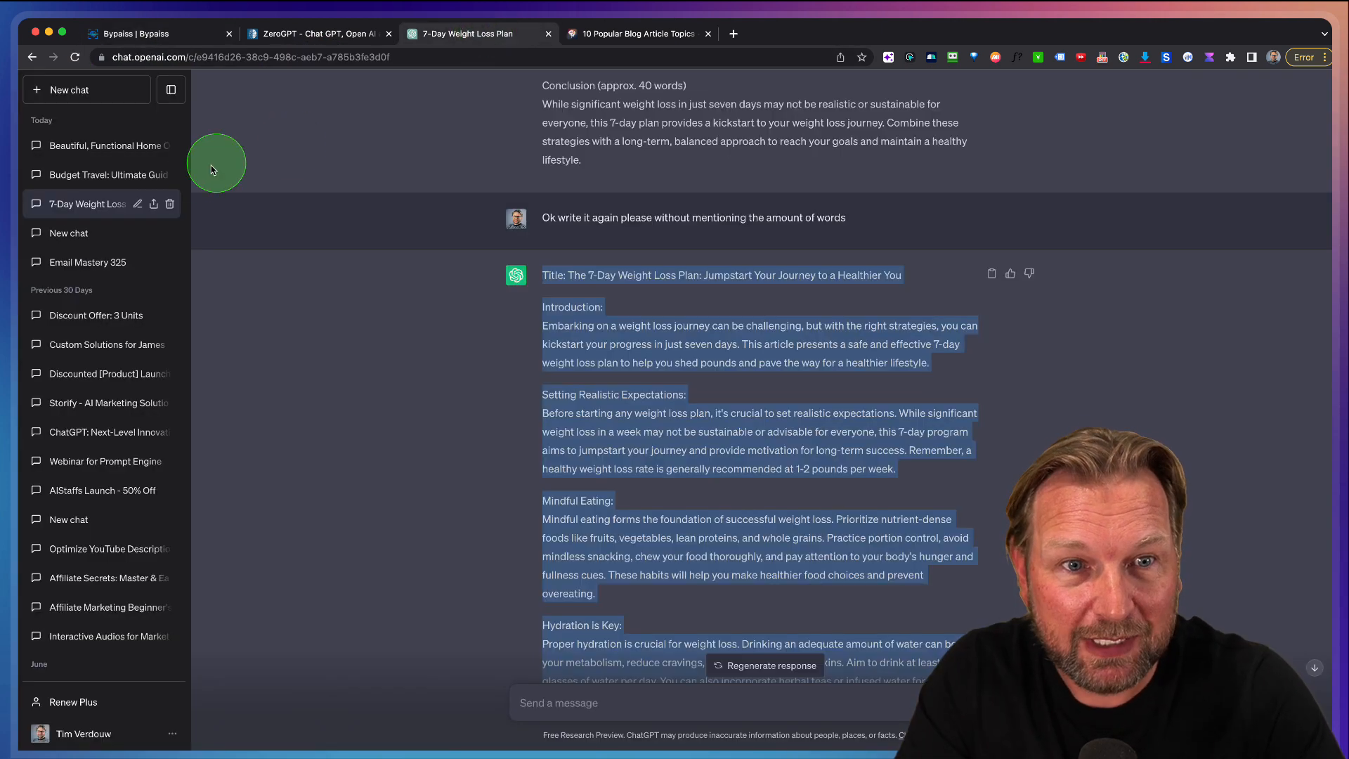
left_click(93, 175)
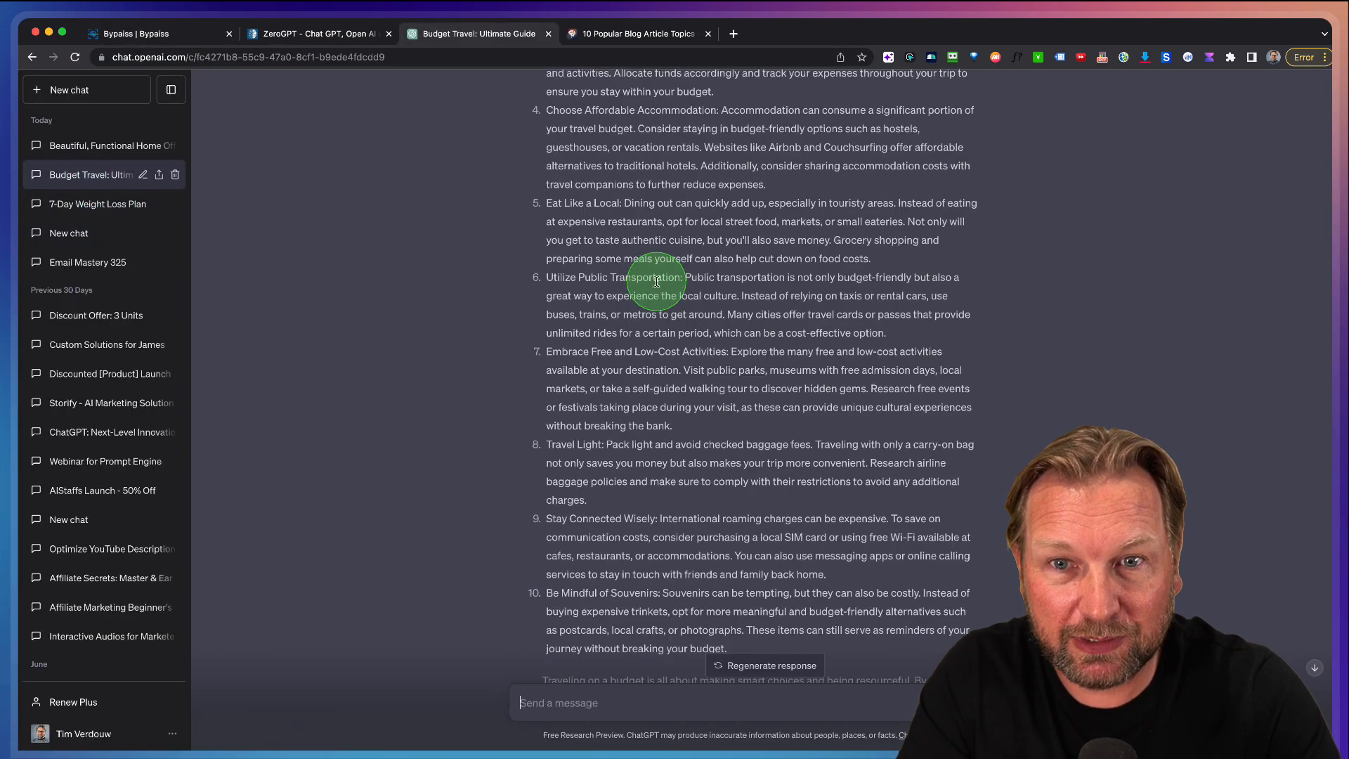
scroll("up", 3)
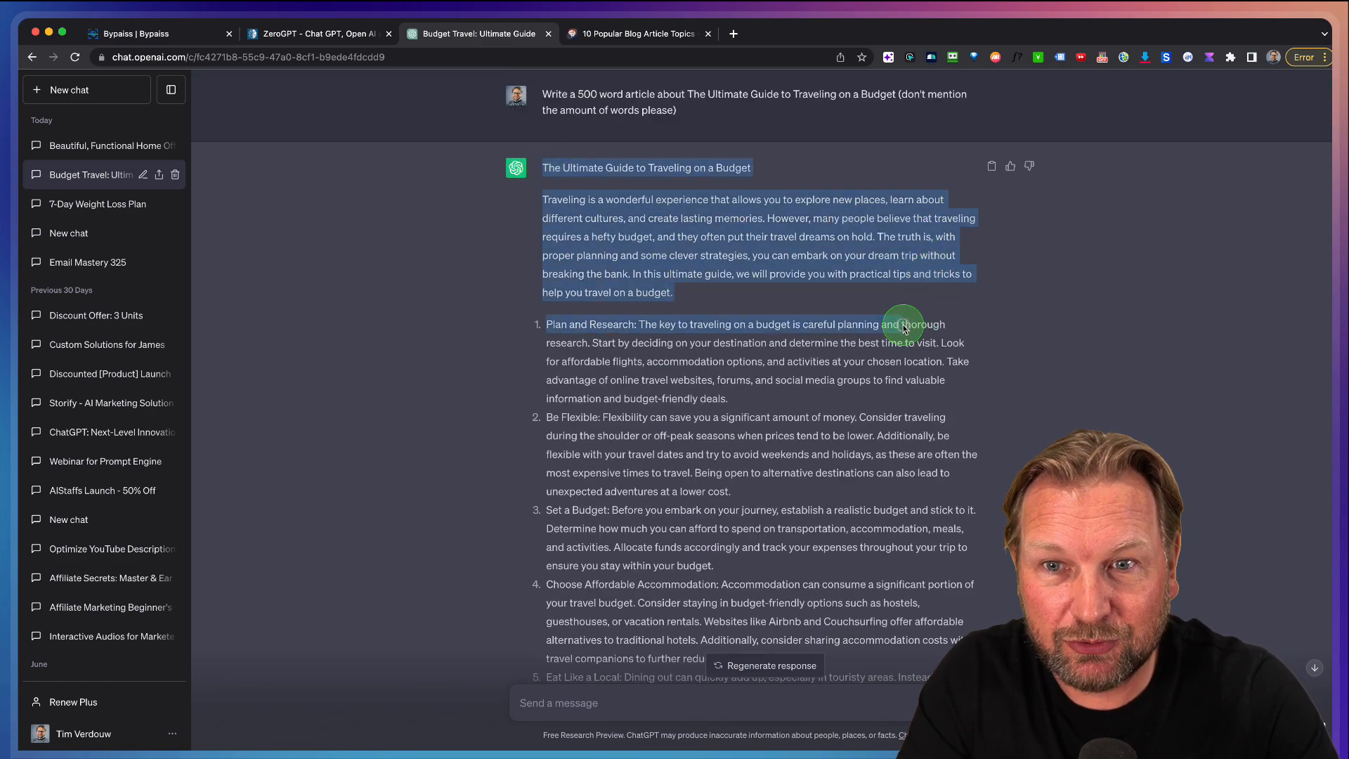
scroll("down", 3)
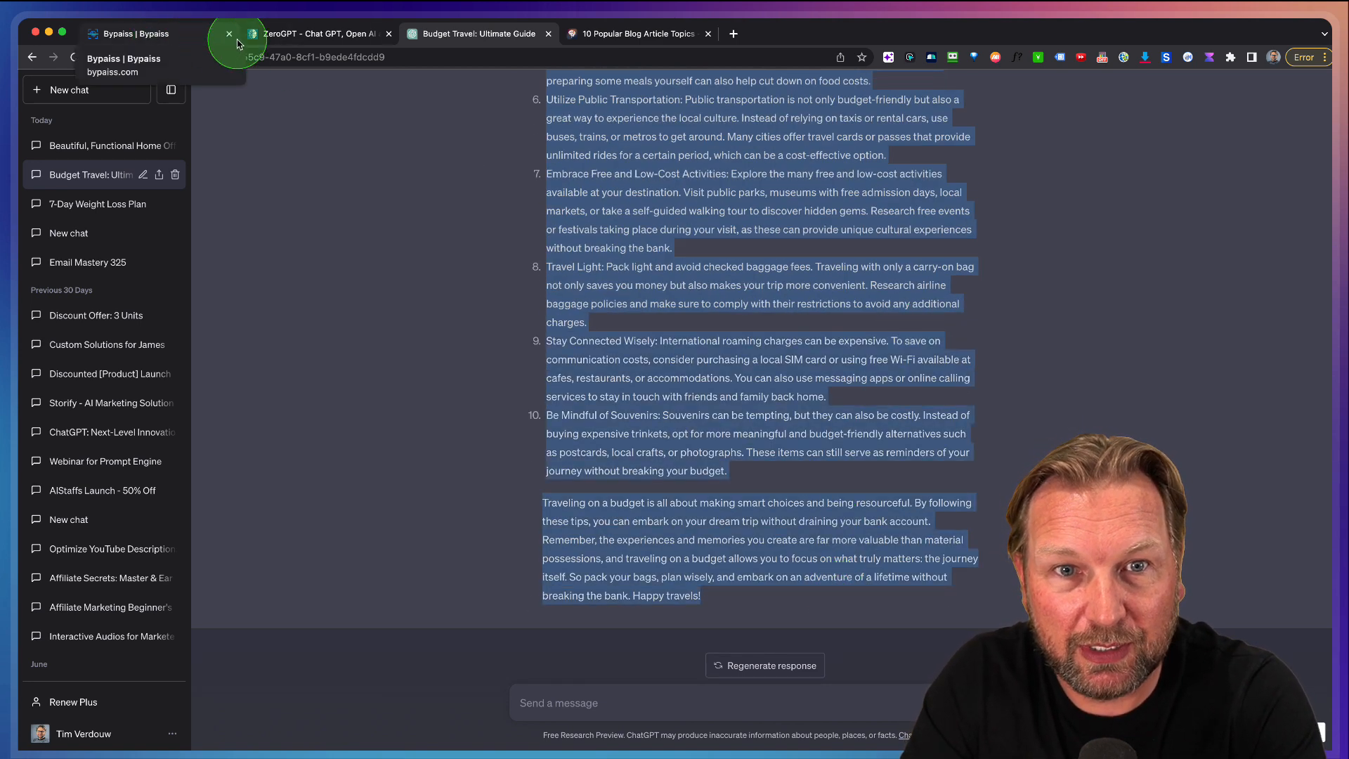
Copy the Office container's share link from My Bypasses > Containers in ByPass.
left_click(138, 33)
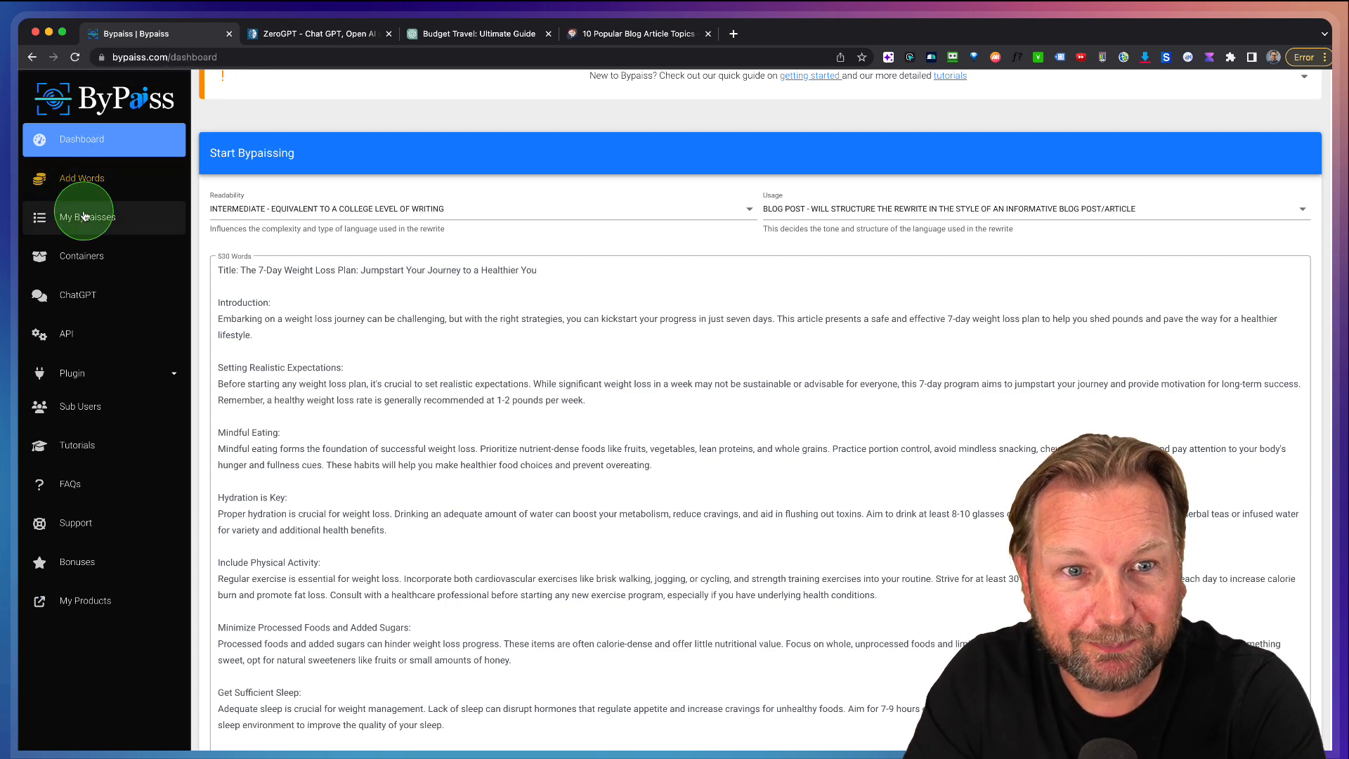
left_click(86, 217)
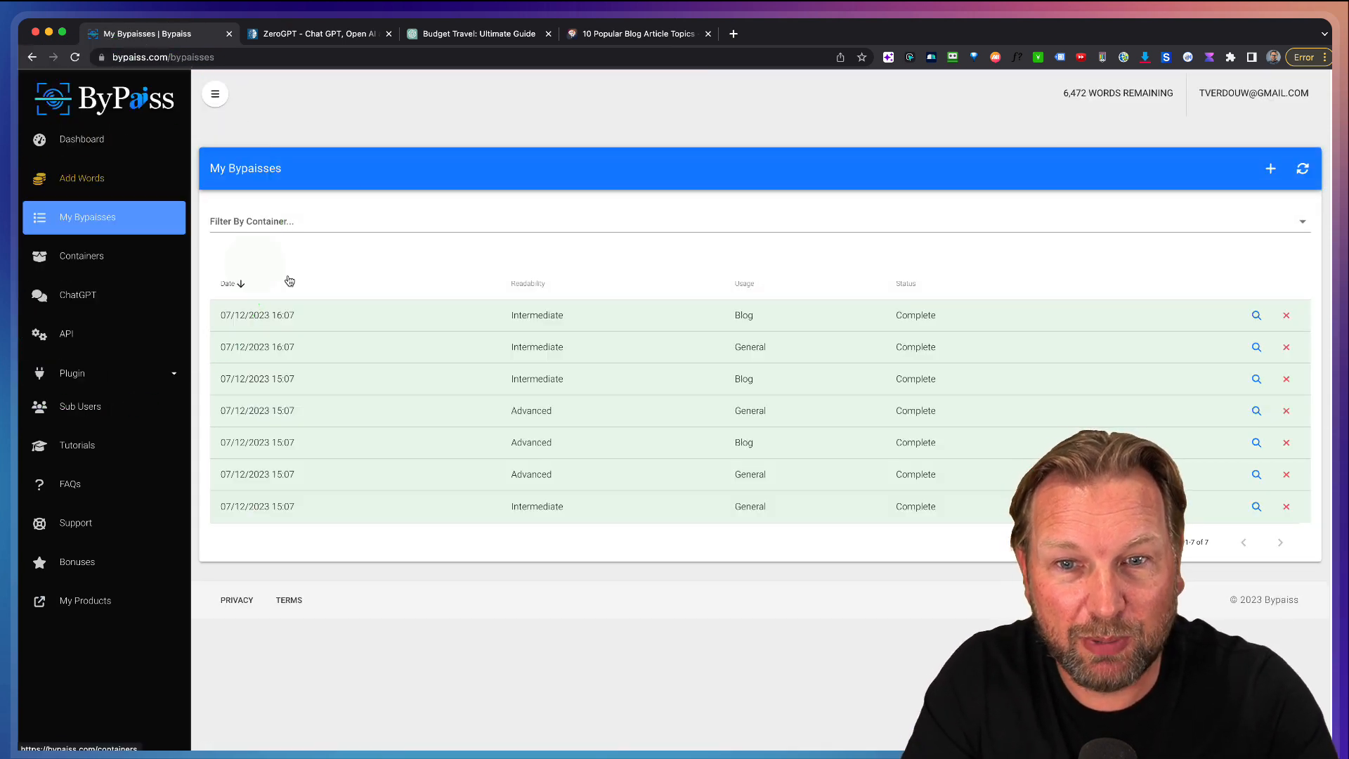
left_click(80, 255)
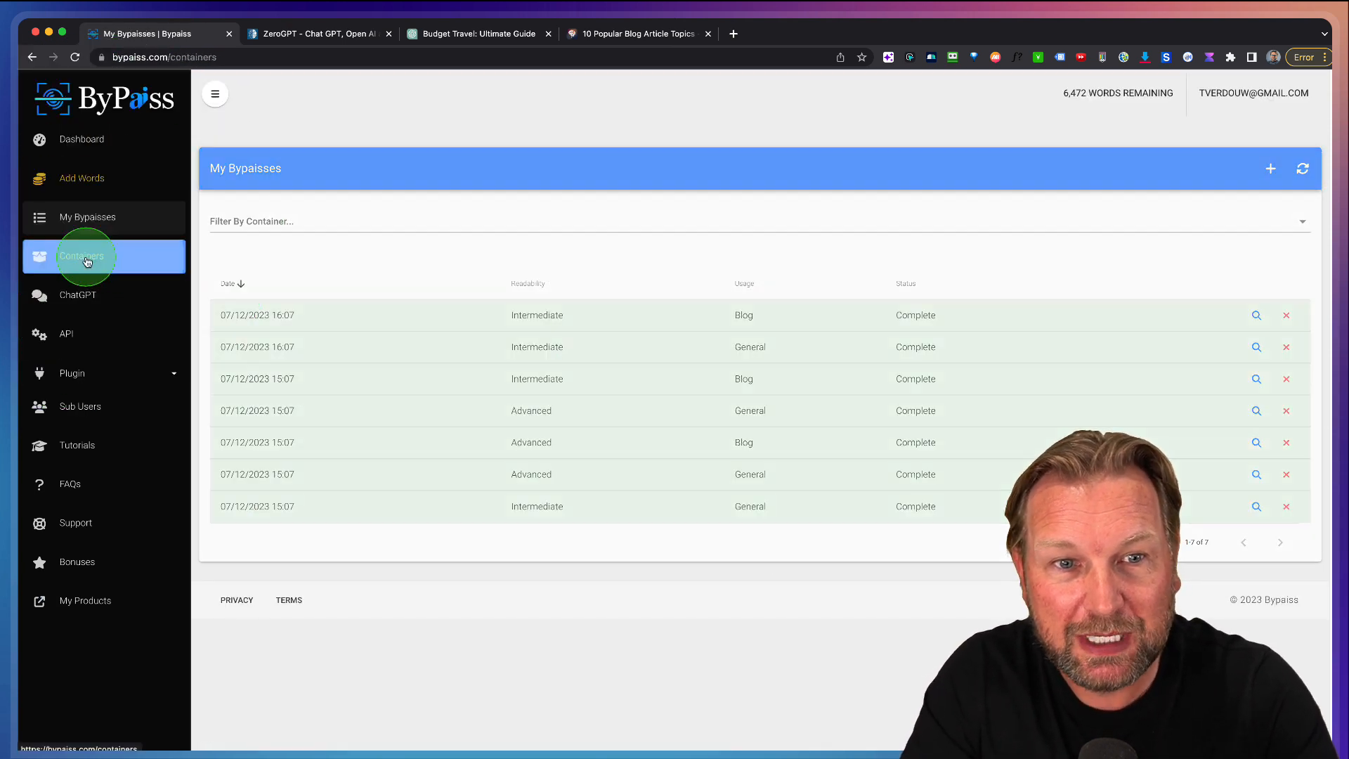
left_click(81, 256)
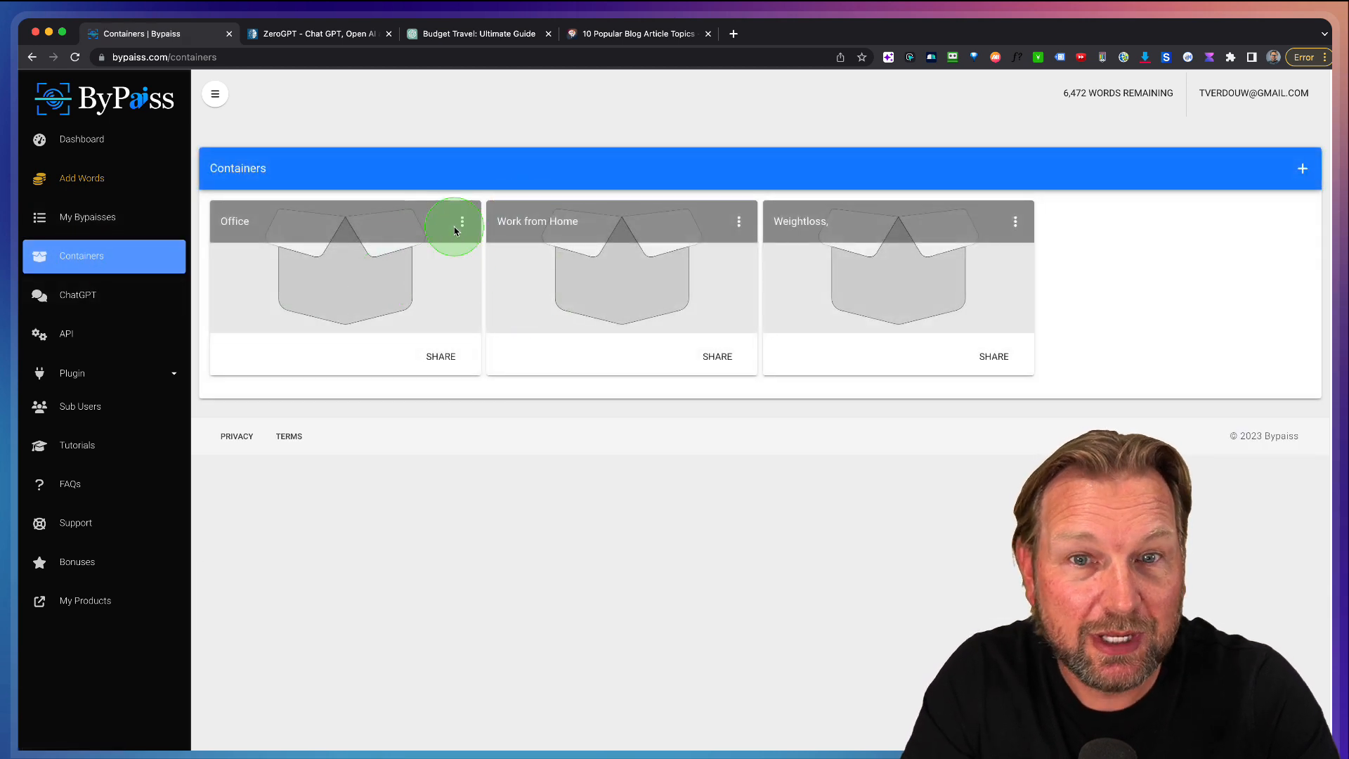
left_click(462, 222)
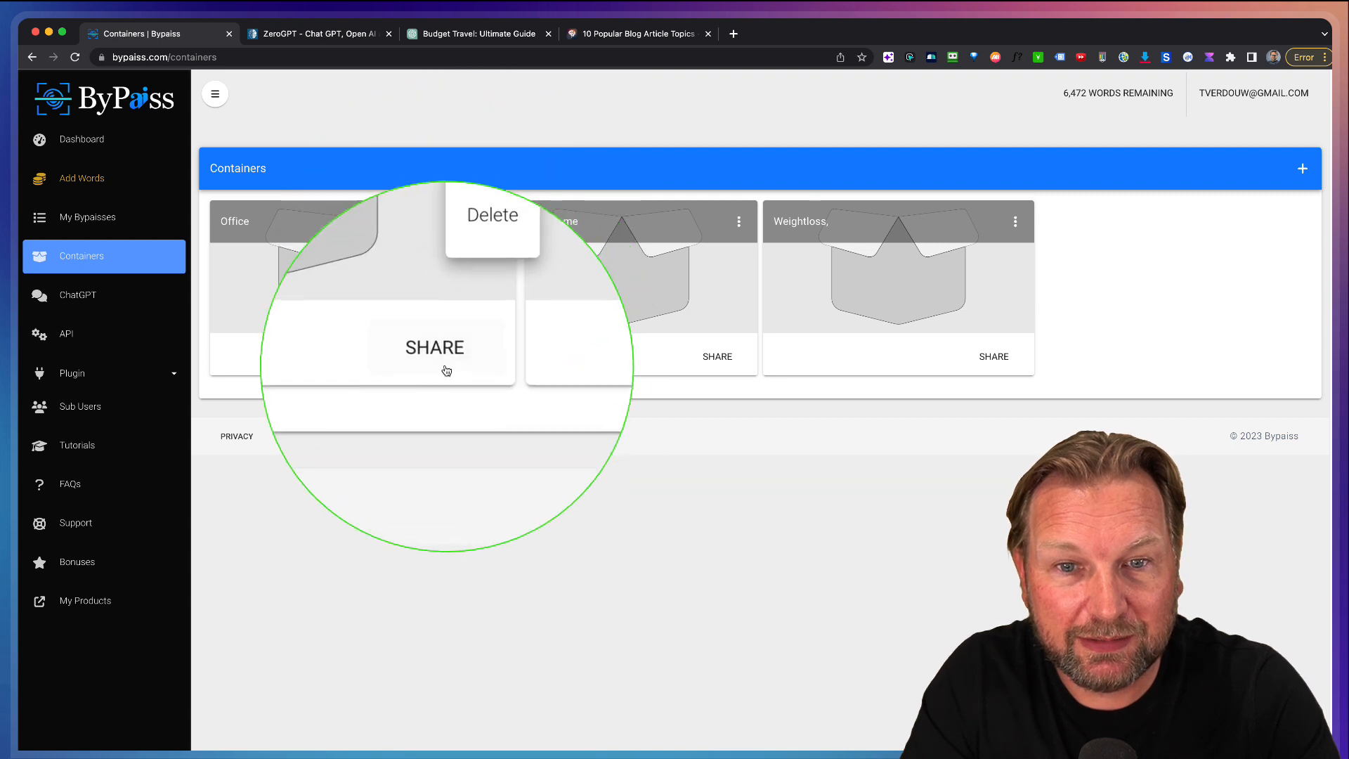
left_click(433, 346)
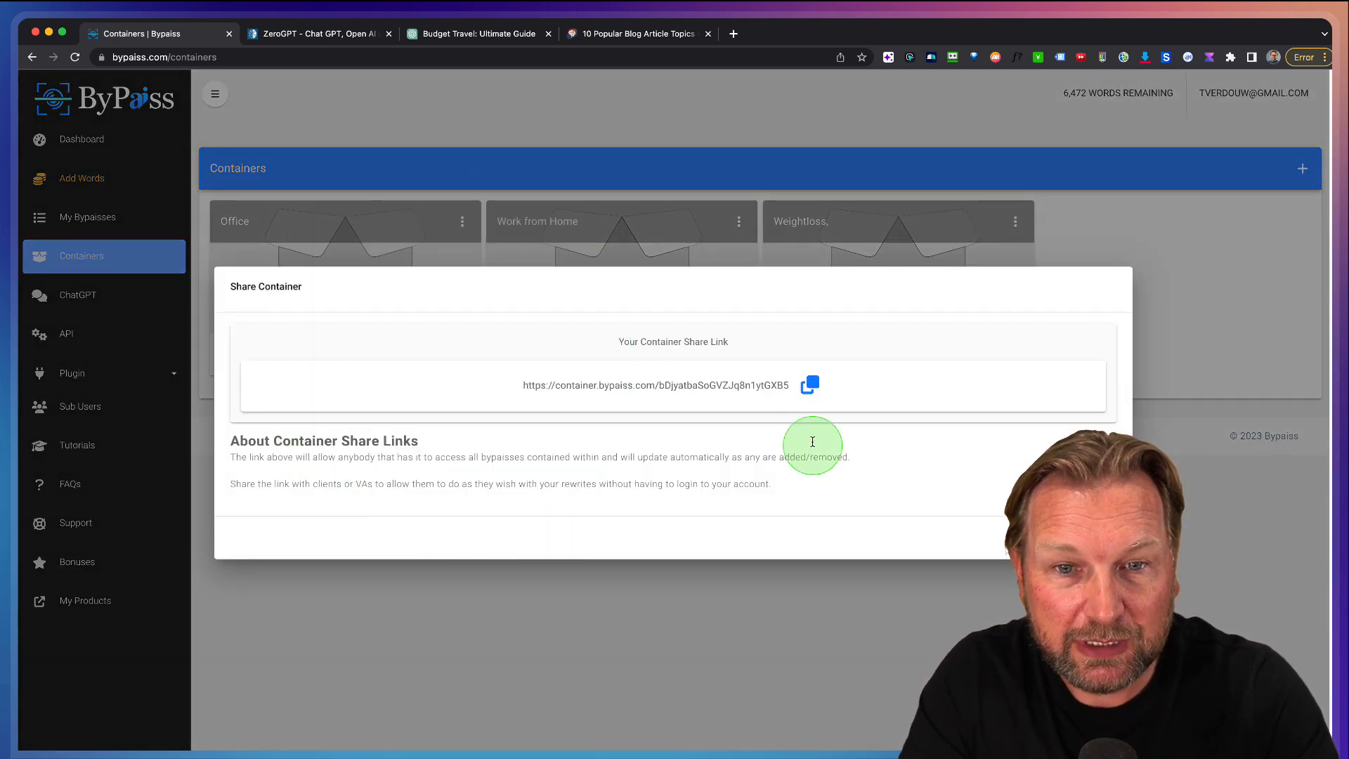
mouse_move(807, 384)
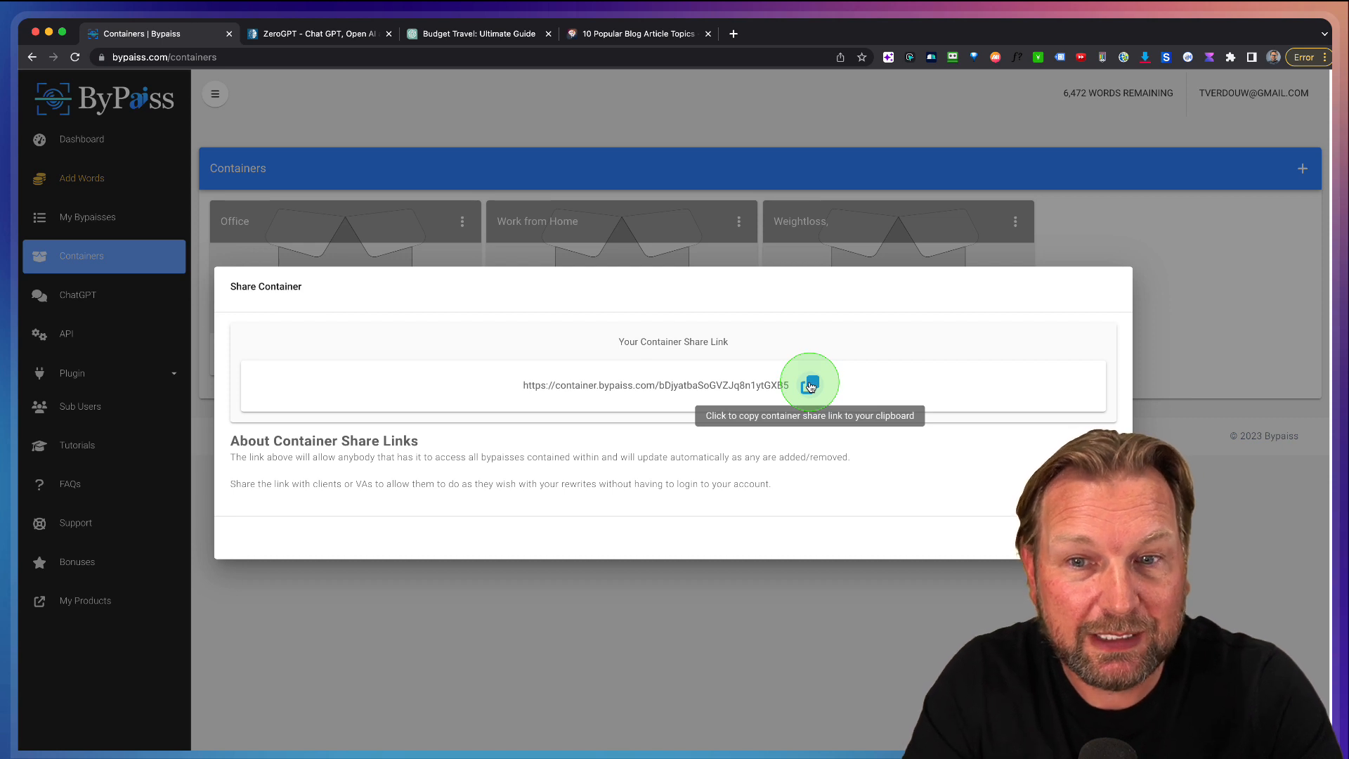
left_click(807, 384)
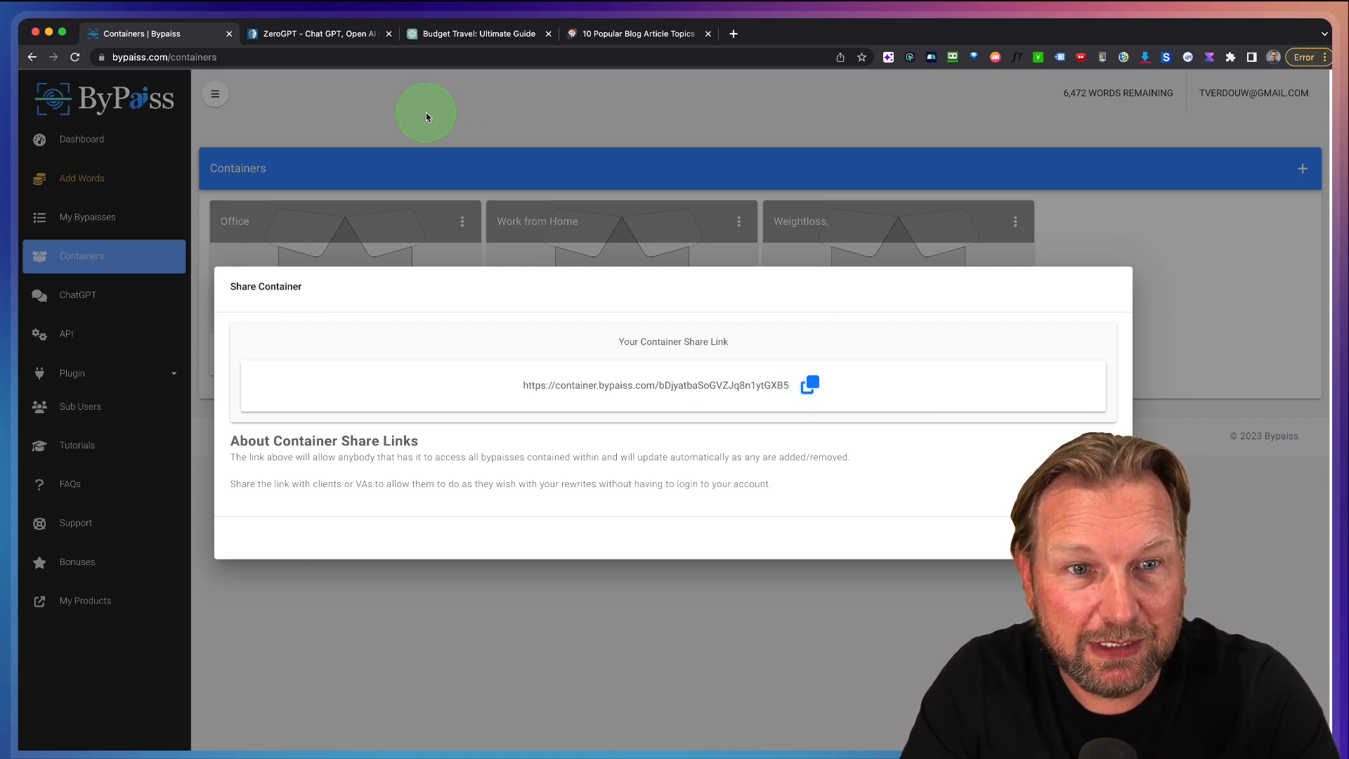
mouse_move(750, 326)
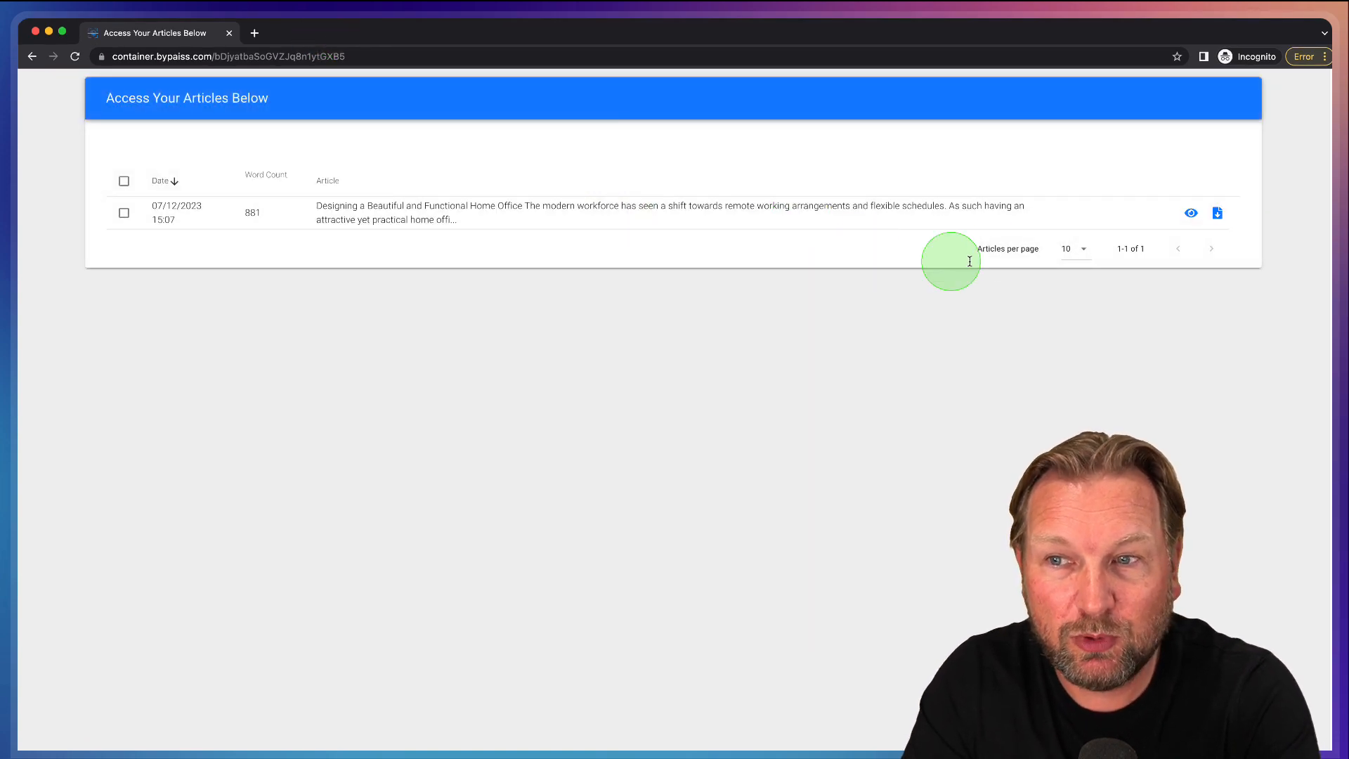
mouse_move(271, 211)
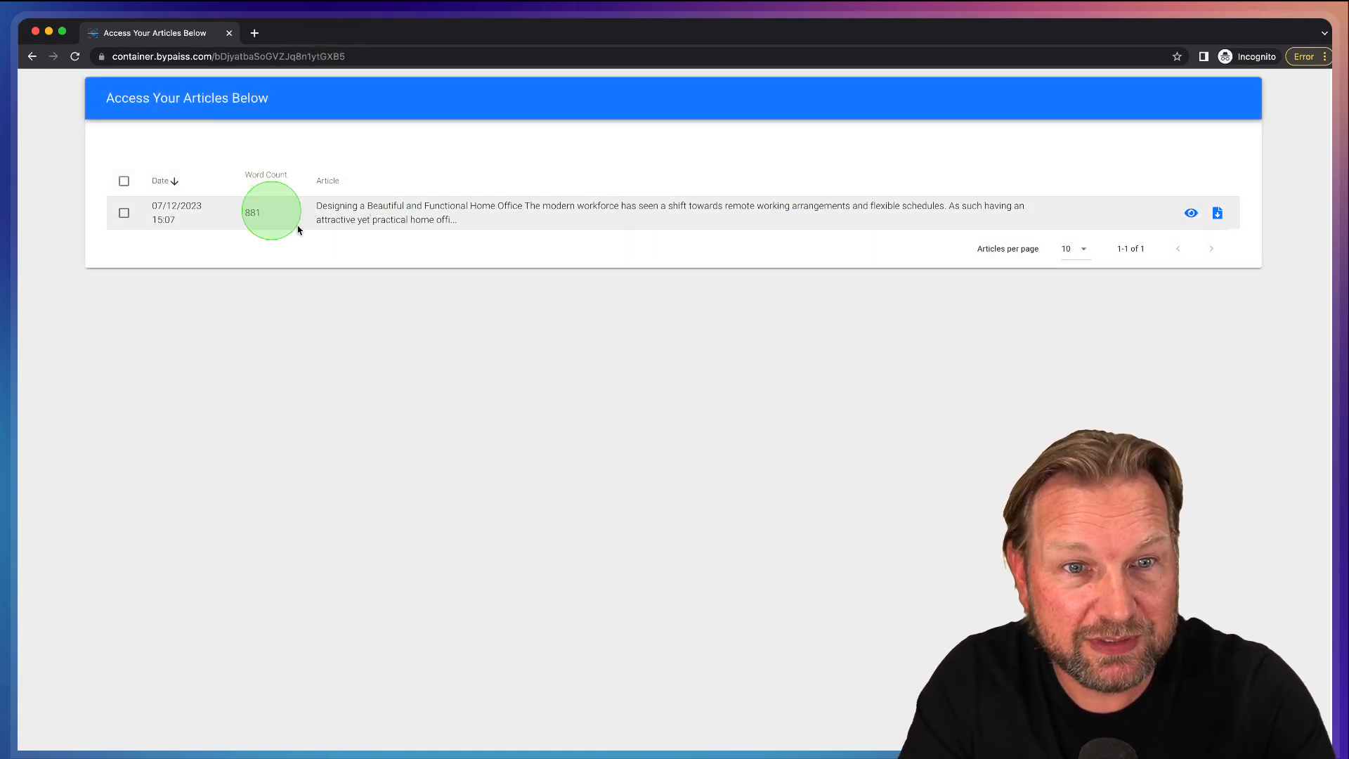
View the Office container's 881-word home office article from its share link.
left_click(1191, 213)
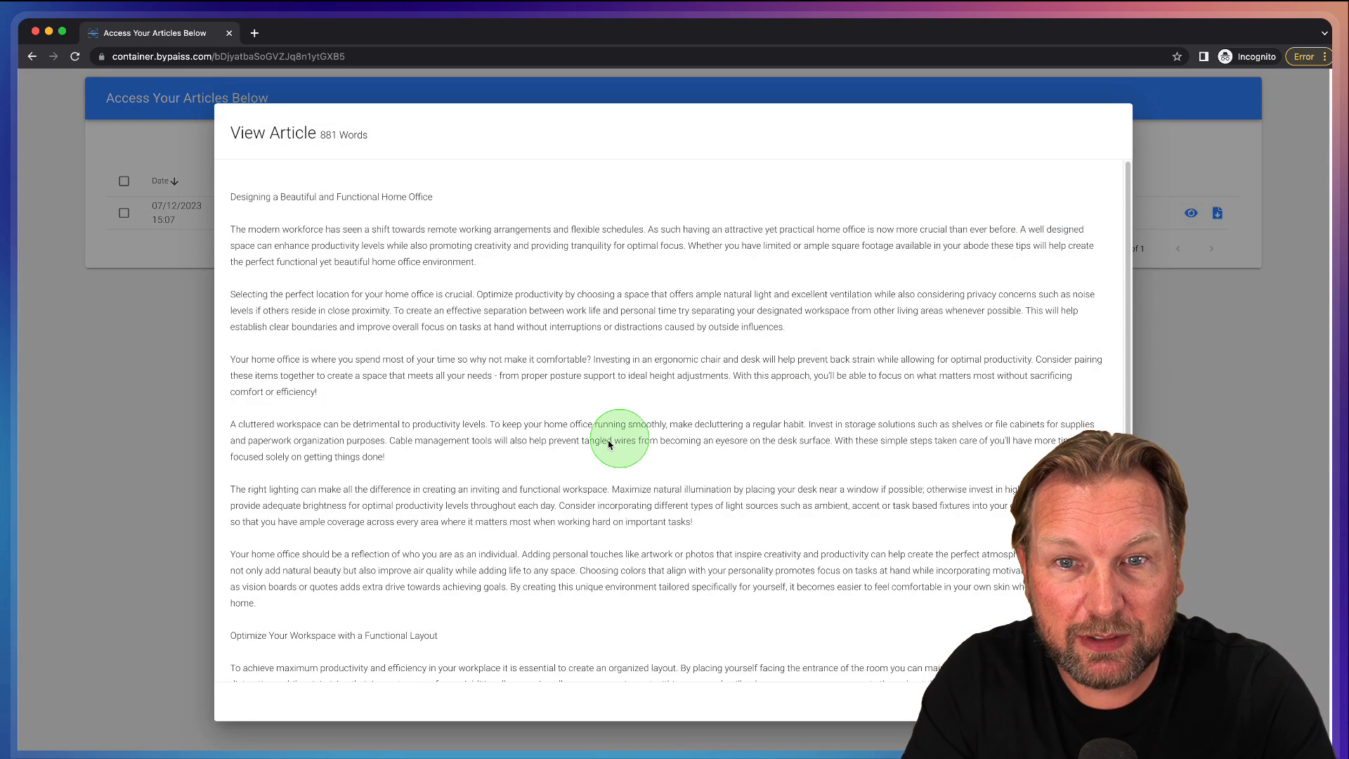
mouse_move(35, 36)
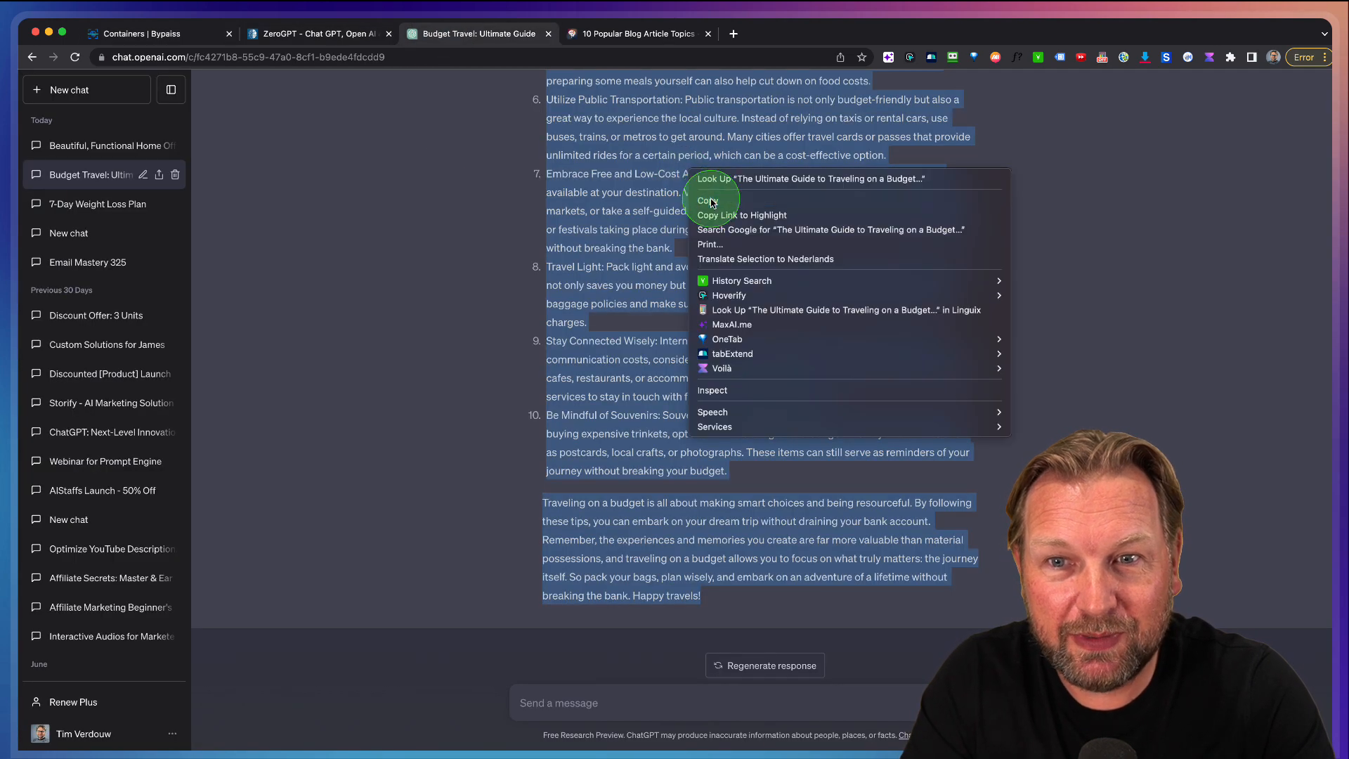
Copy the travel guide text, dismiss the share window, and return to the budget travel chat.
left_click(155, 33)
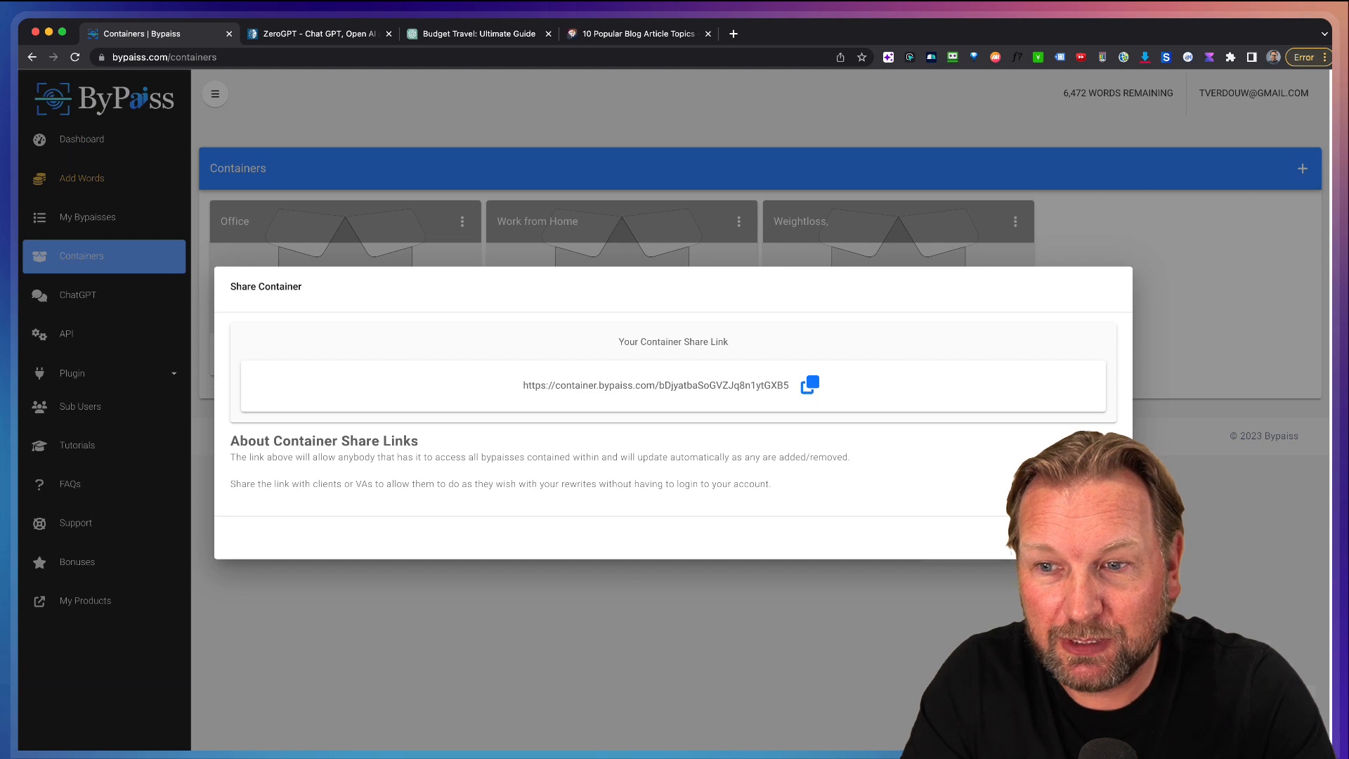
left_click(81, 138)
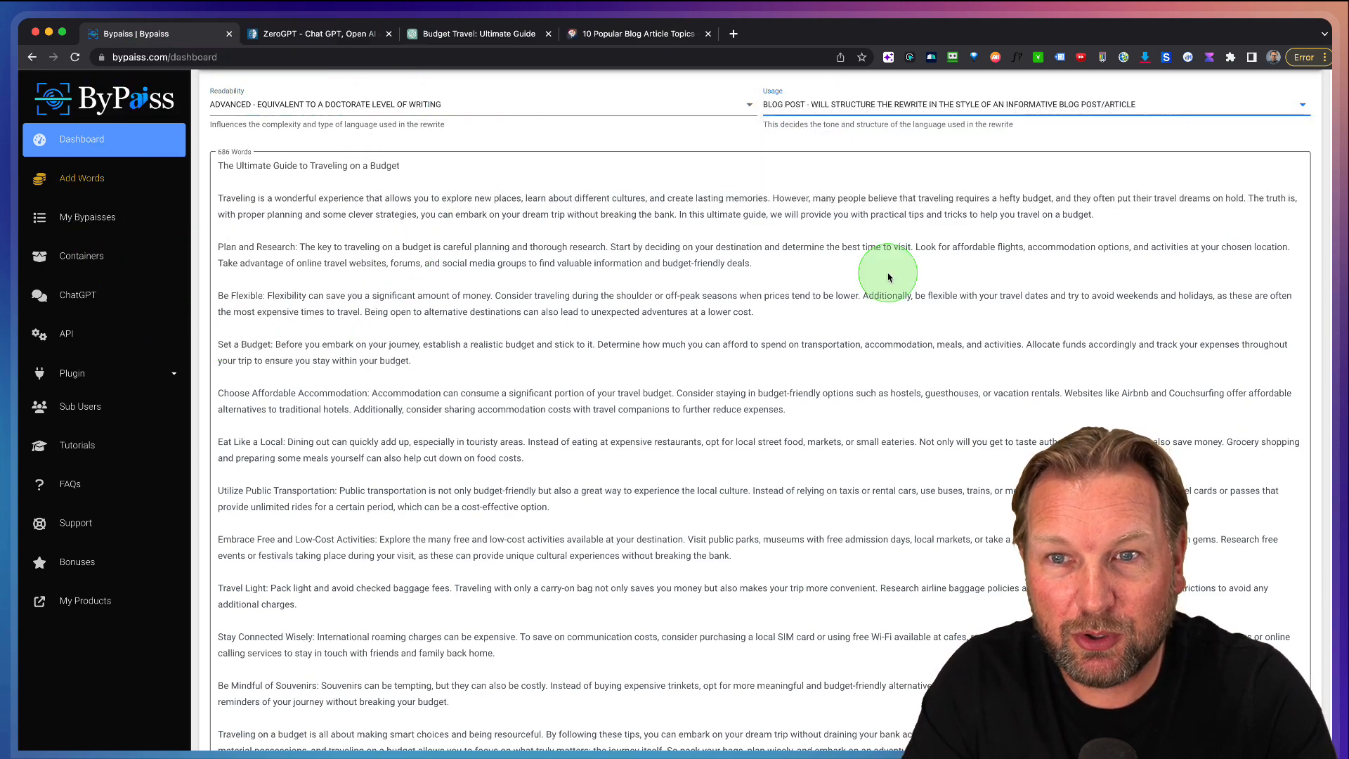
scroll("down", 3)
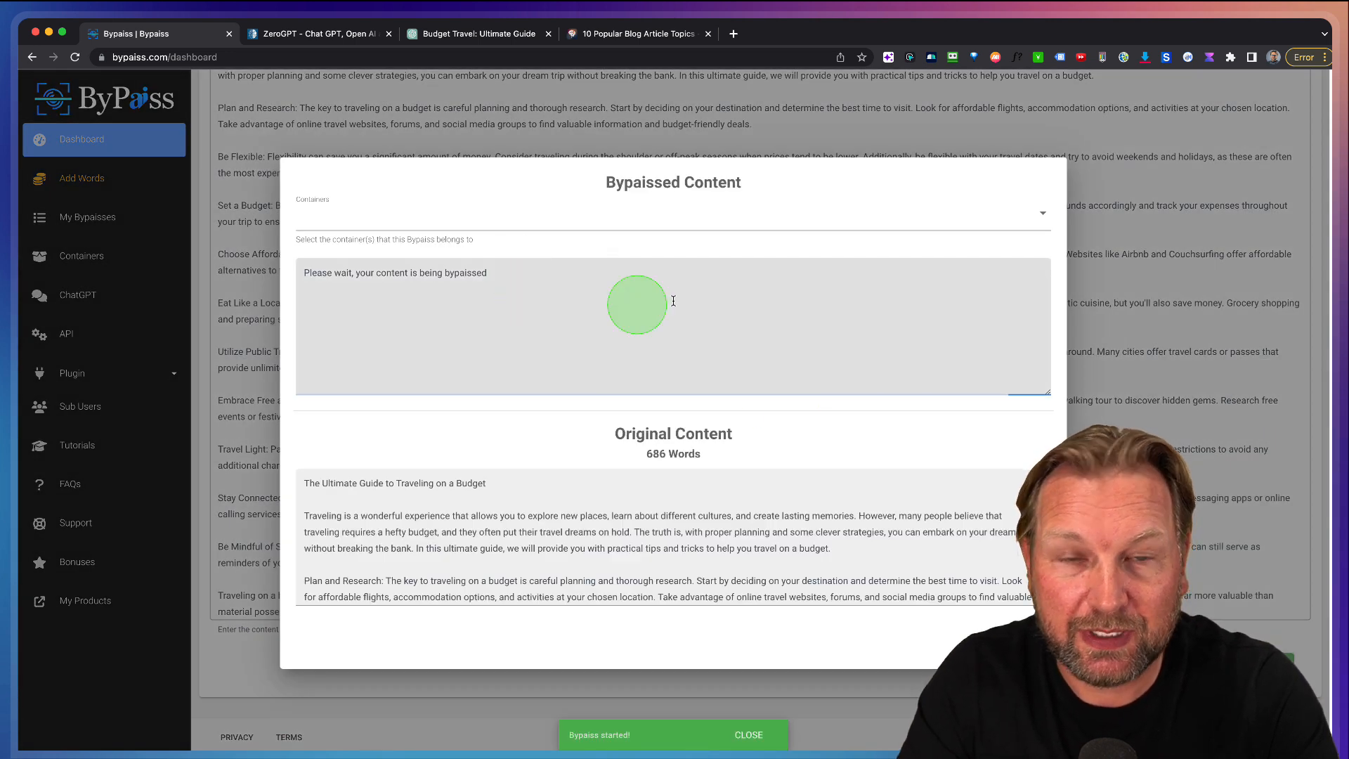
left_click(478, 34)
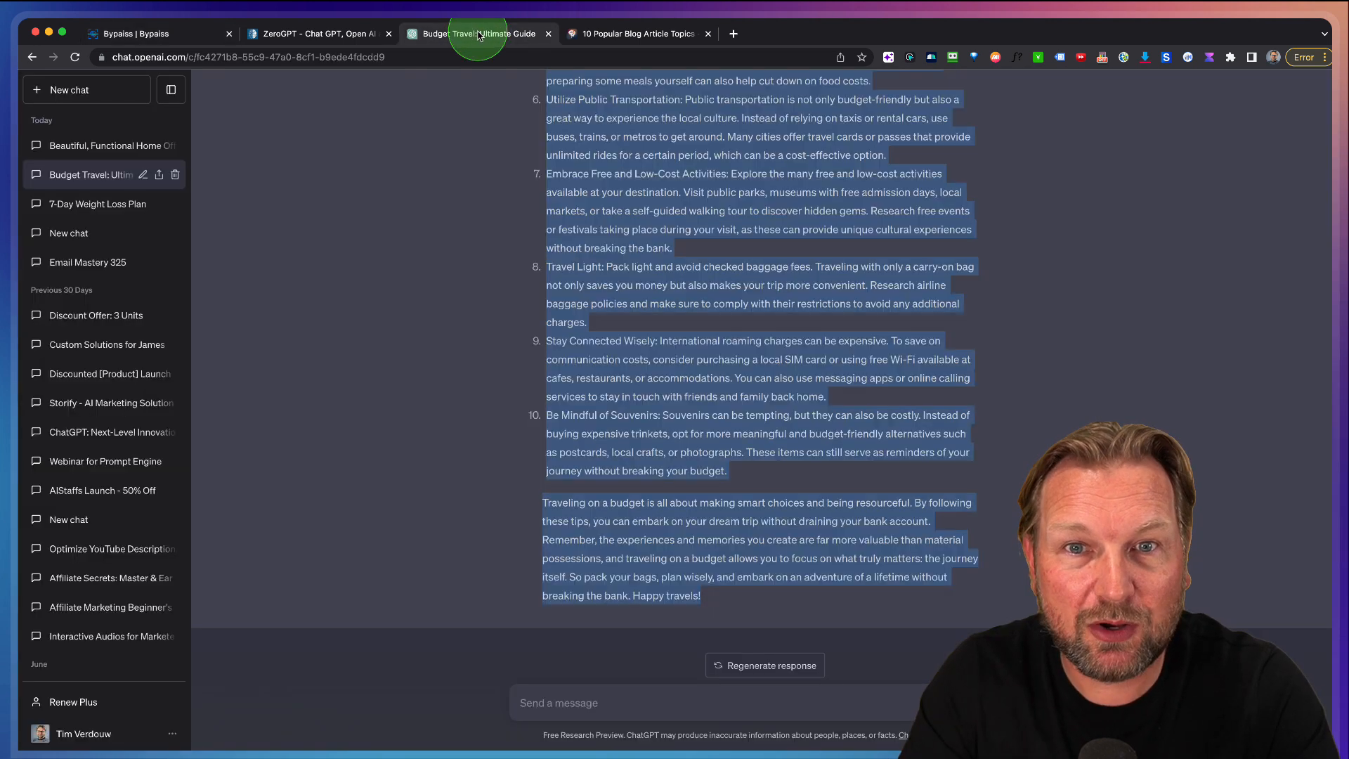
mouse_move(327, 43)
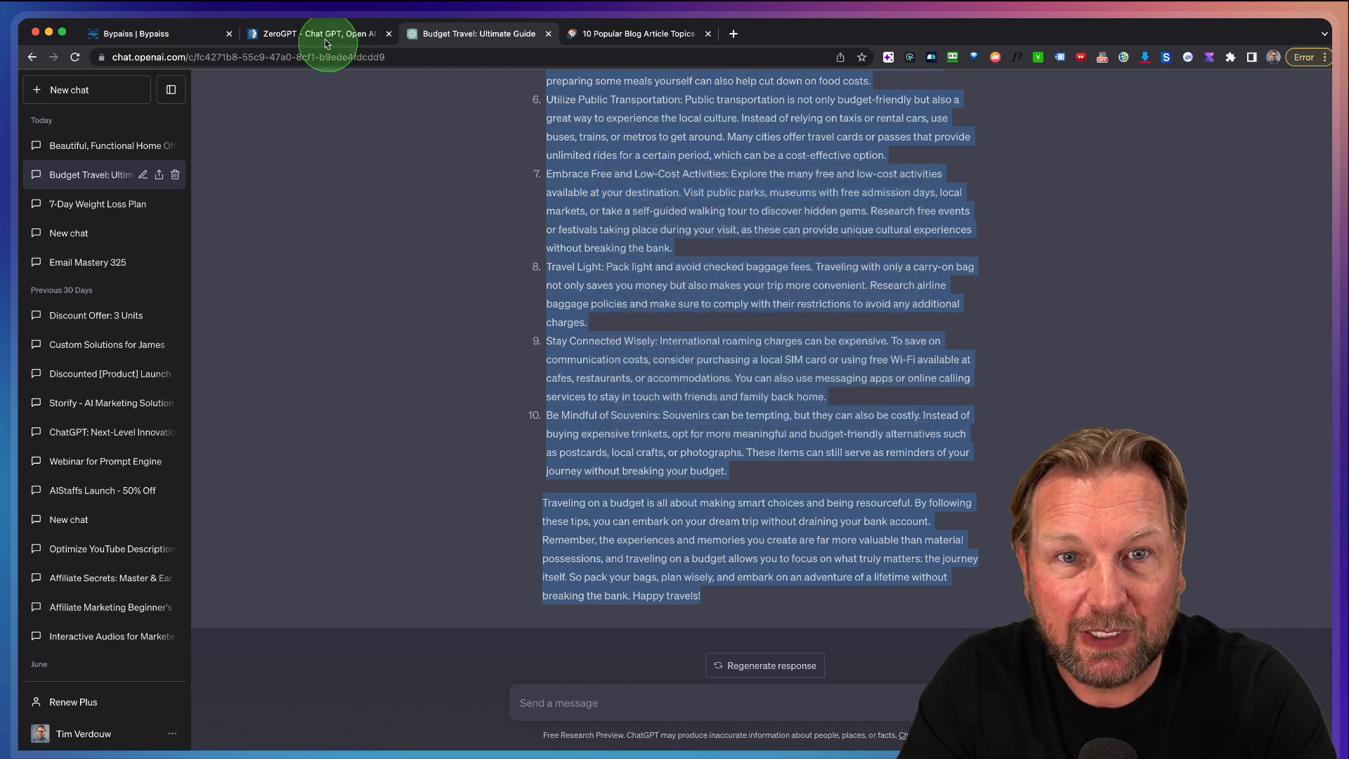
Run ZeroGPT on the original travel article and review its 71.55% AI result.
left_click(318, 34)
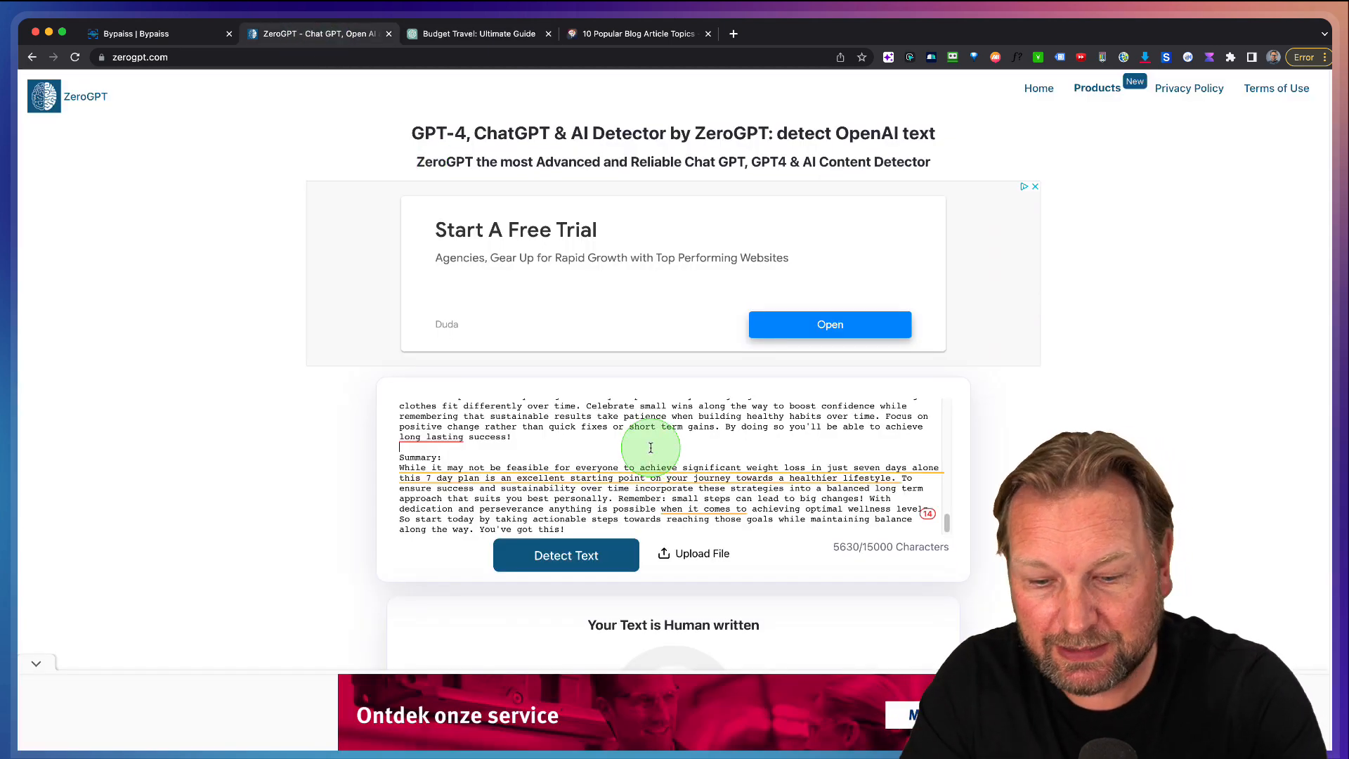
scroll("down", 3)
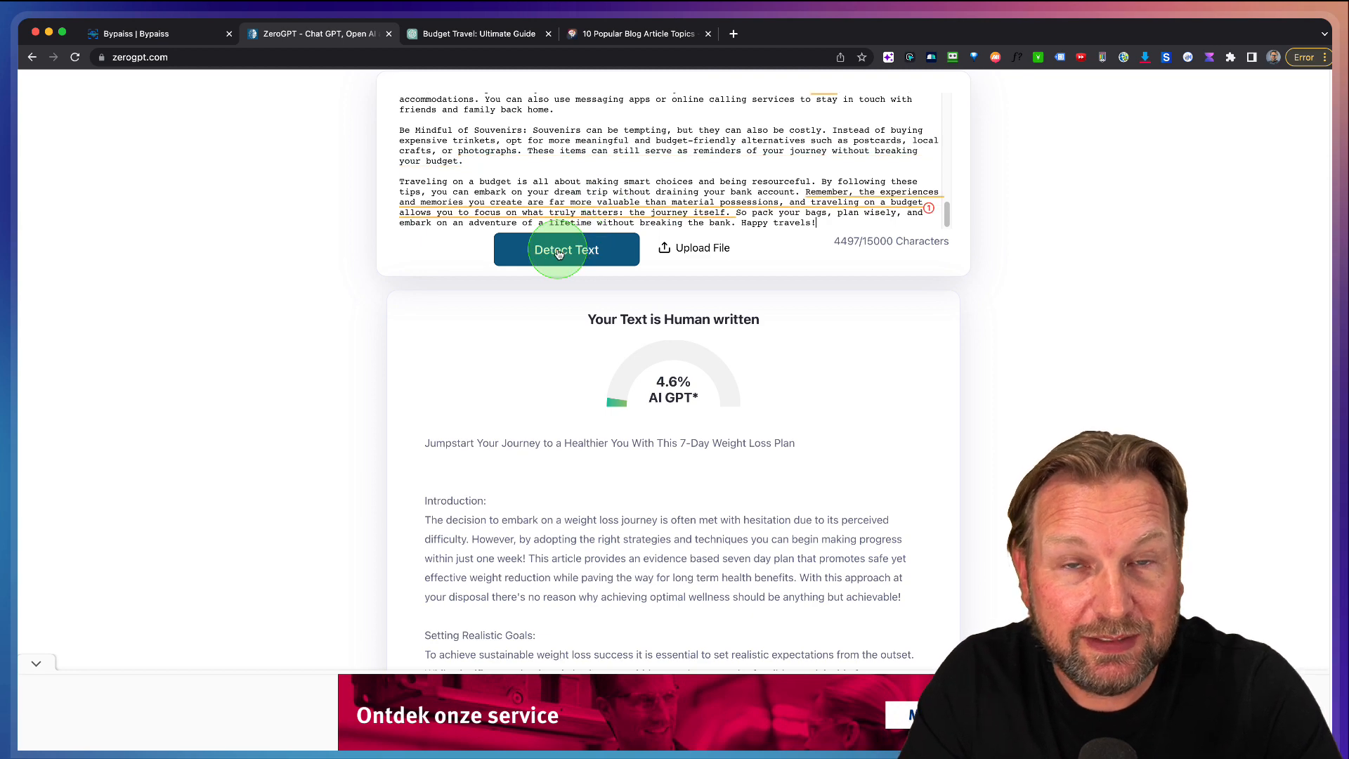
left_click(566, 249)
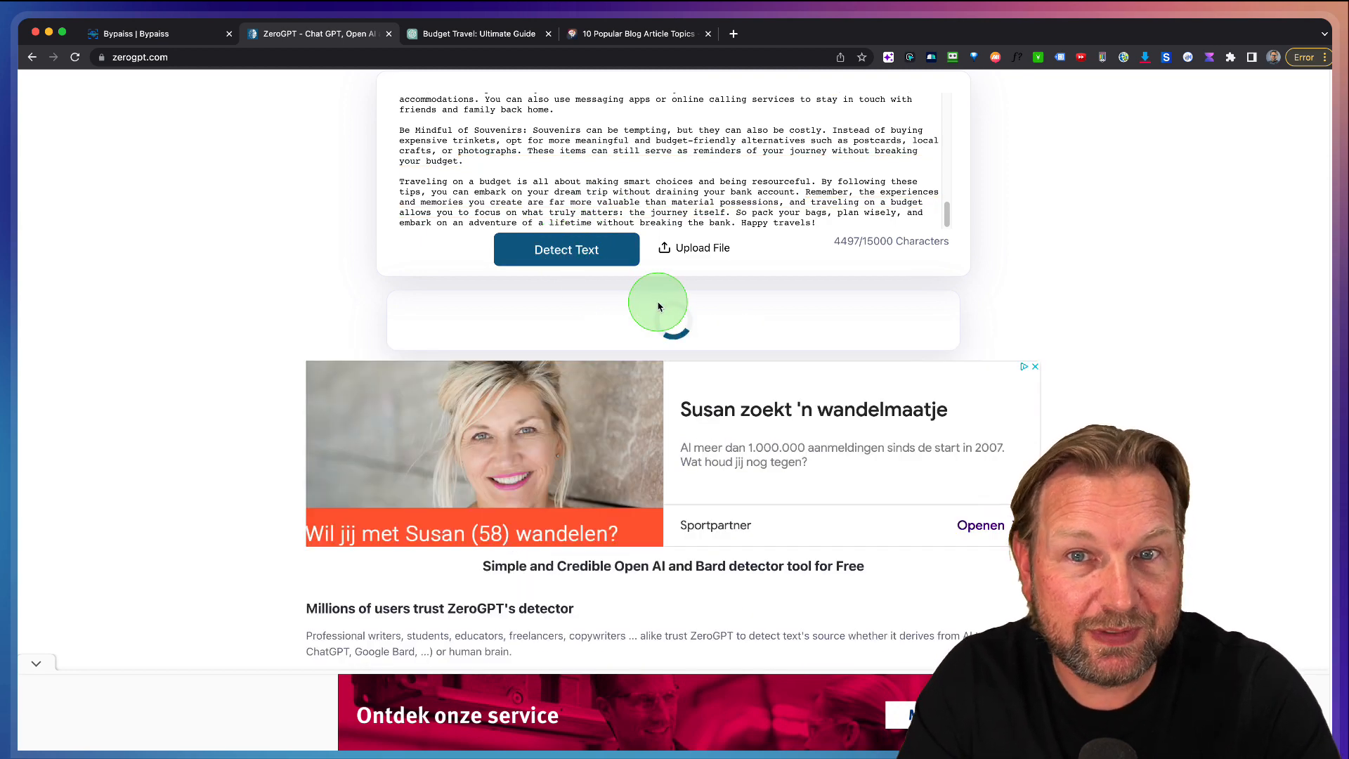
left_click(566, 248)
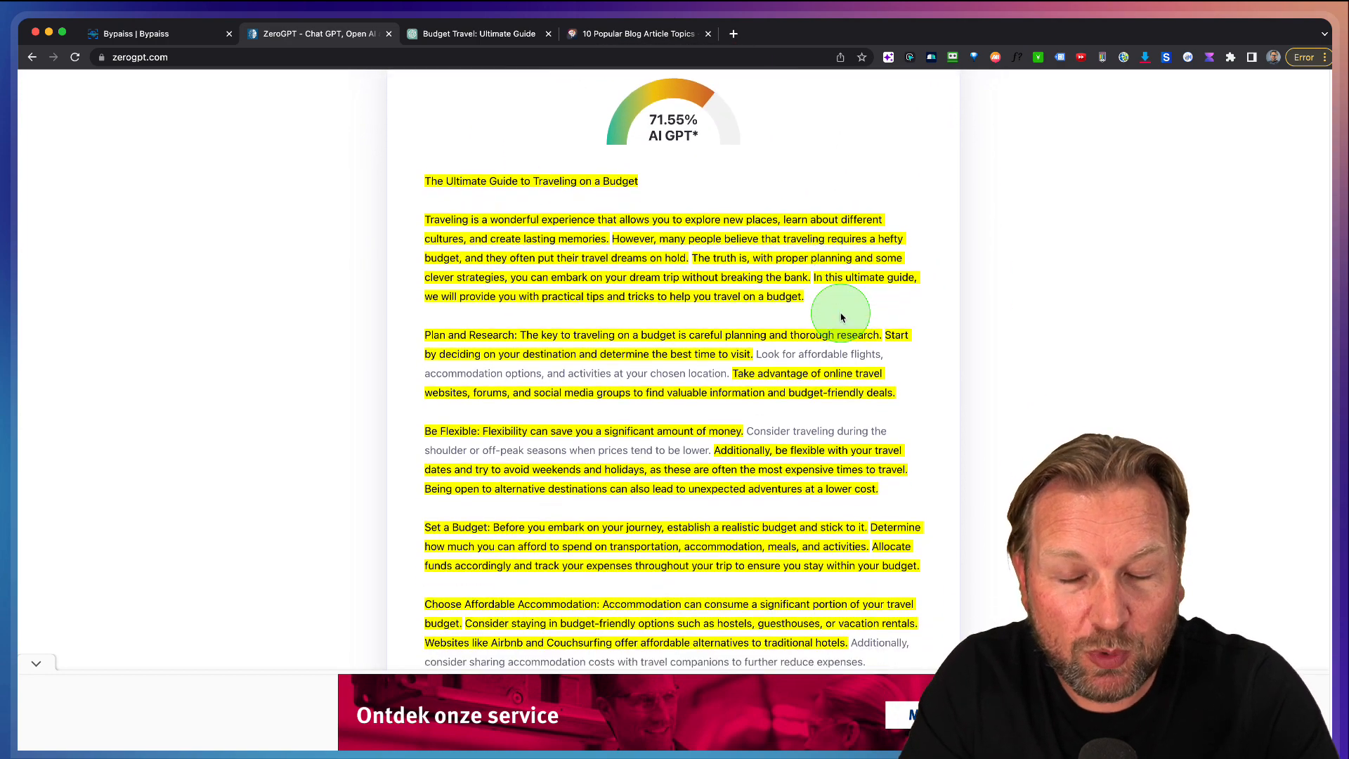
scroll("down", 3)
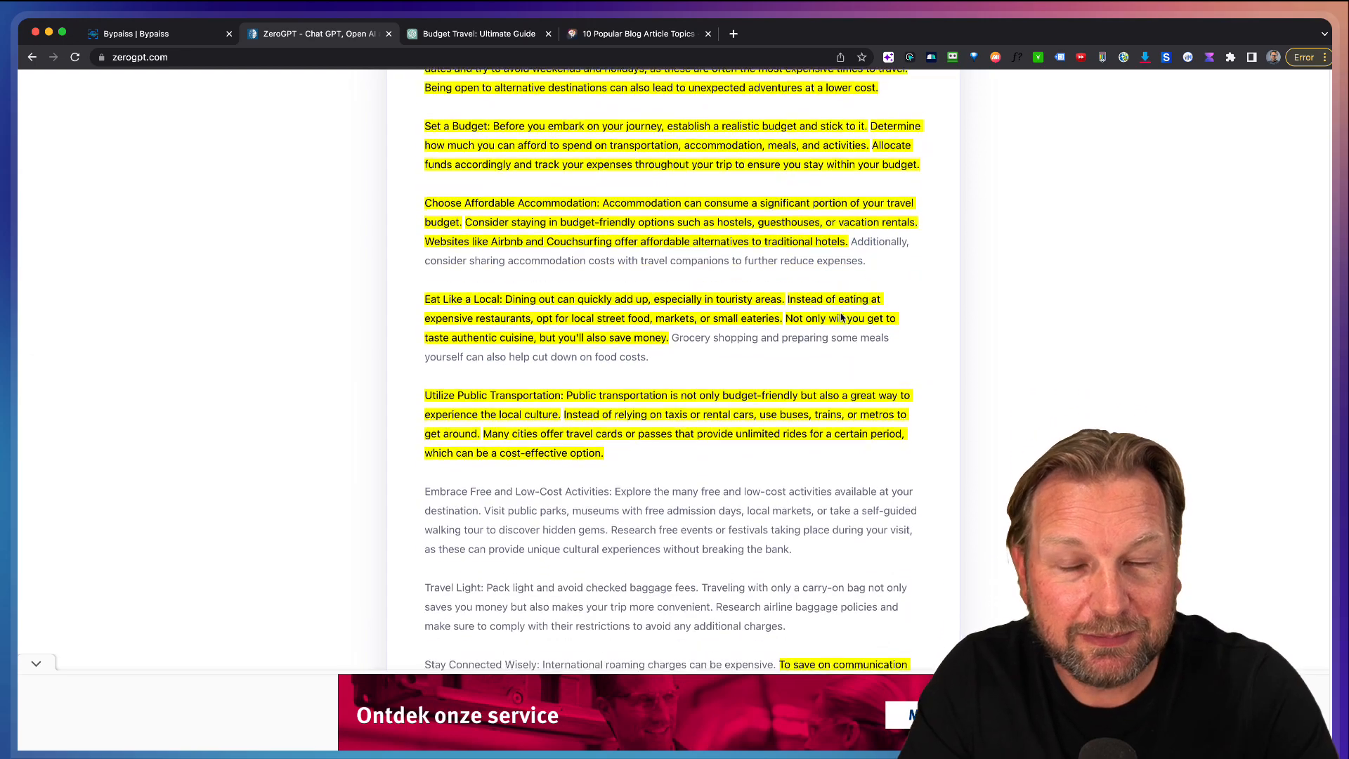
scroll("down", 3)
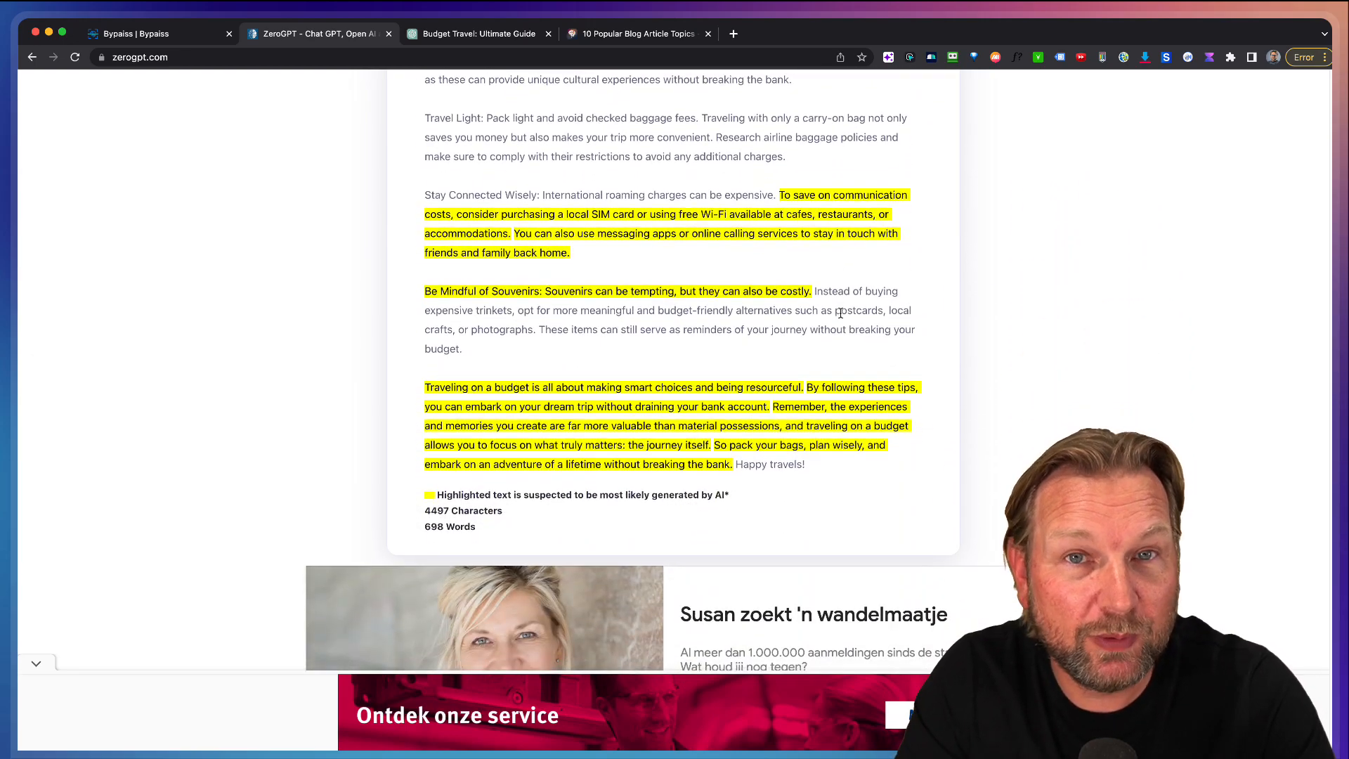
scroll("up", 3)
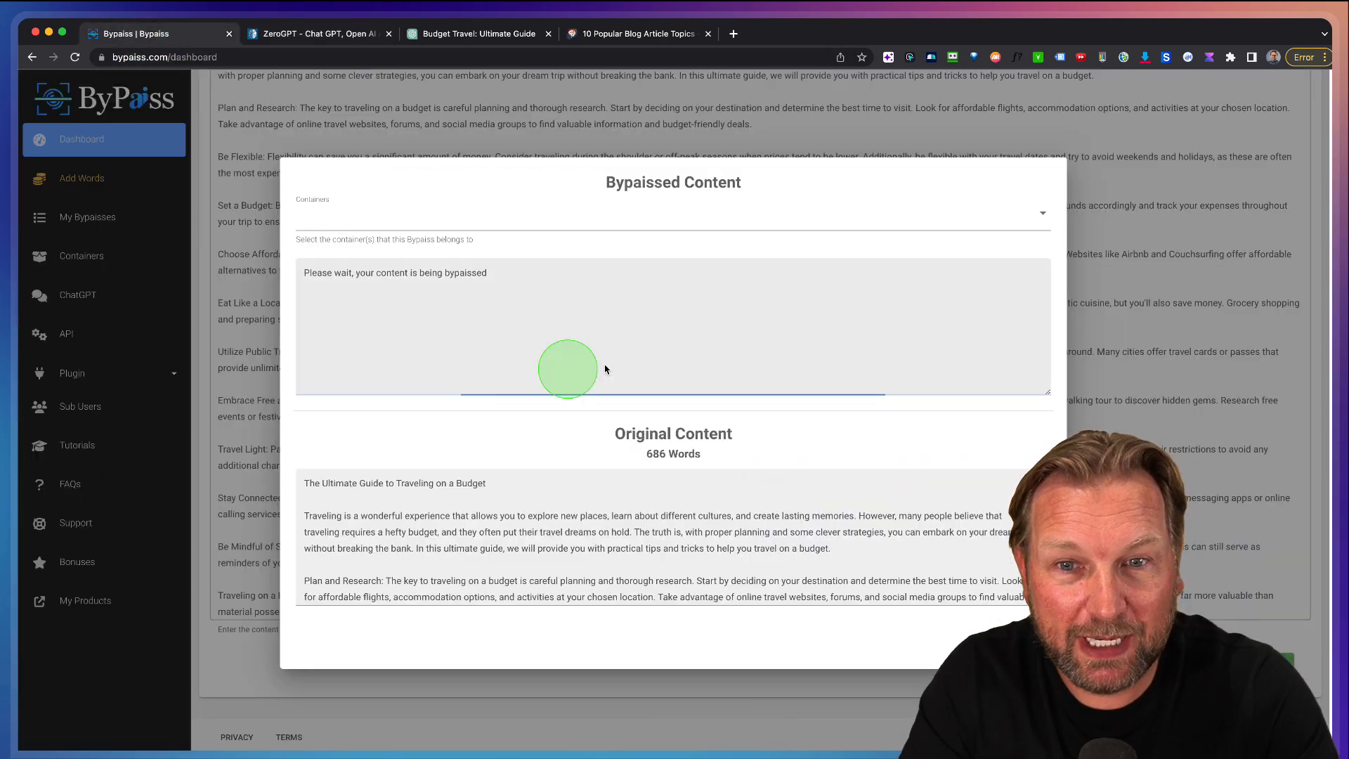
mouse_move(714, 372)
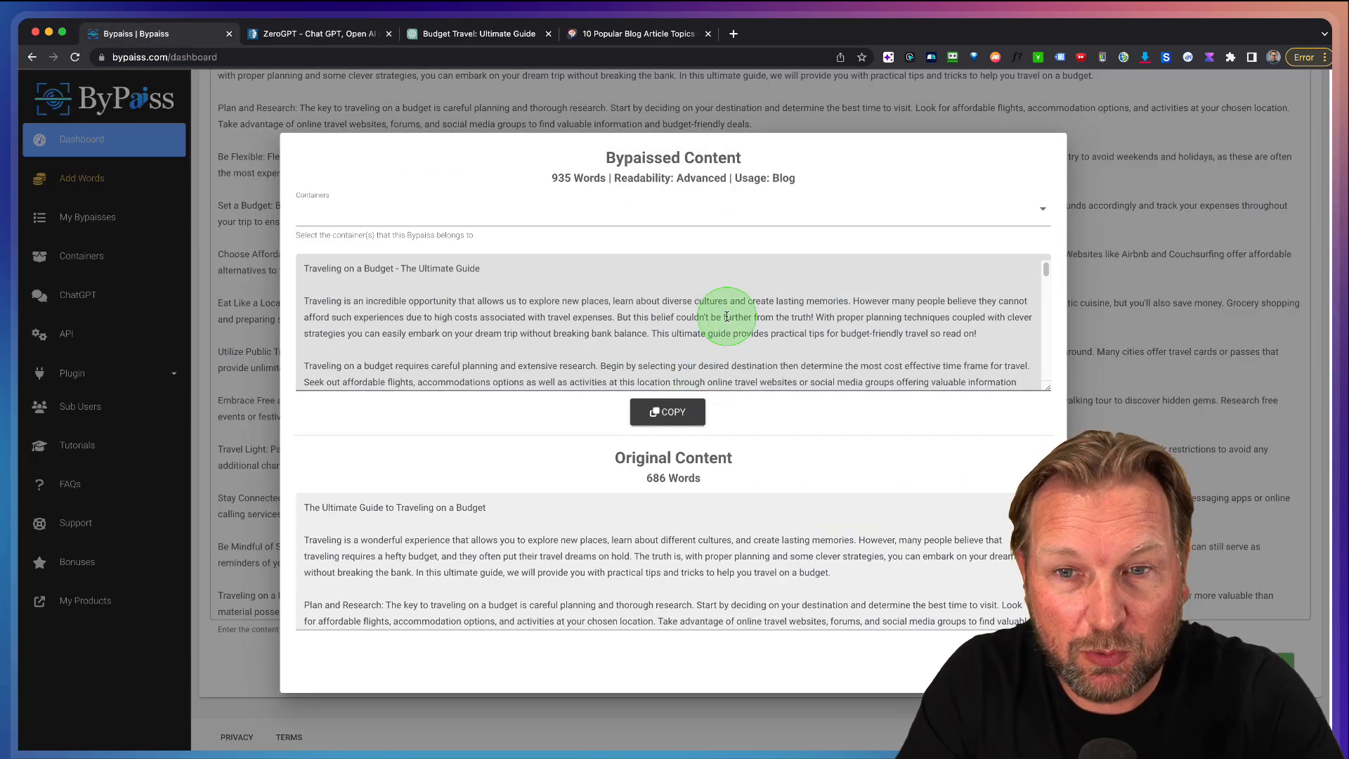
mouse_move(575, 315)
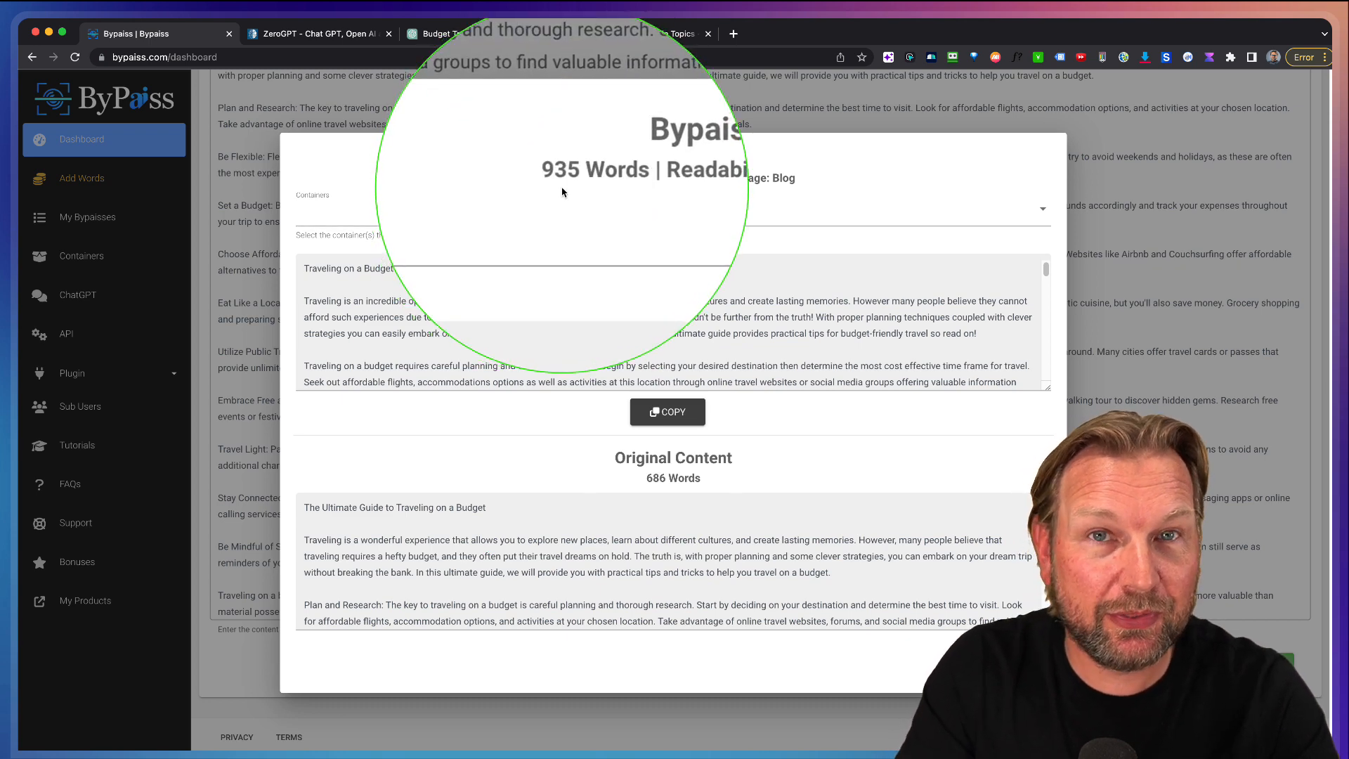
Copy the 935-word rewritten travel article and switch to ZeroGPT.
left_click(666, 411)
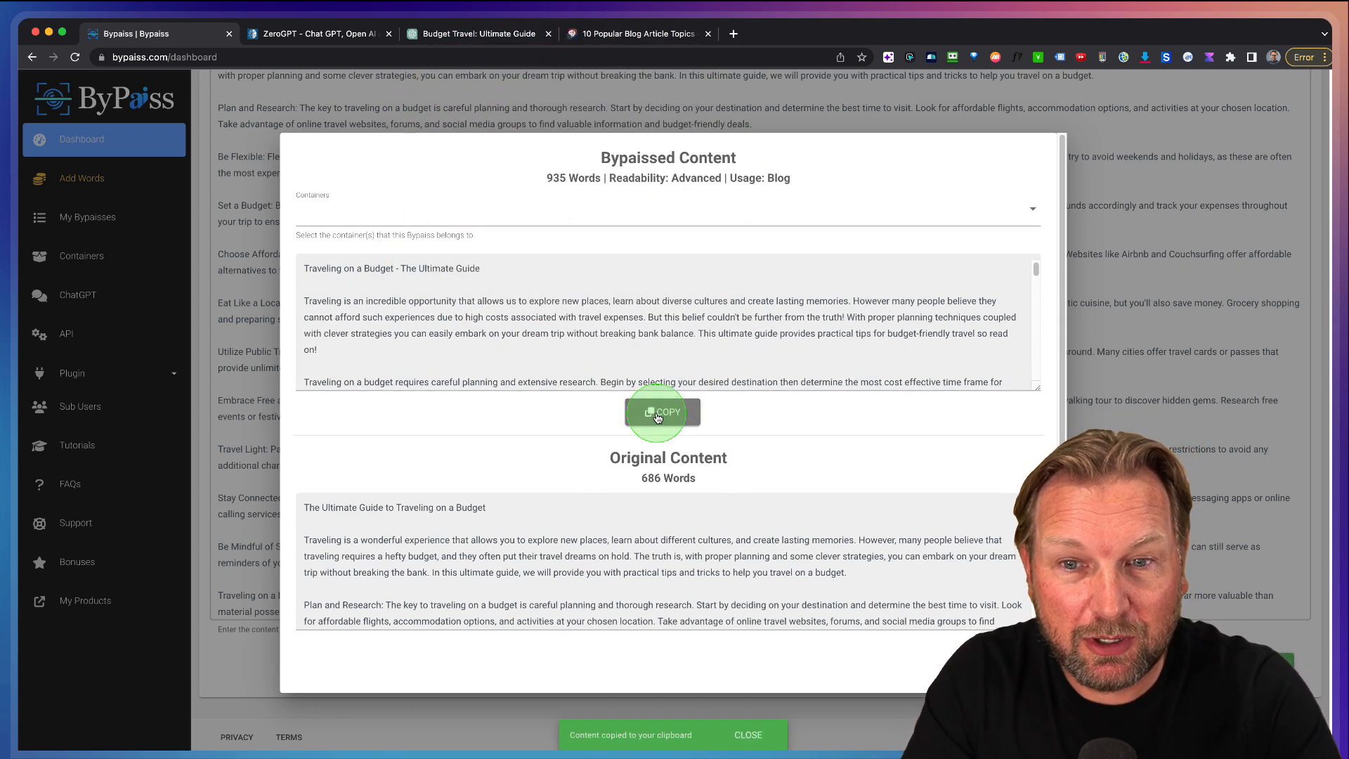
left_click(318, 34)
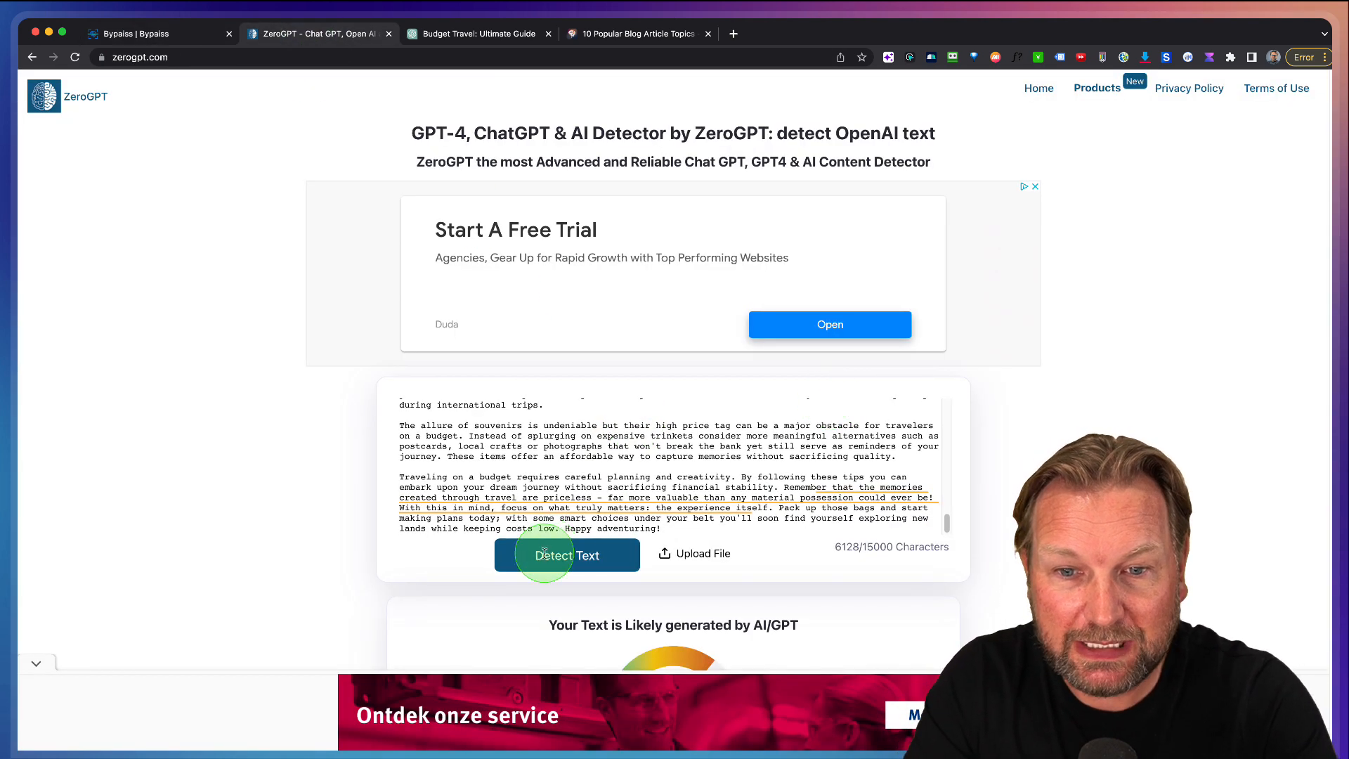
Detect the rewritten travel article and review the highlighted 13.8% AI result.
left_click(567, 554)
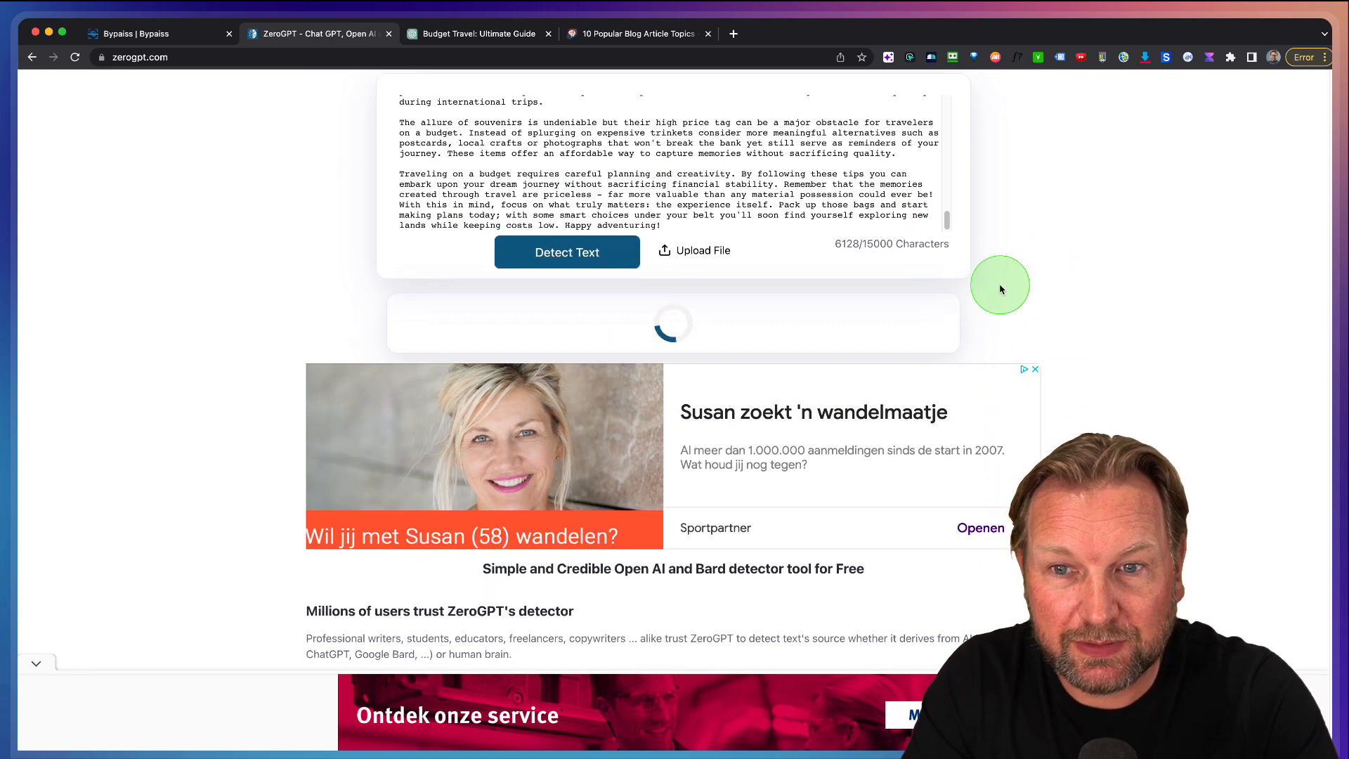
scroll("down", 3)
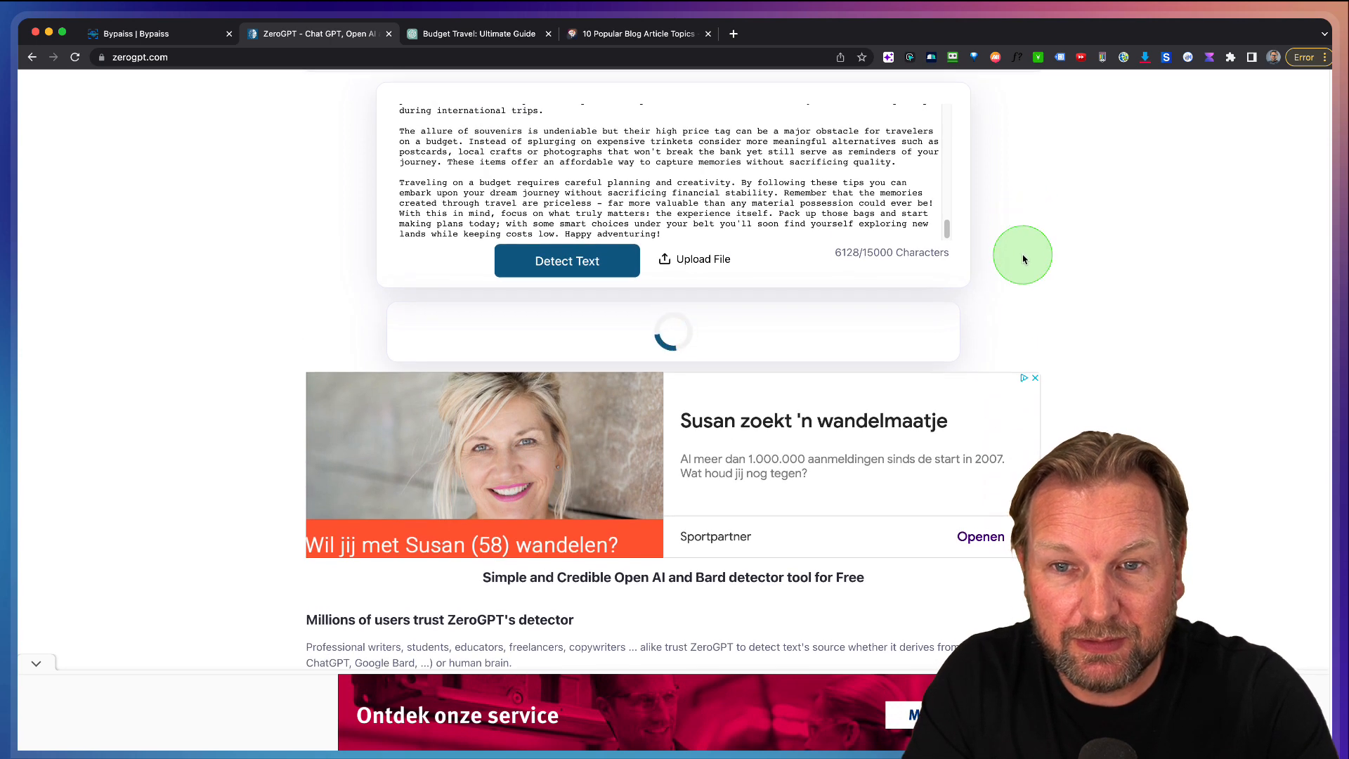
mouse_move(1011, 274)
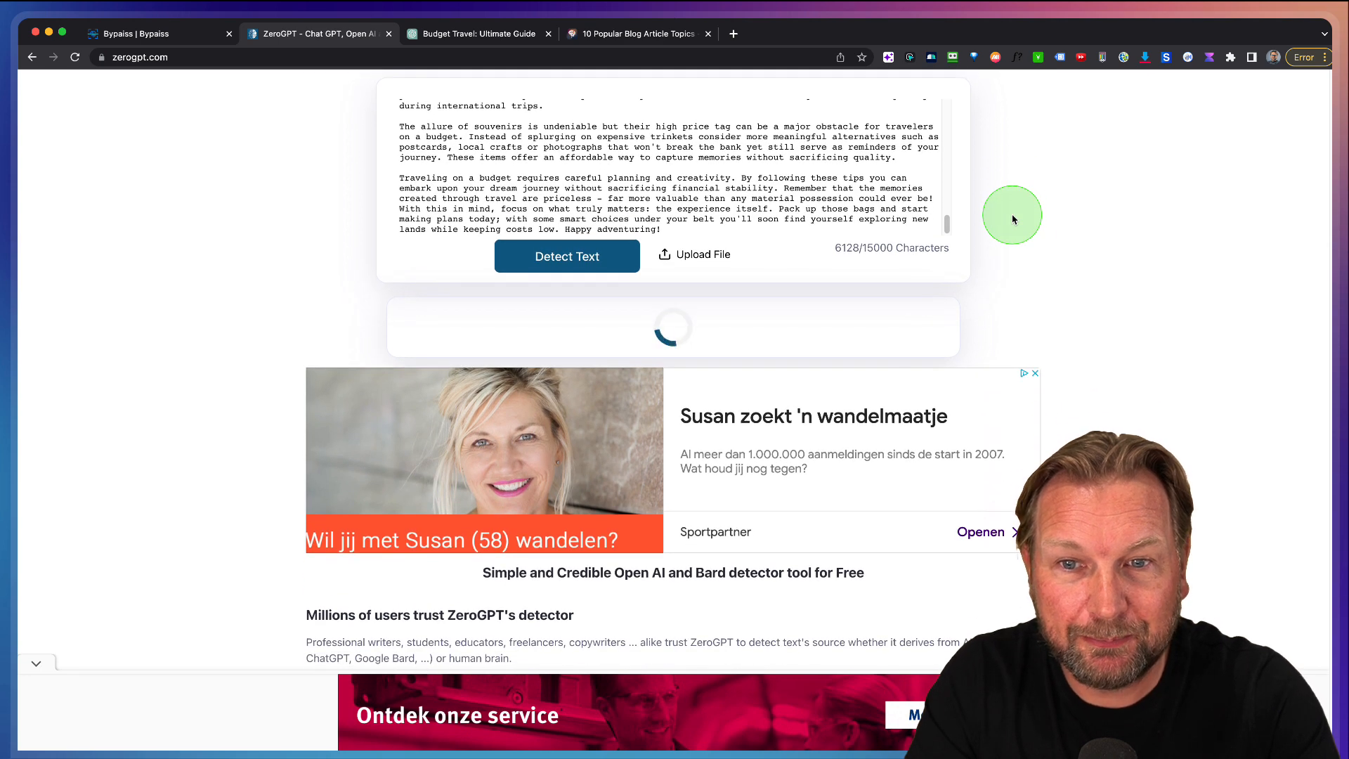
left_click(566, 255)
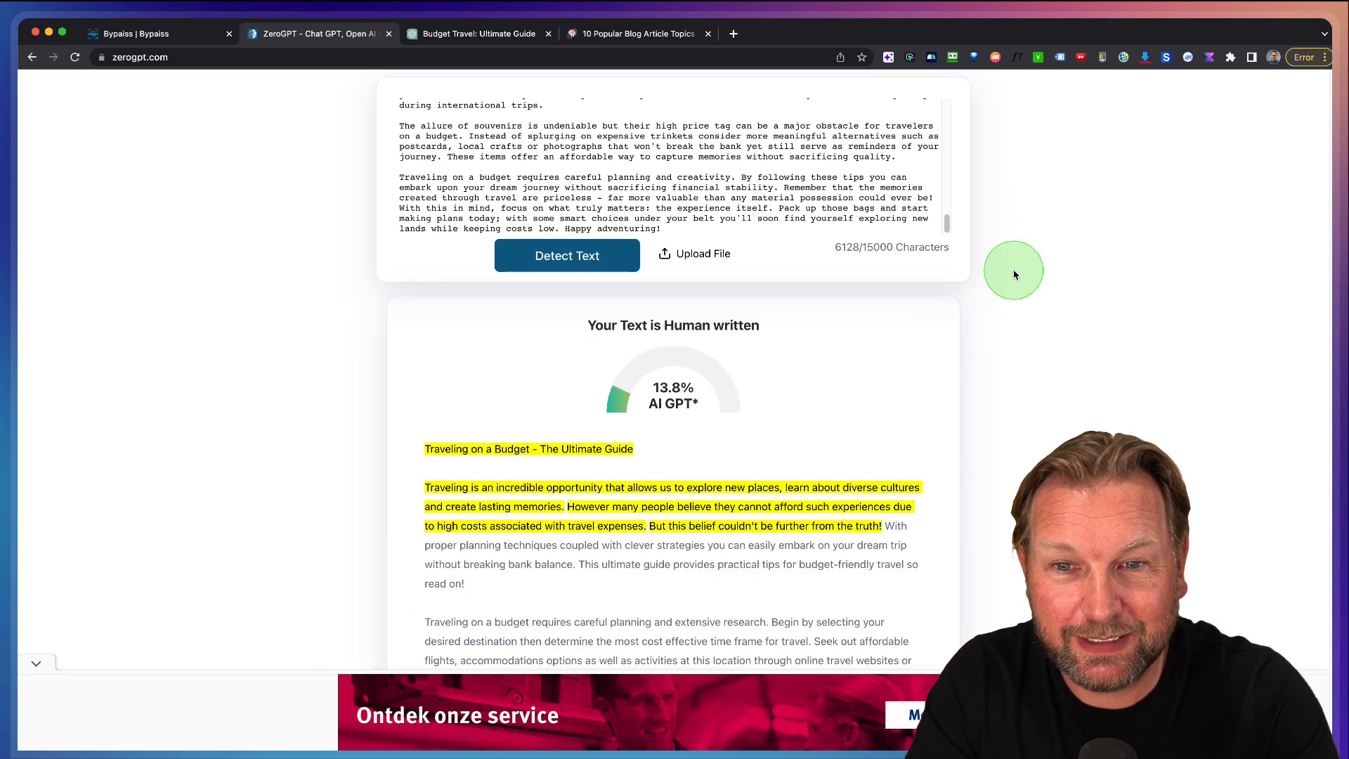
scroll("down", 3)
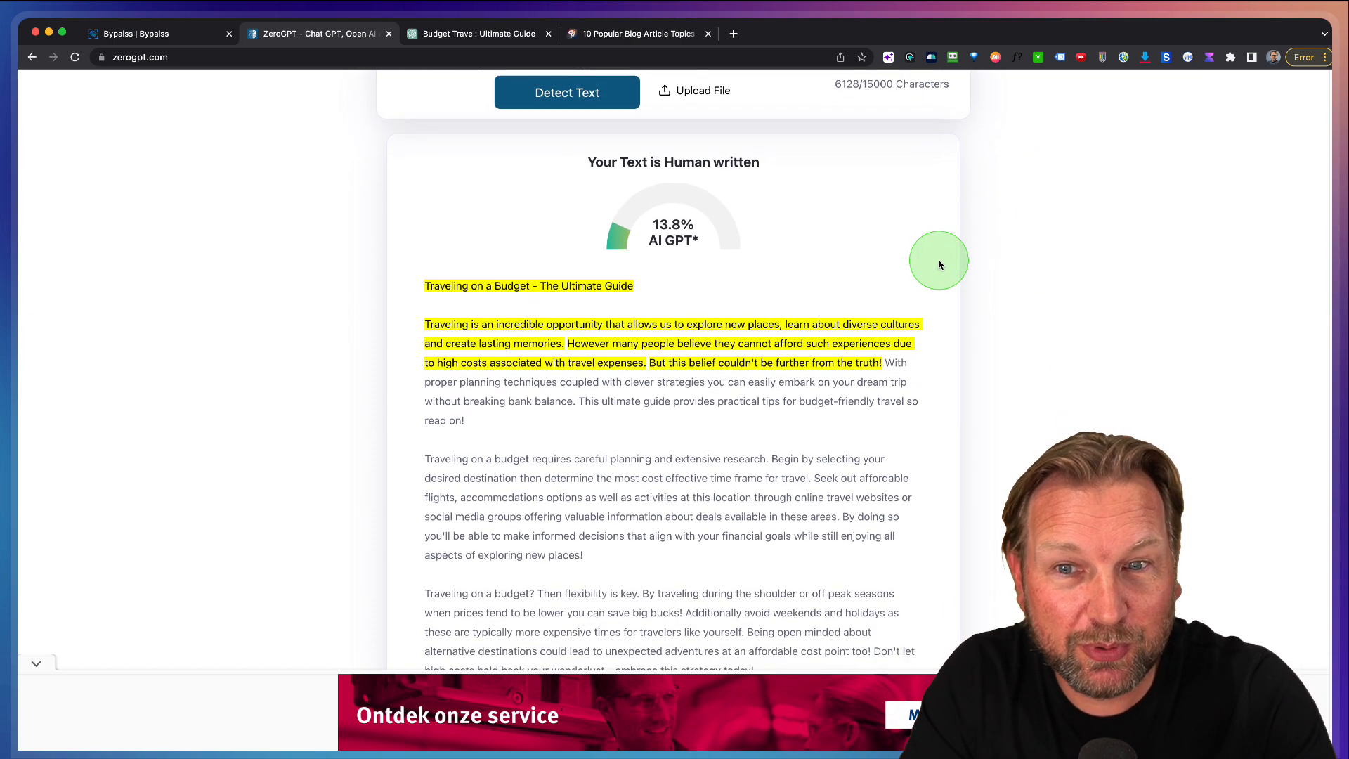
scroll("down", 3)
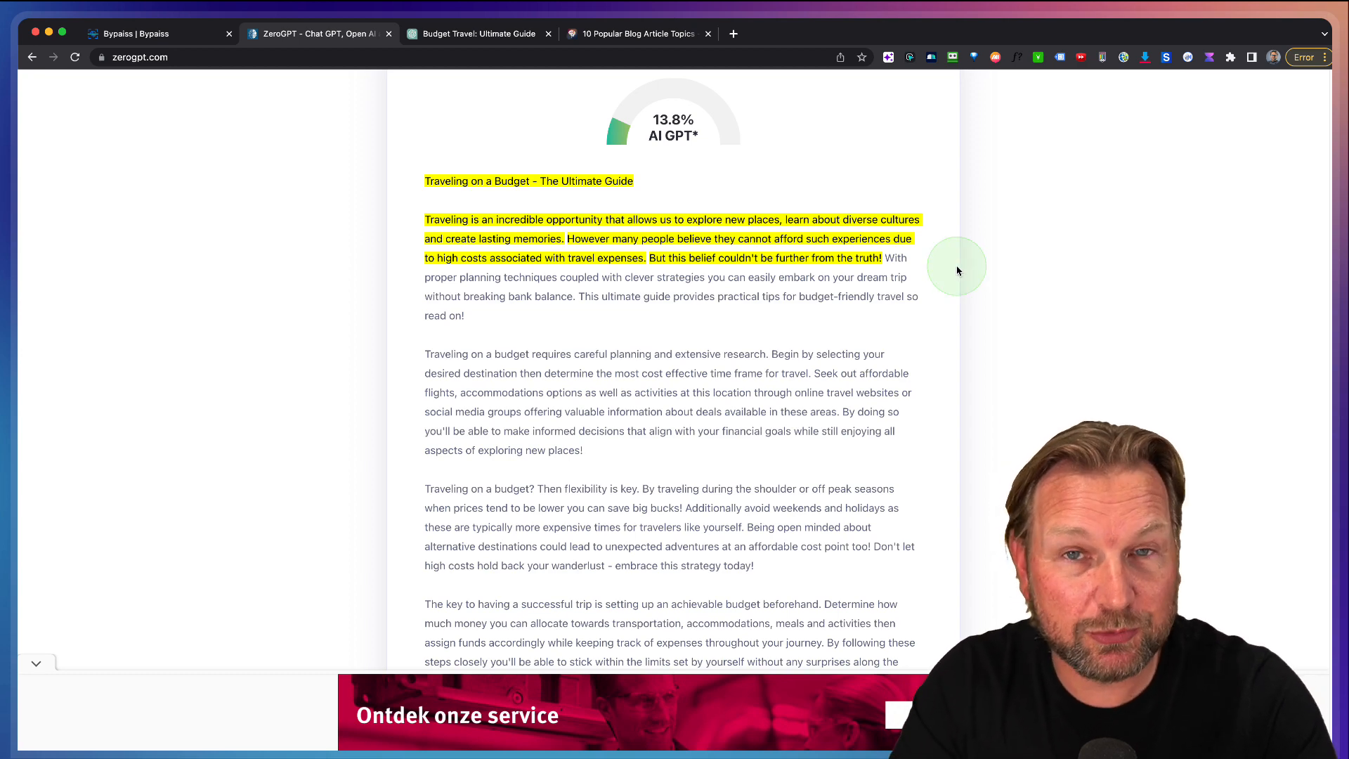
scroll("down", 3)
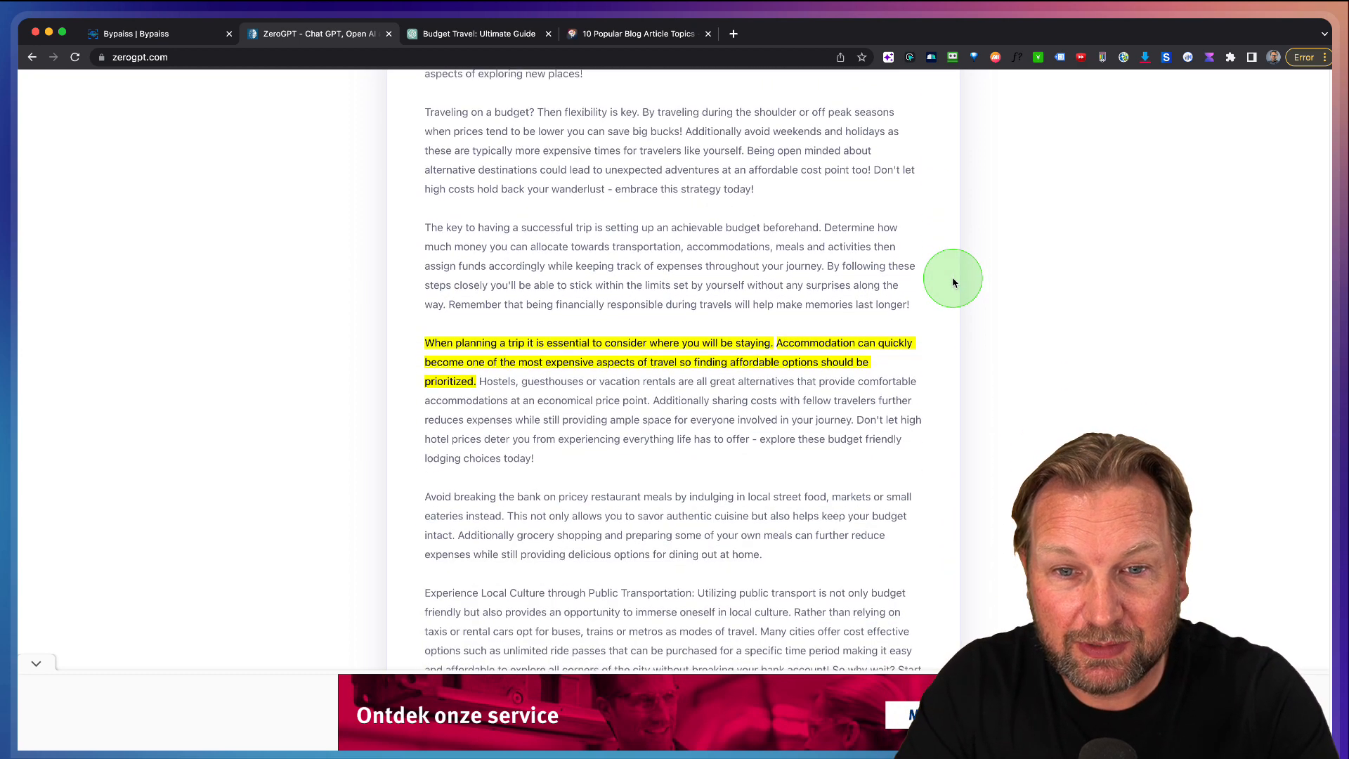
scroll("down", 3)
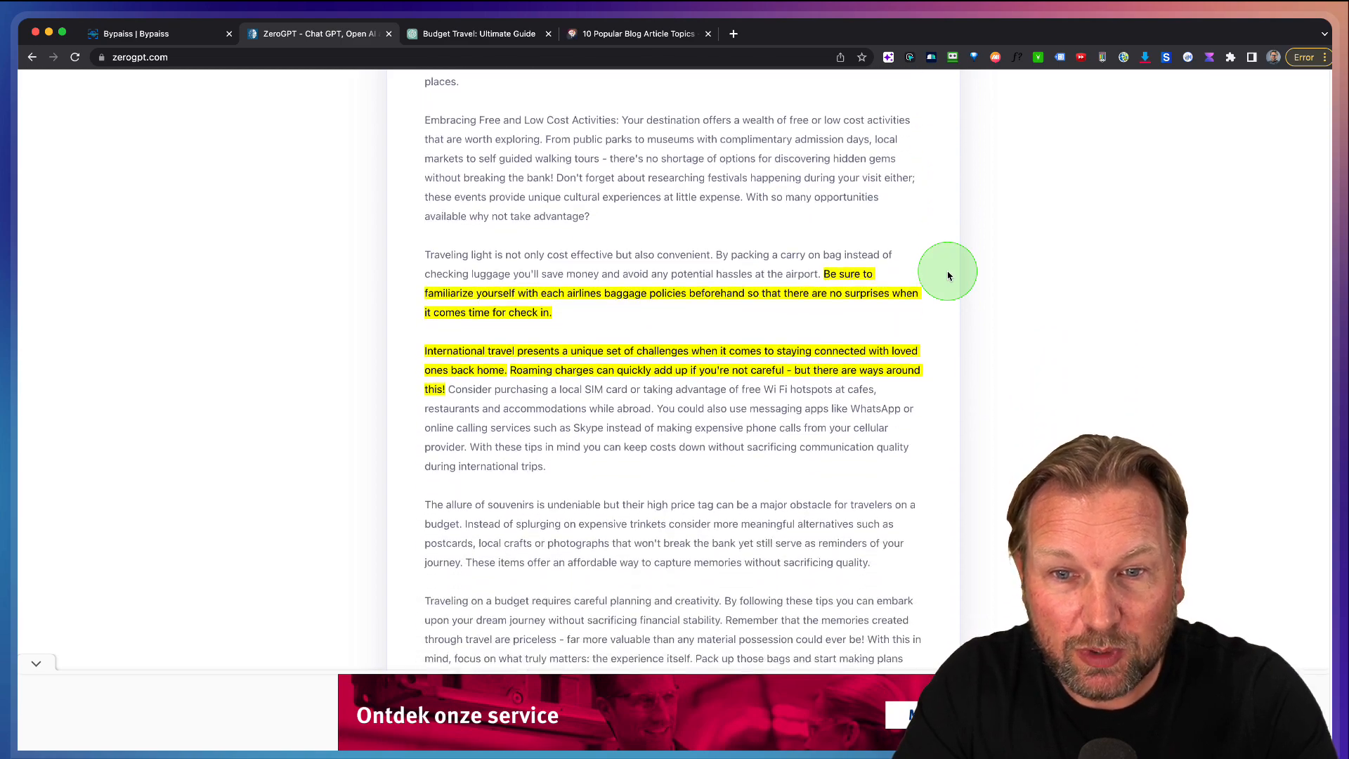
scroll("up", 3)
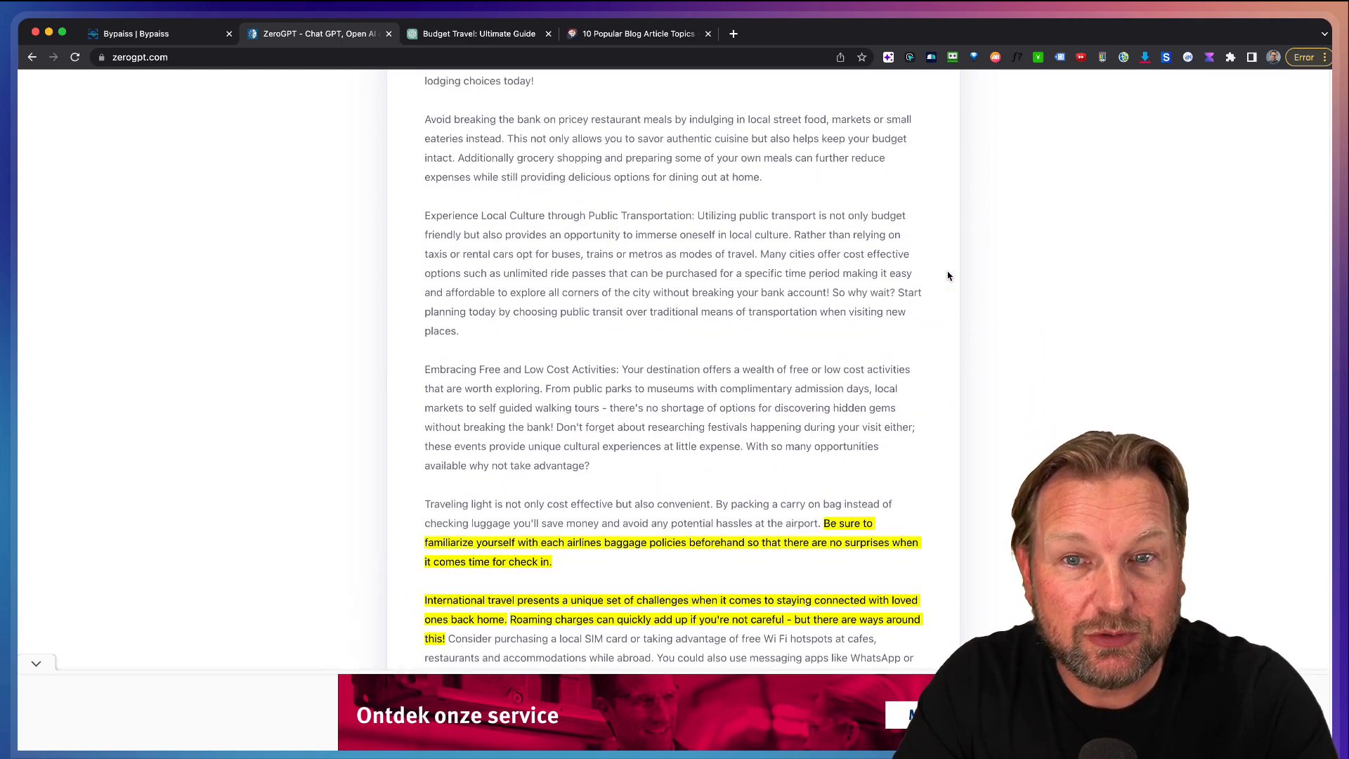
scroll("up", 3)
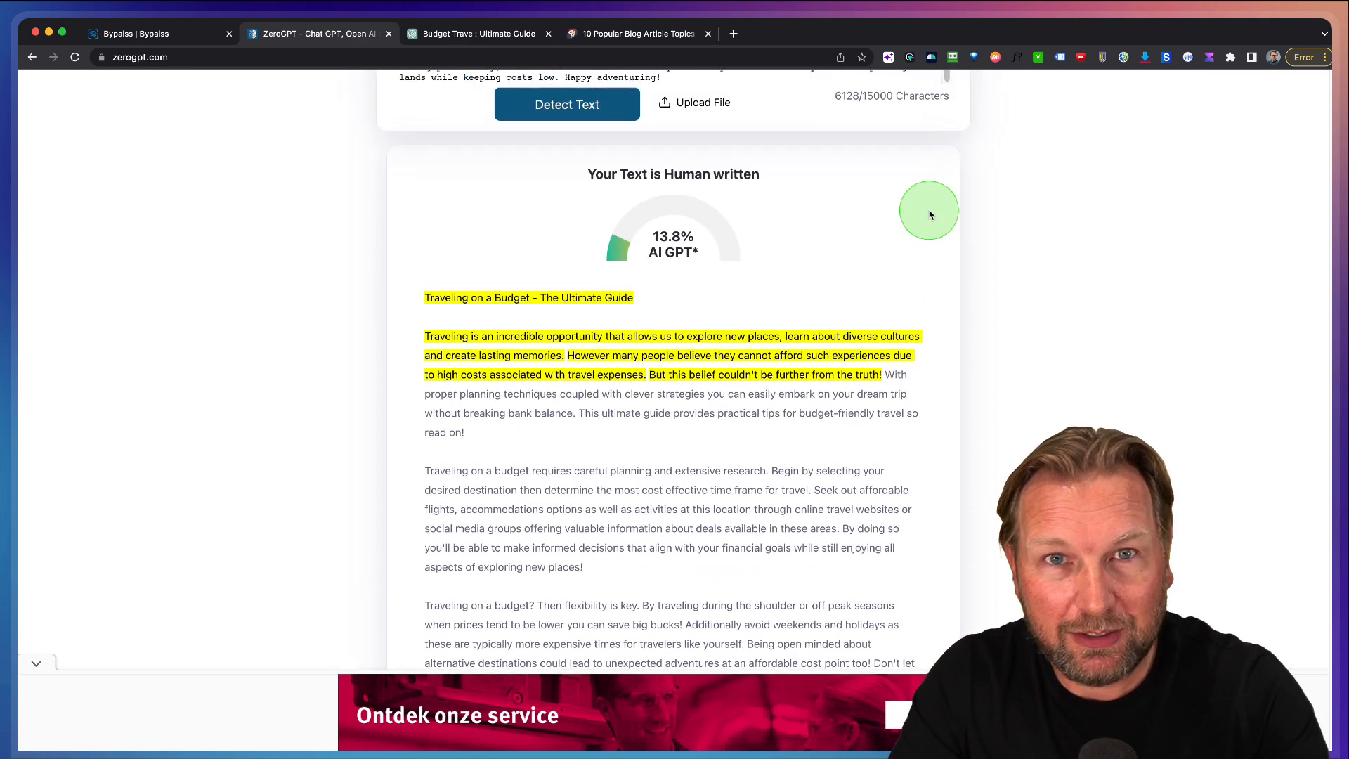
scroll("up", 3)
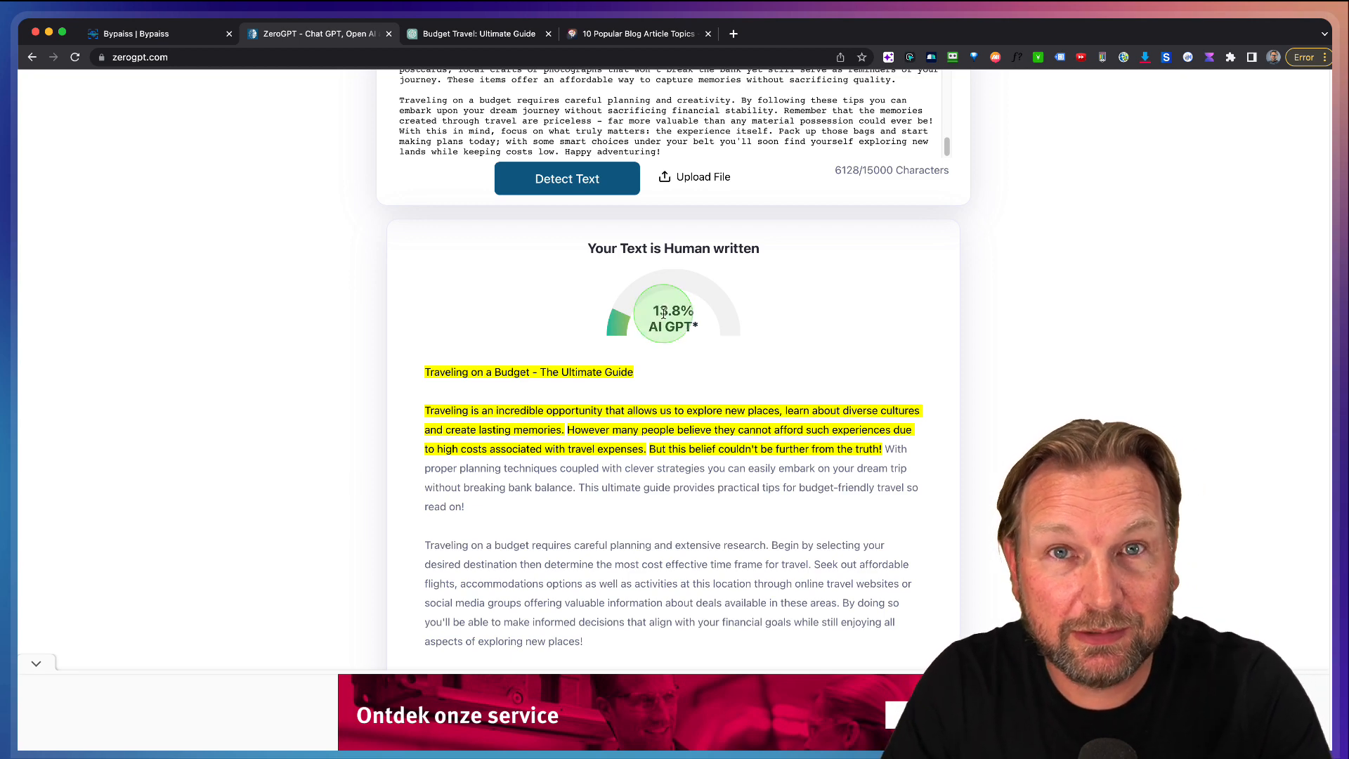
scroll("down", 3)
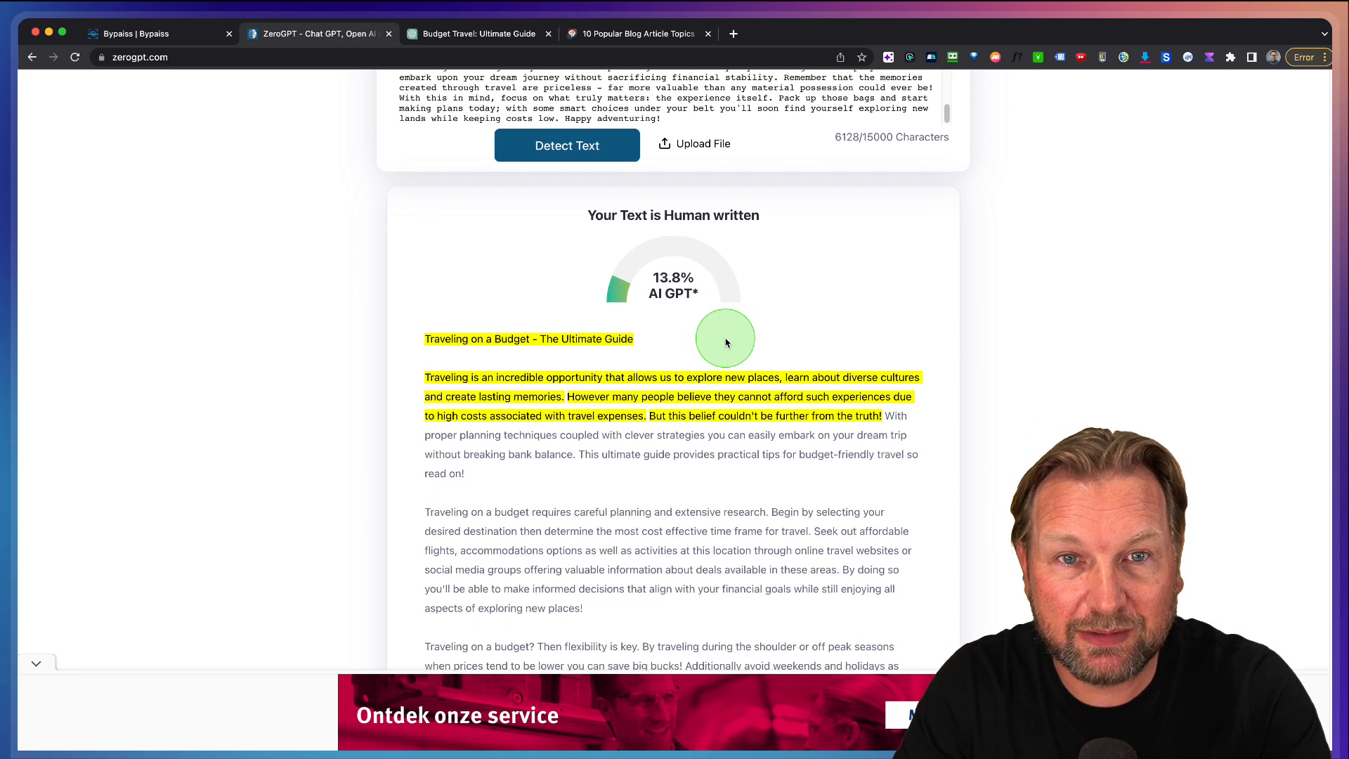
Recheck the 13.8% verdict, then close the 935-word travel rewrite results.
left_click(138, 34)
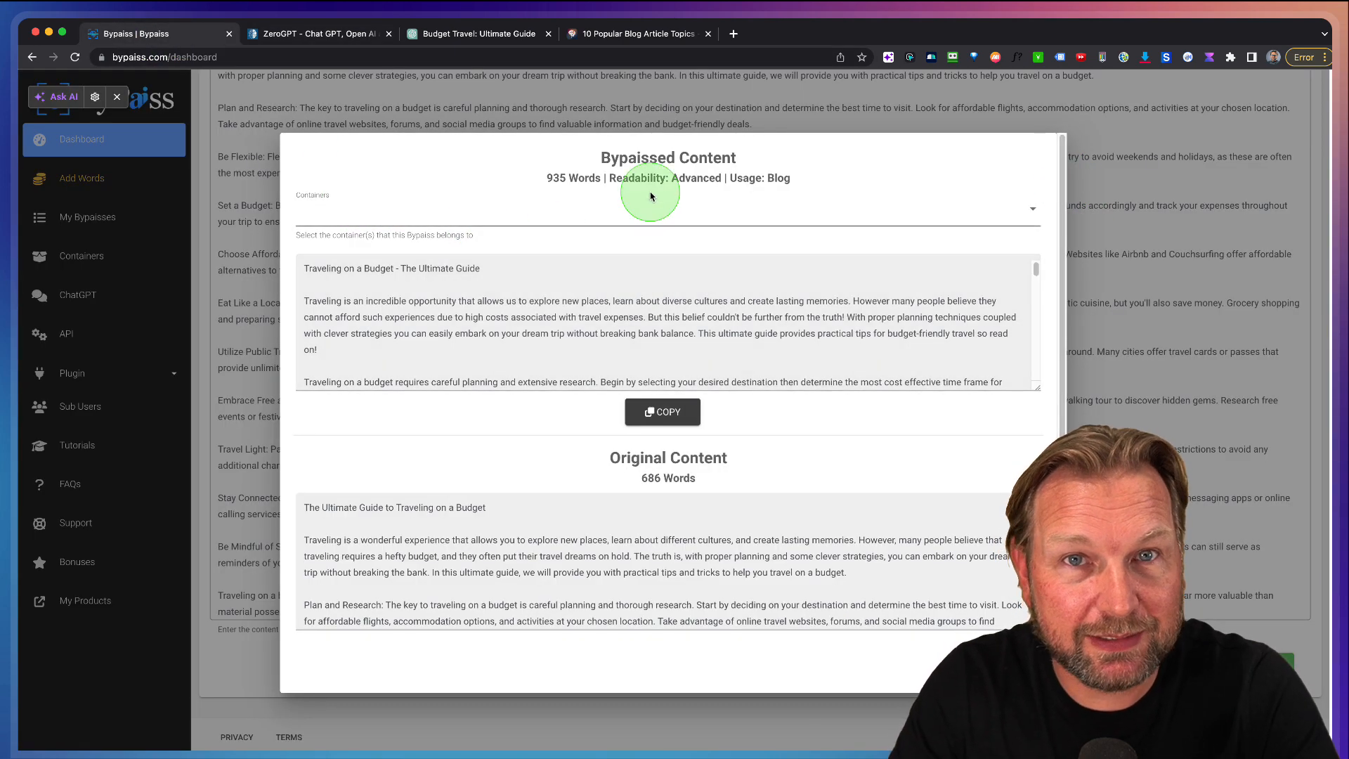
mouse_move(643, 187)
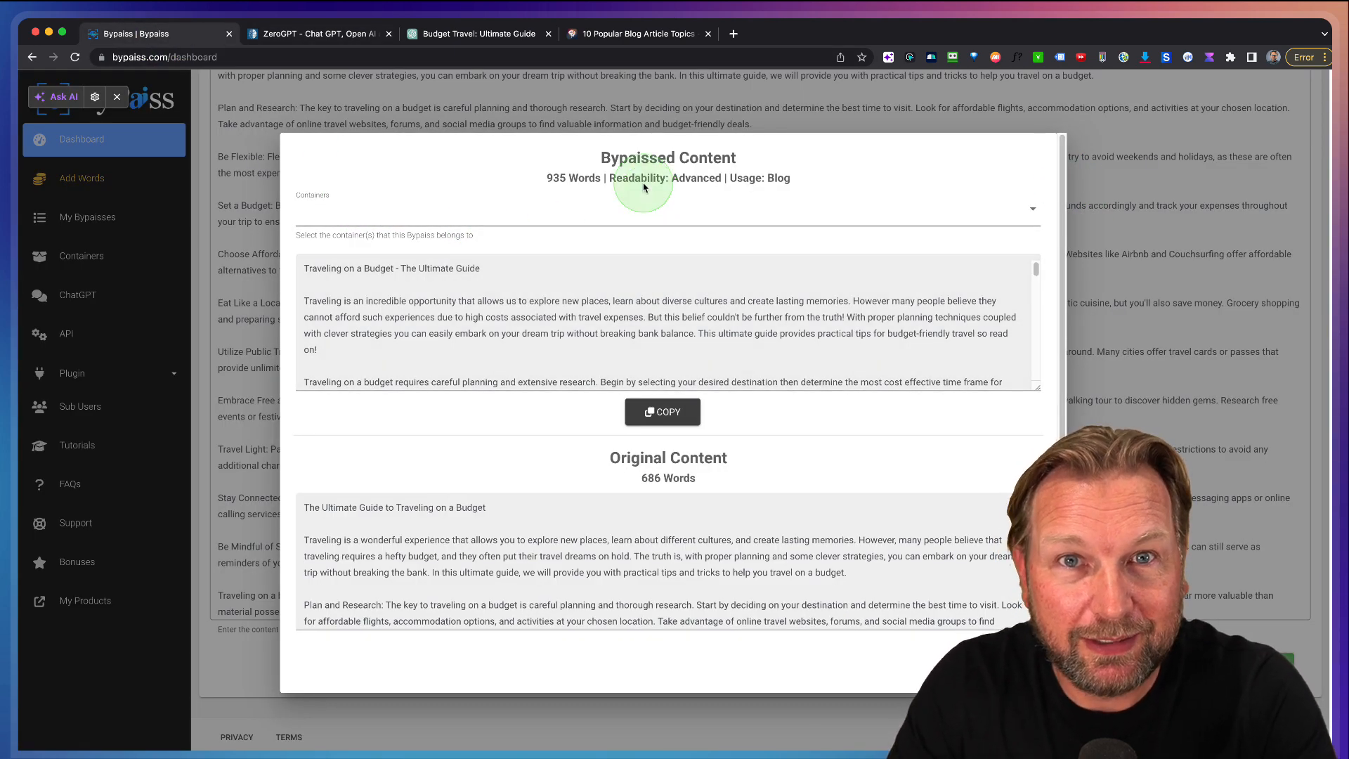
mouse_move(576, 108)
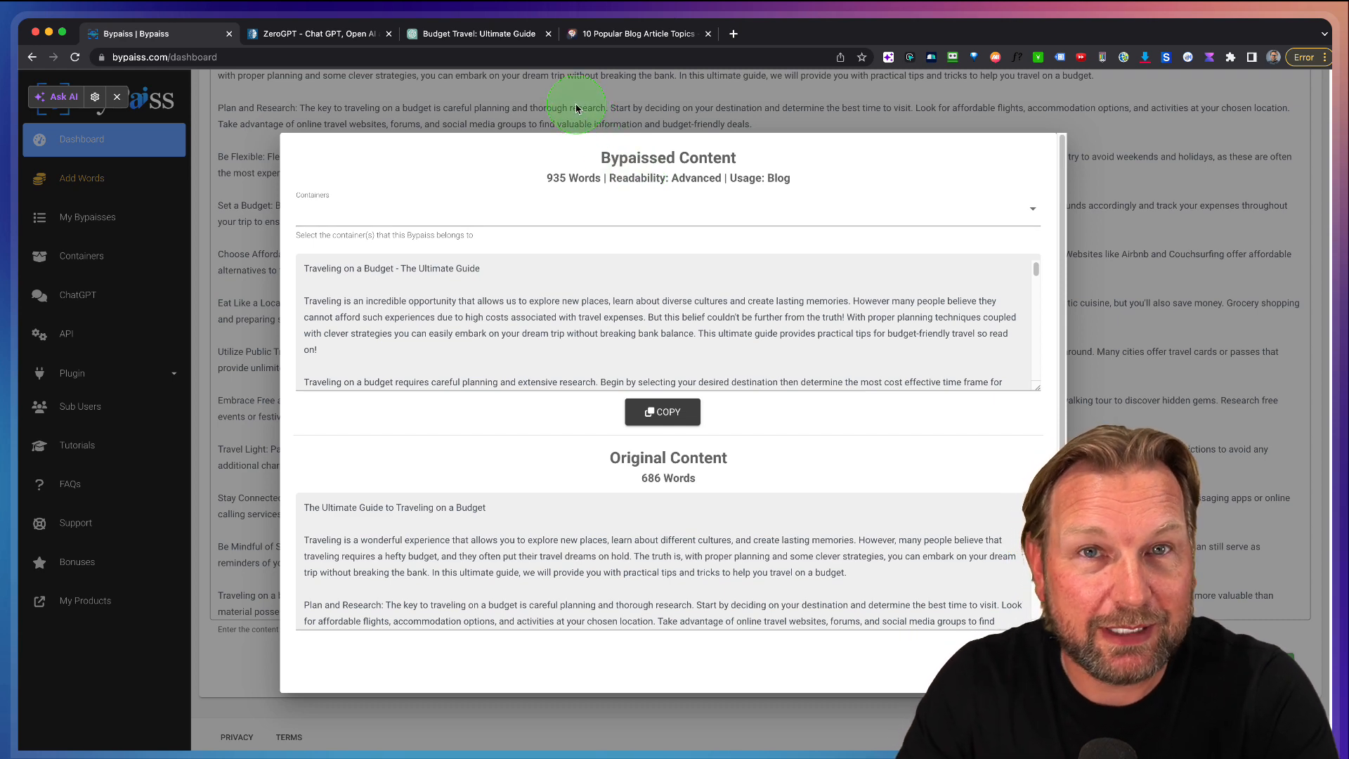
mouse_move(441, 77)
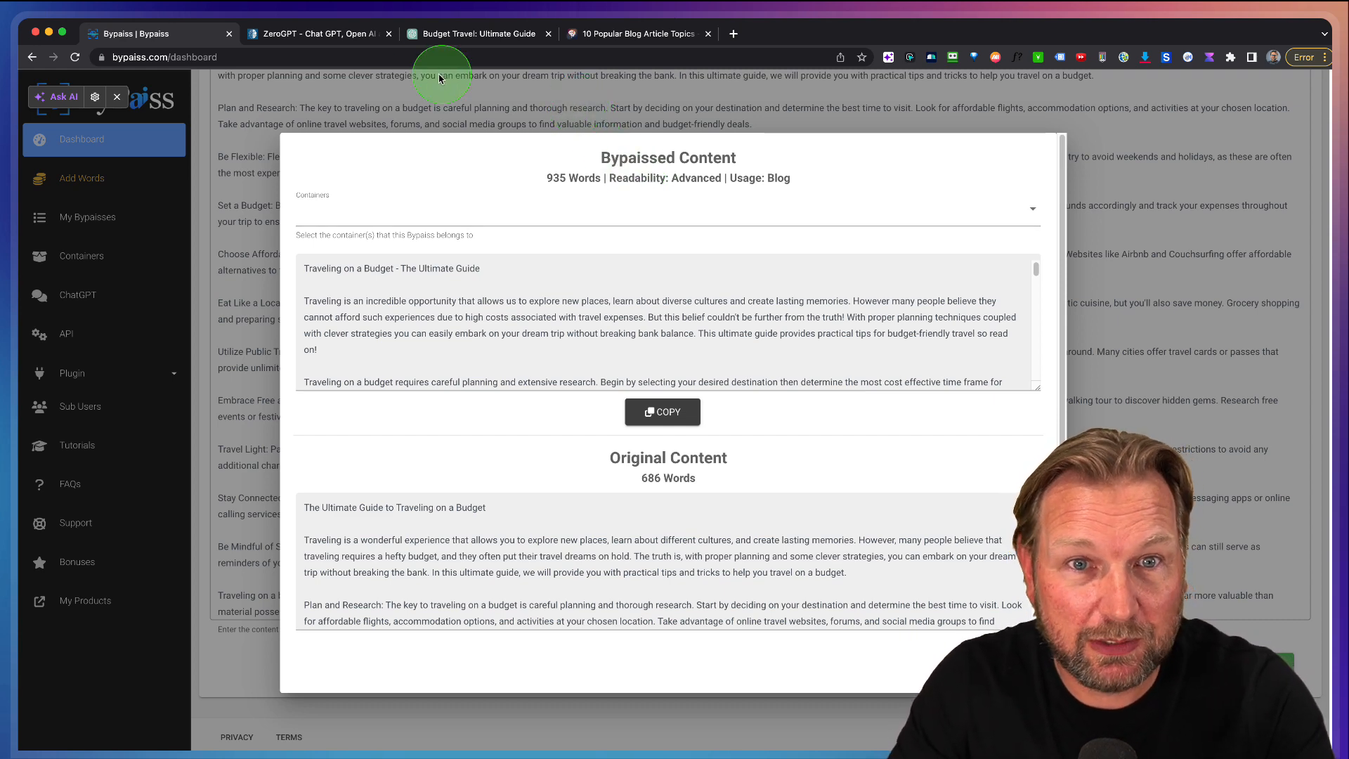
left_click(314, 34)
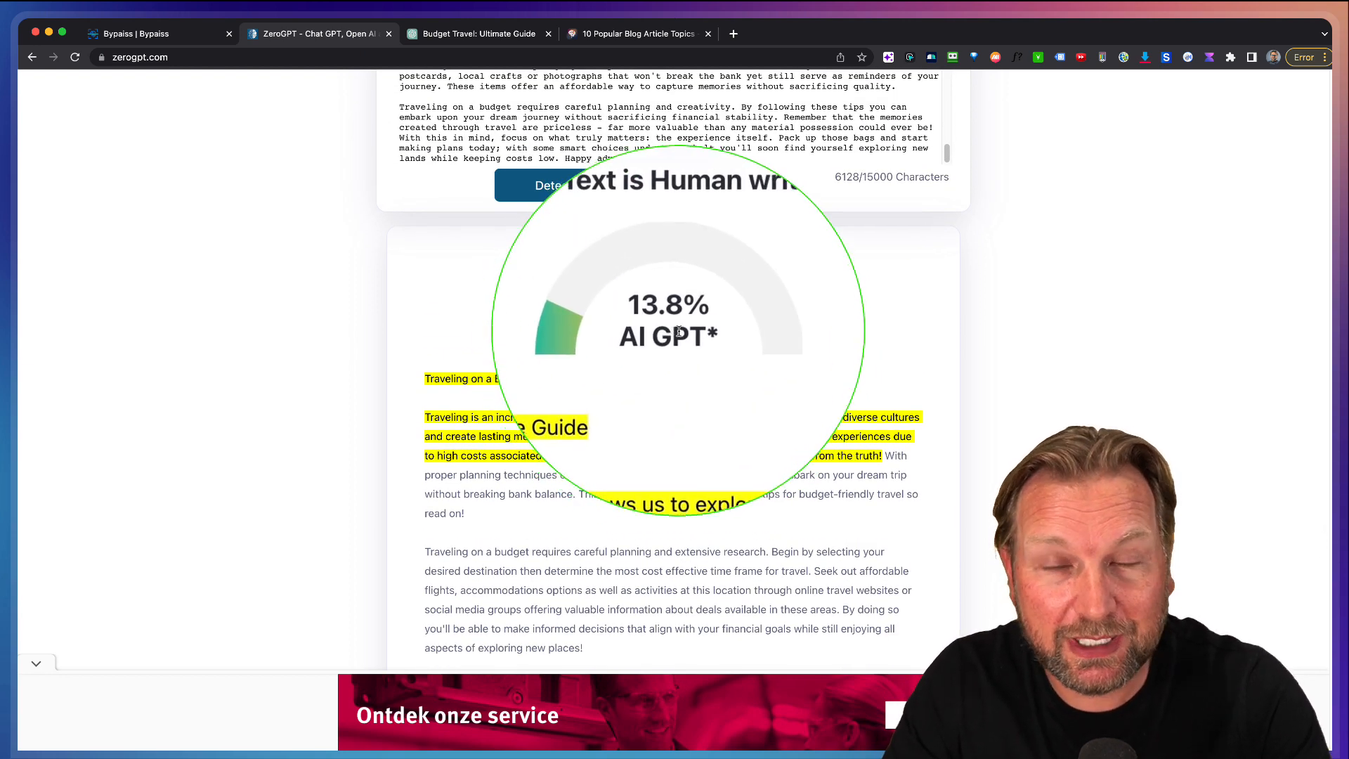
left_click(150, 33)
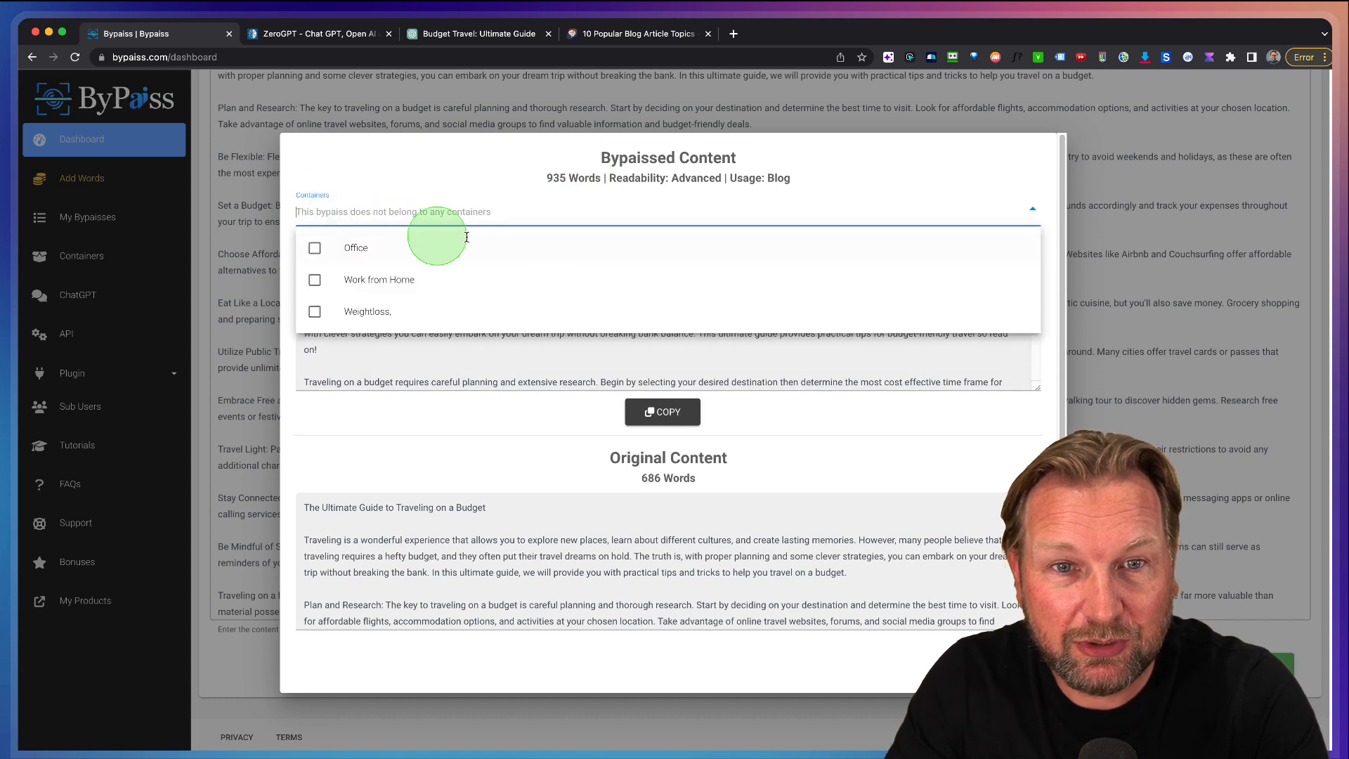
left_click(315, 247)
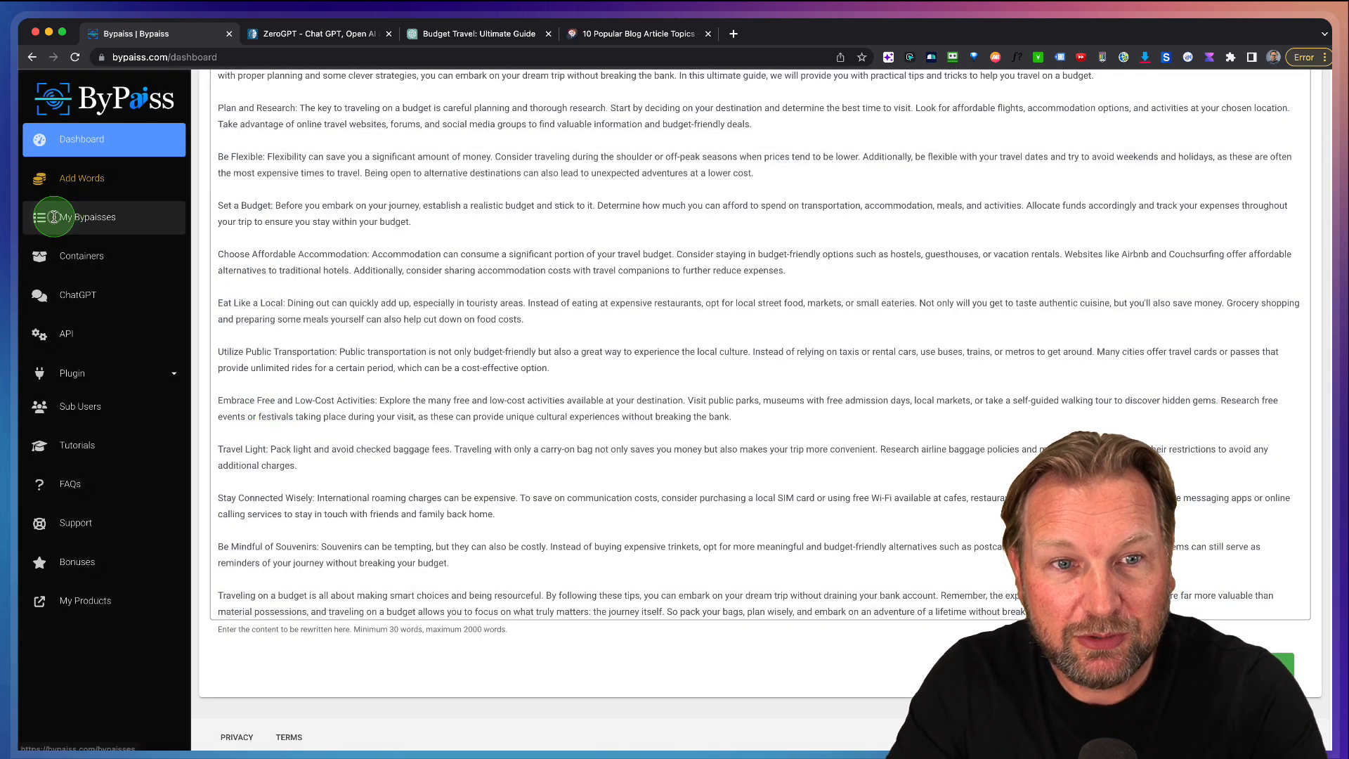
Visit My Bypasses and Containers, then open the ChatGPT page.
left_click(87, 217)
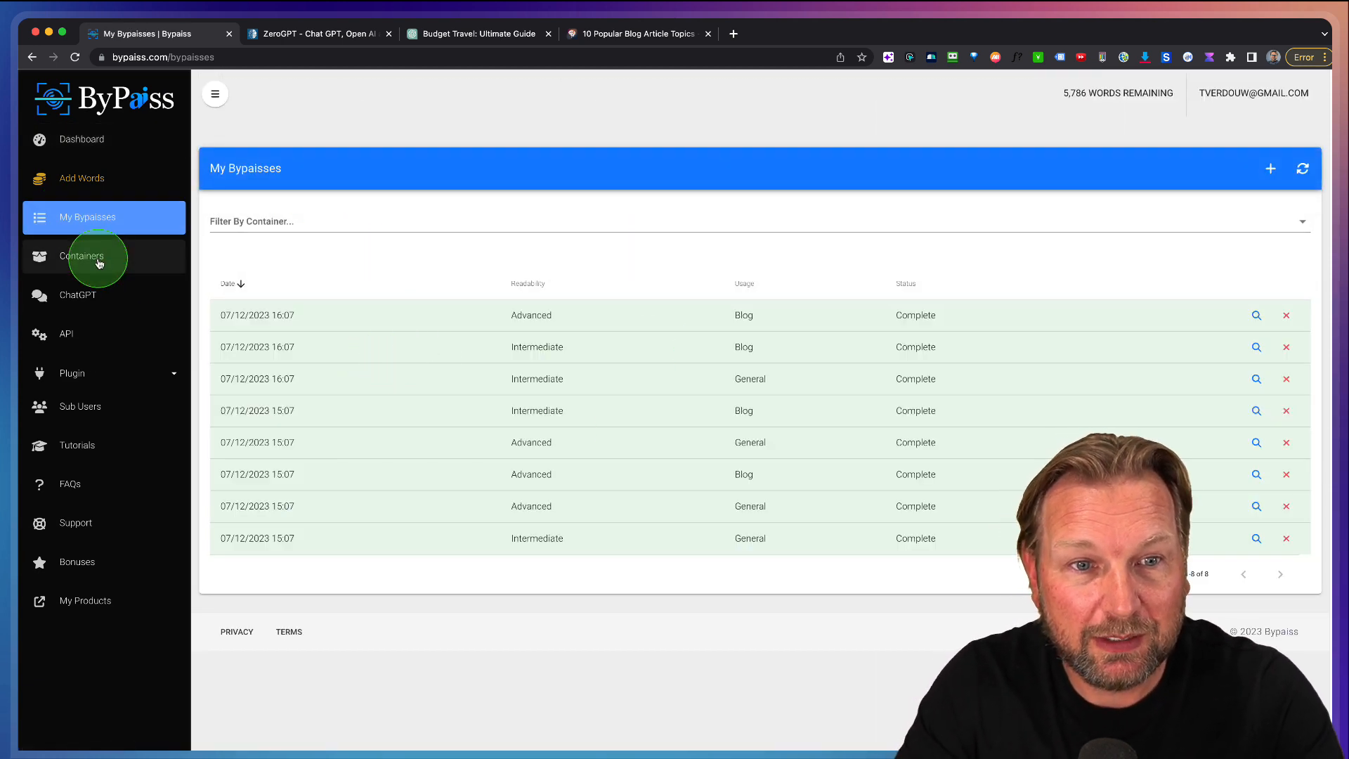
left_click(82, 256)
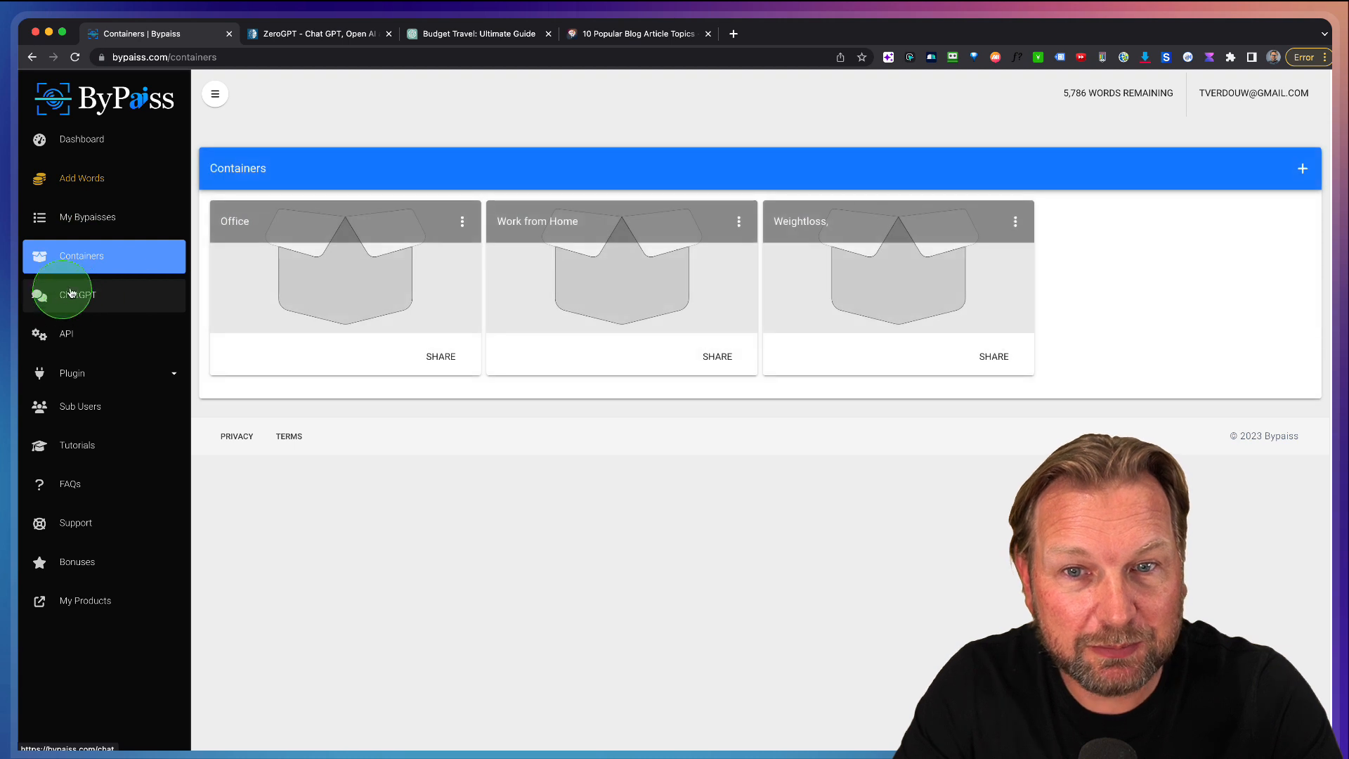
left_click(76, 294)
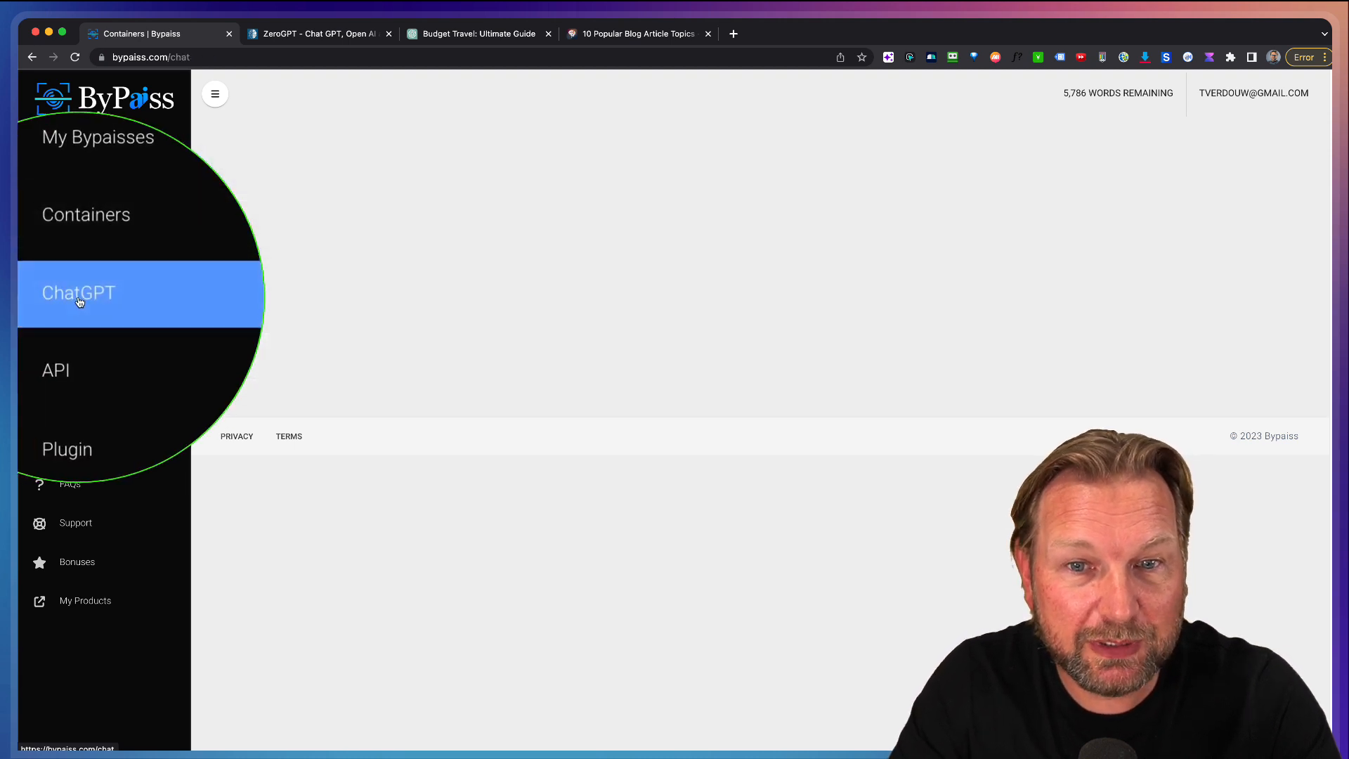
Prompt ChatGPT with 'Write a 200 word article about dog training'.
left_click(78, 292)
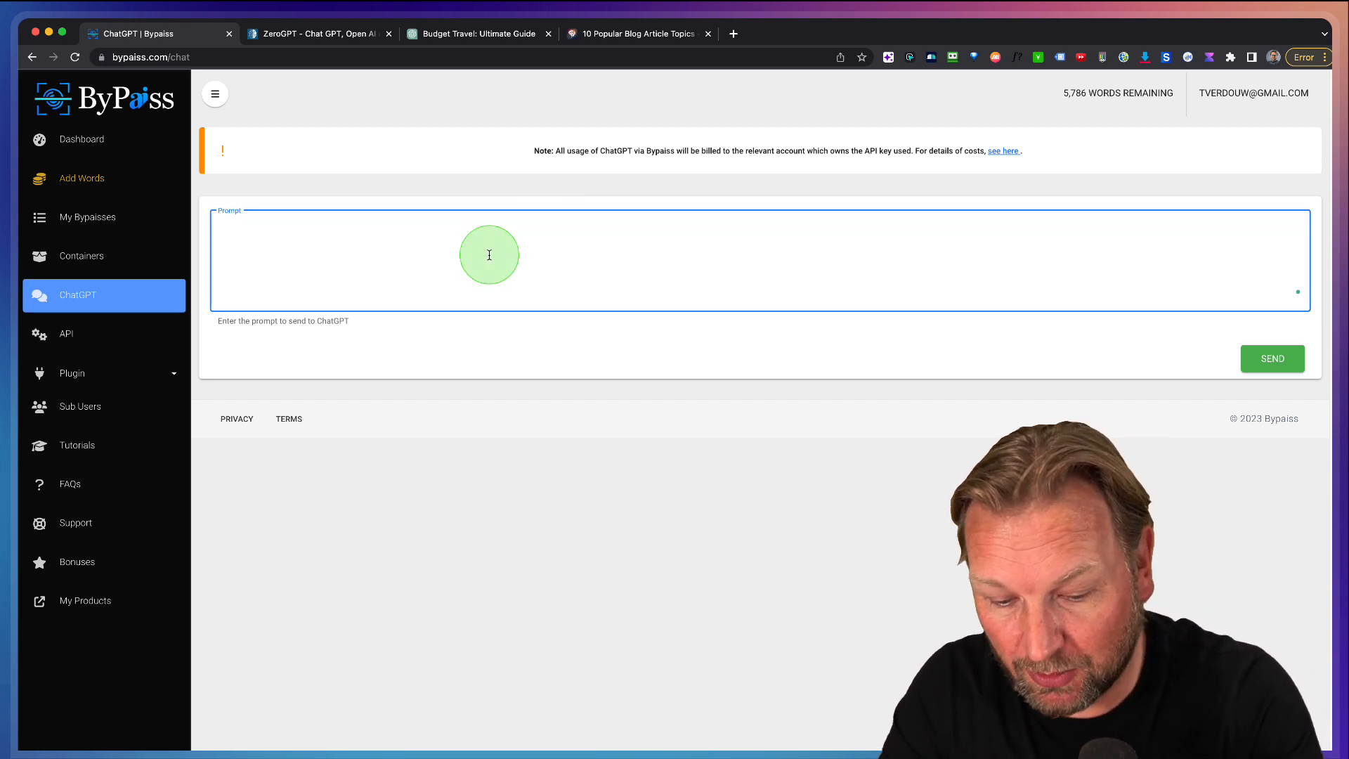
type("Write a")
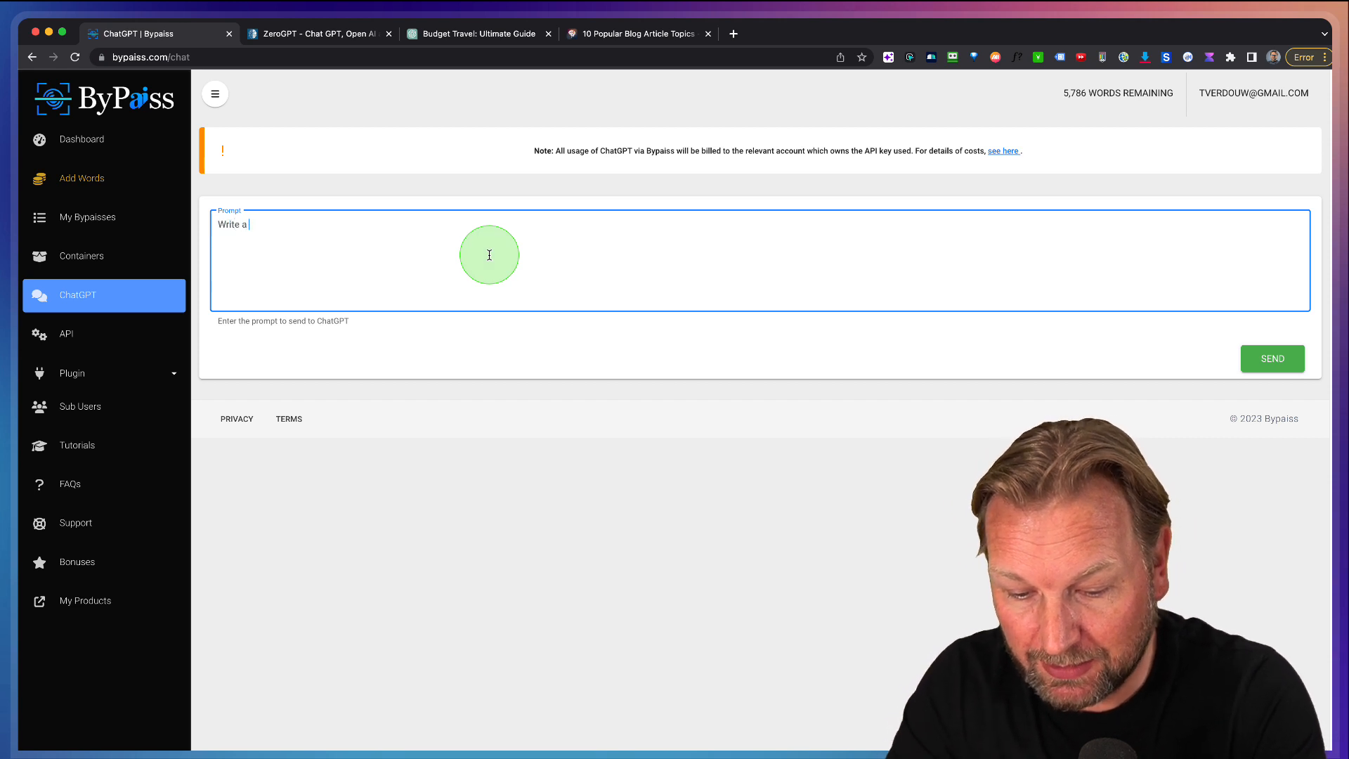
type("200 word a")
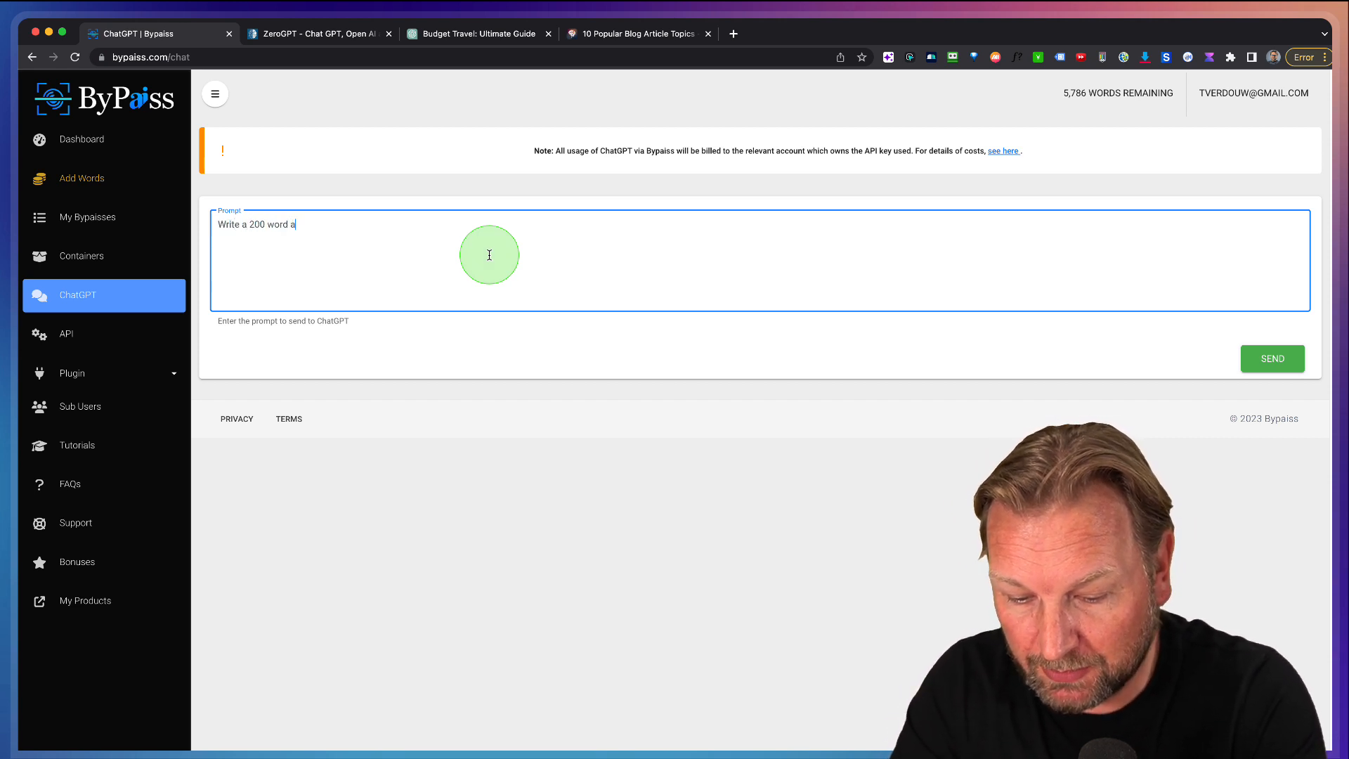
type("rticle an")
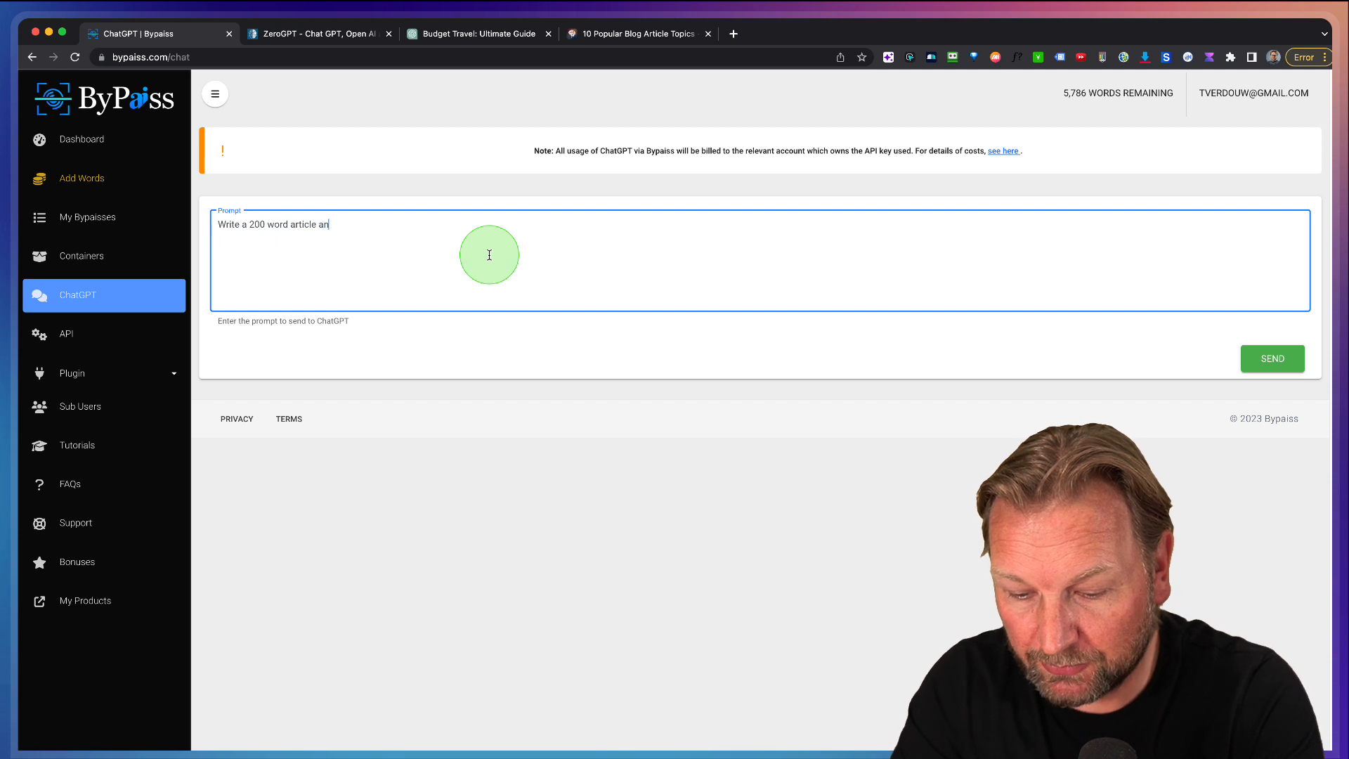
type("bout do")
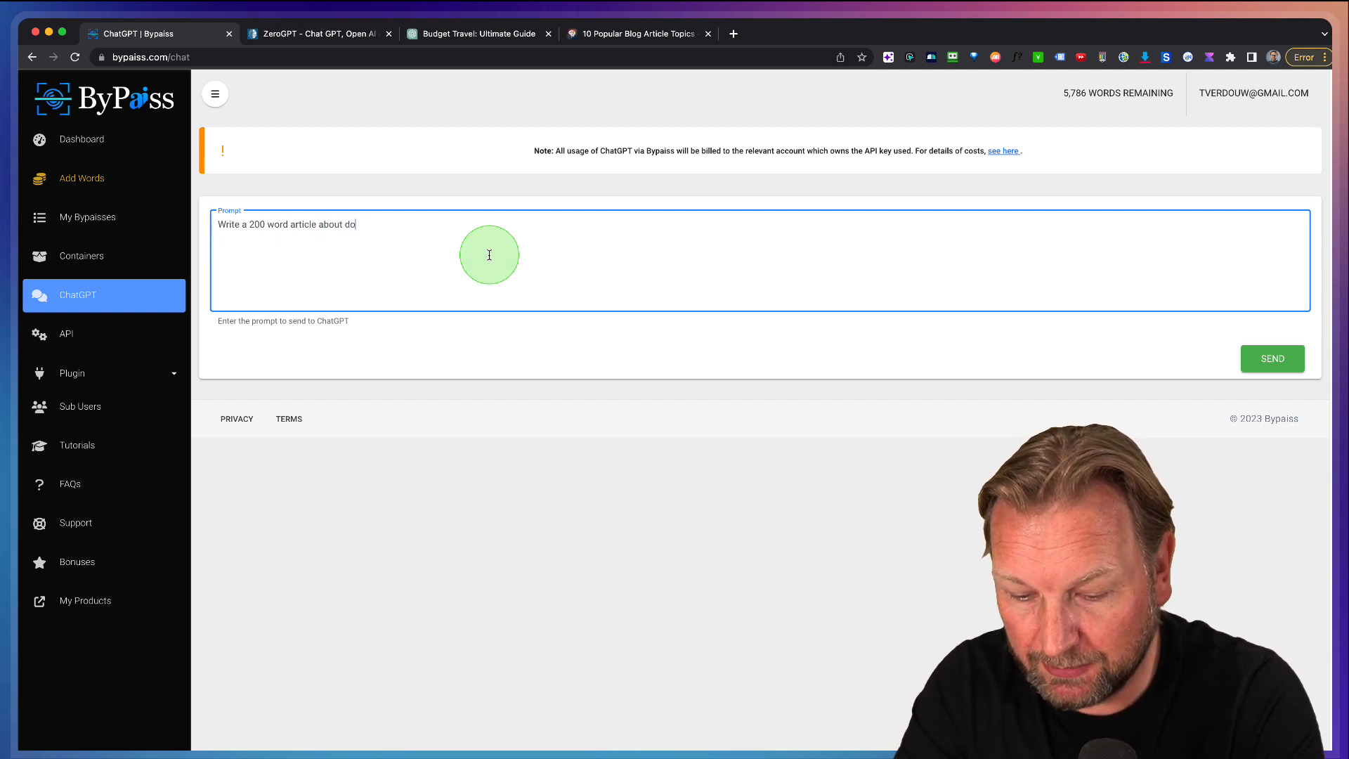
type("g training")
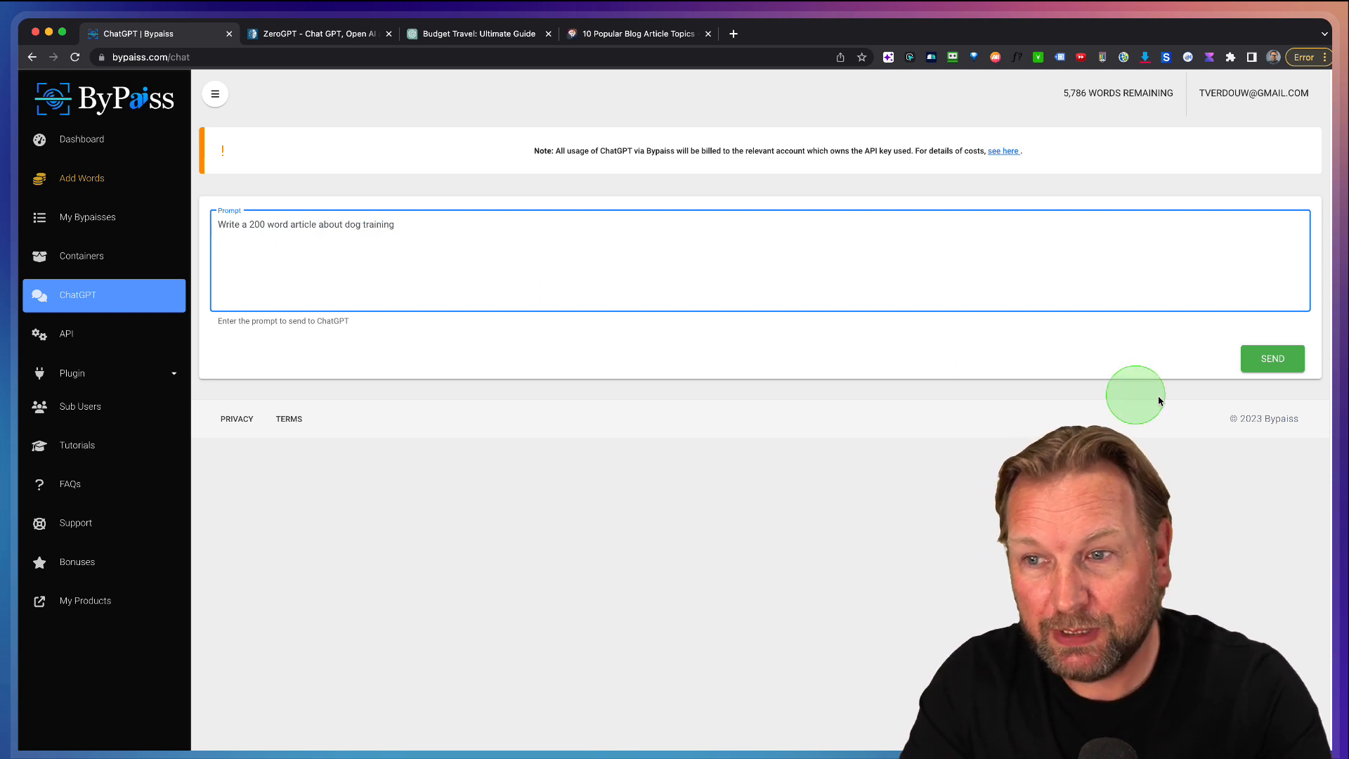
left_click(1271, 357)
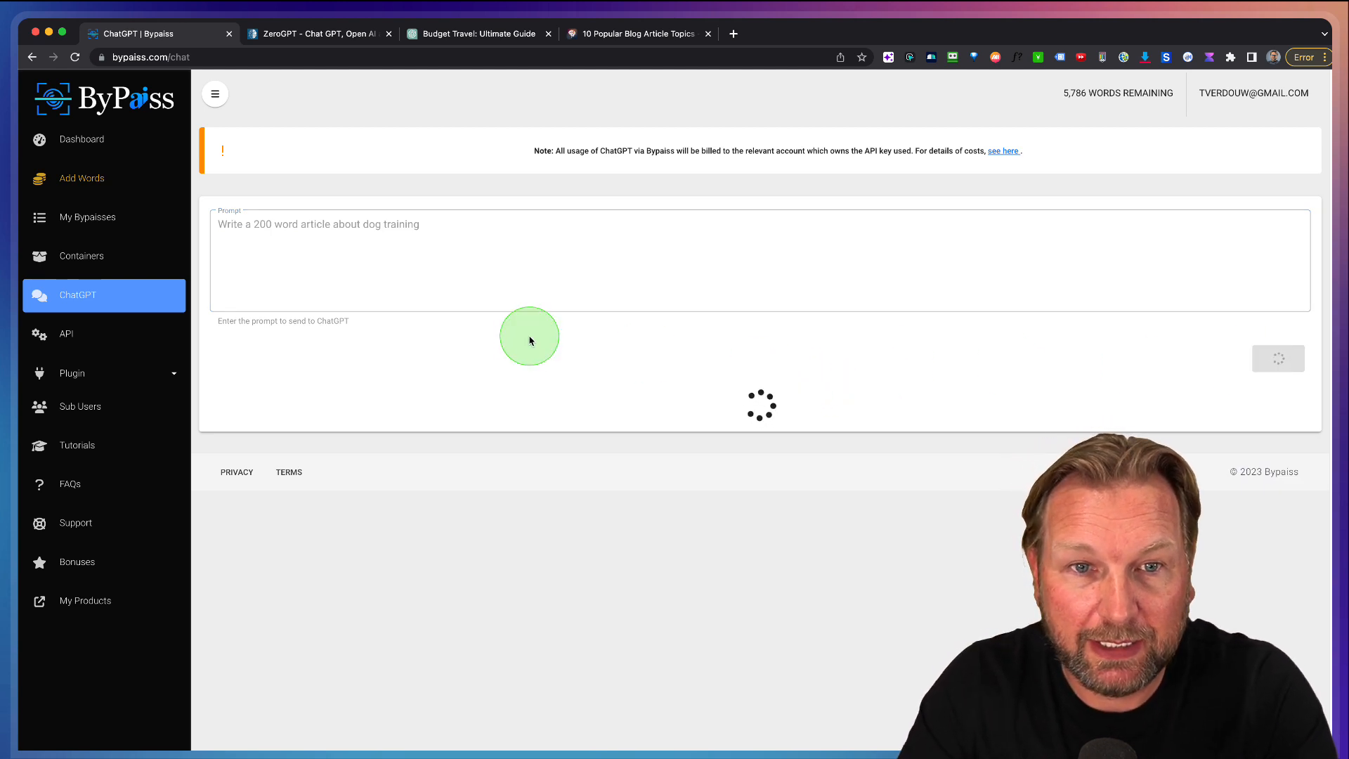
mouse_move(471, 309)
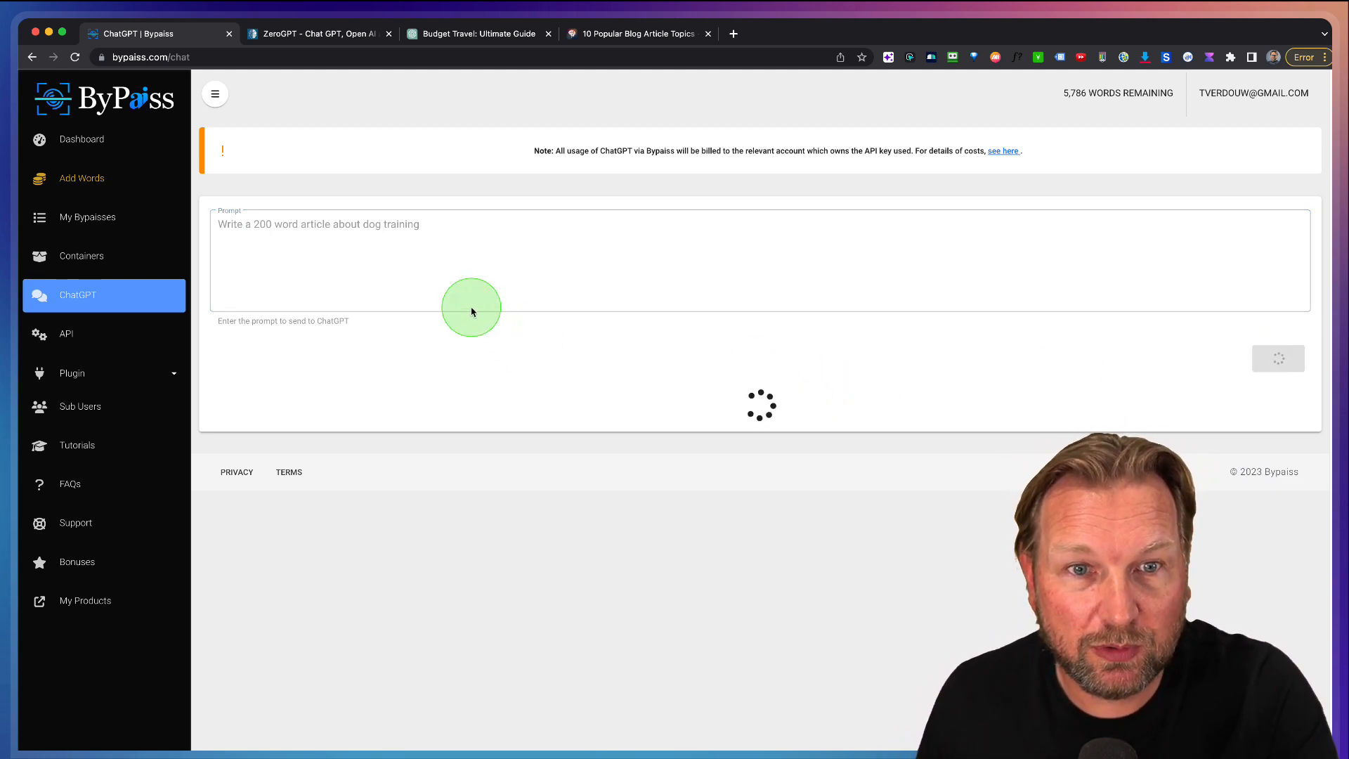
mouse_move(471, 311)
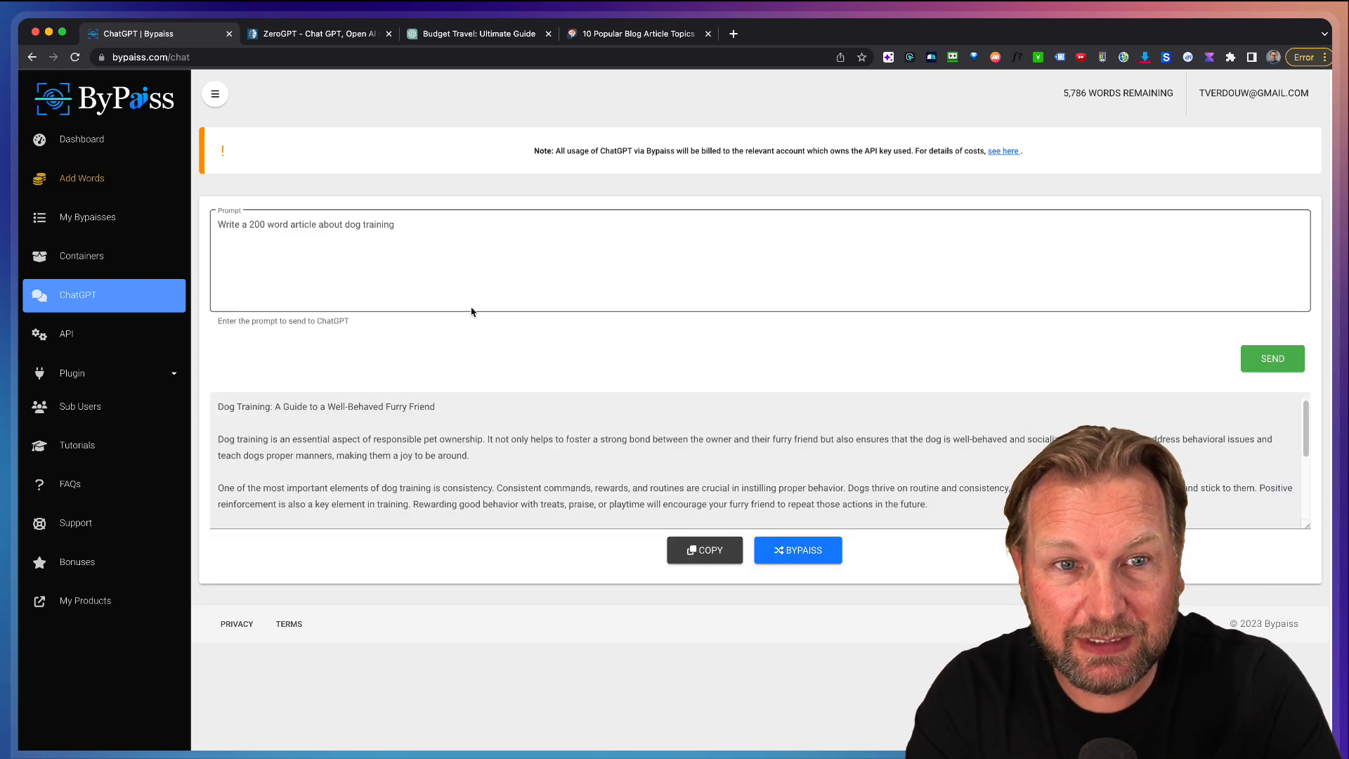
Send the generated dog training article on for bypassing.
scroll("down", 3)
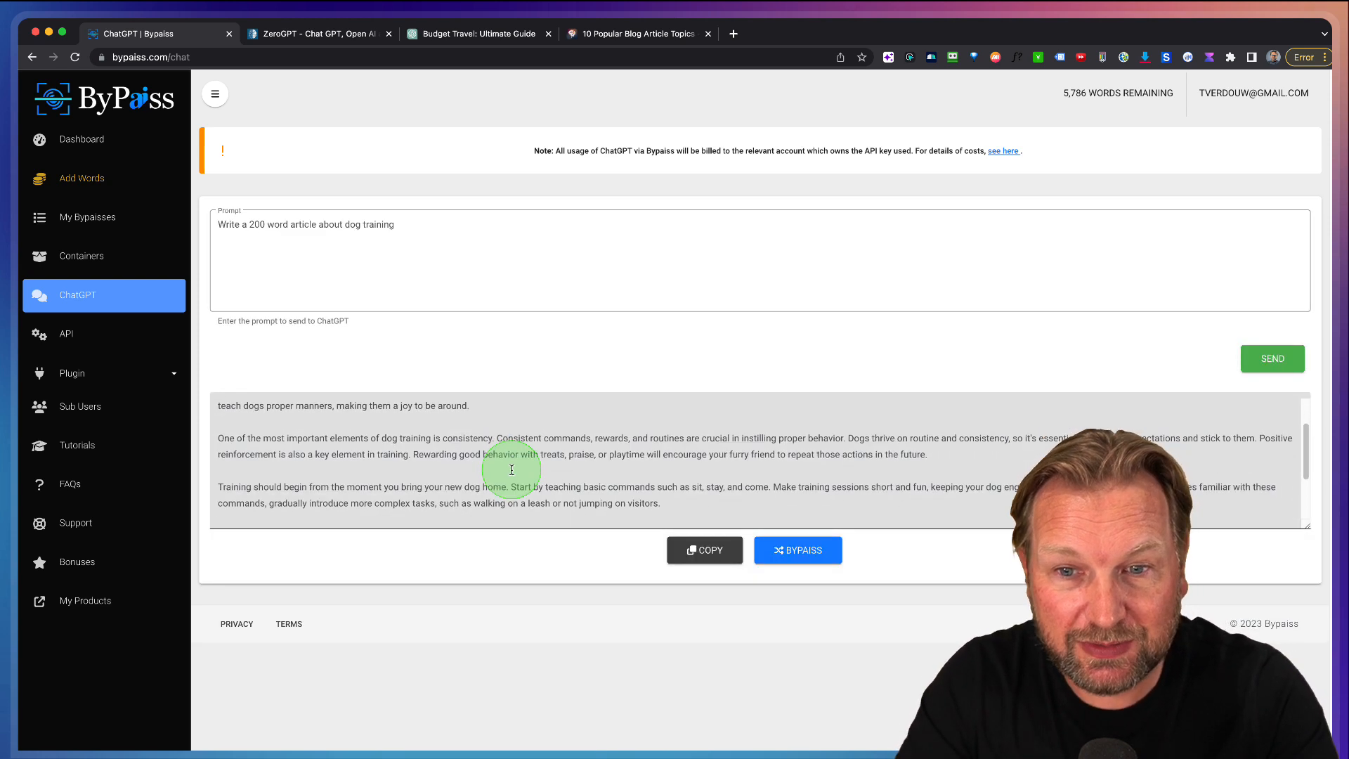
scroll("down", 3)
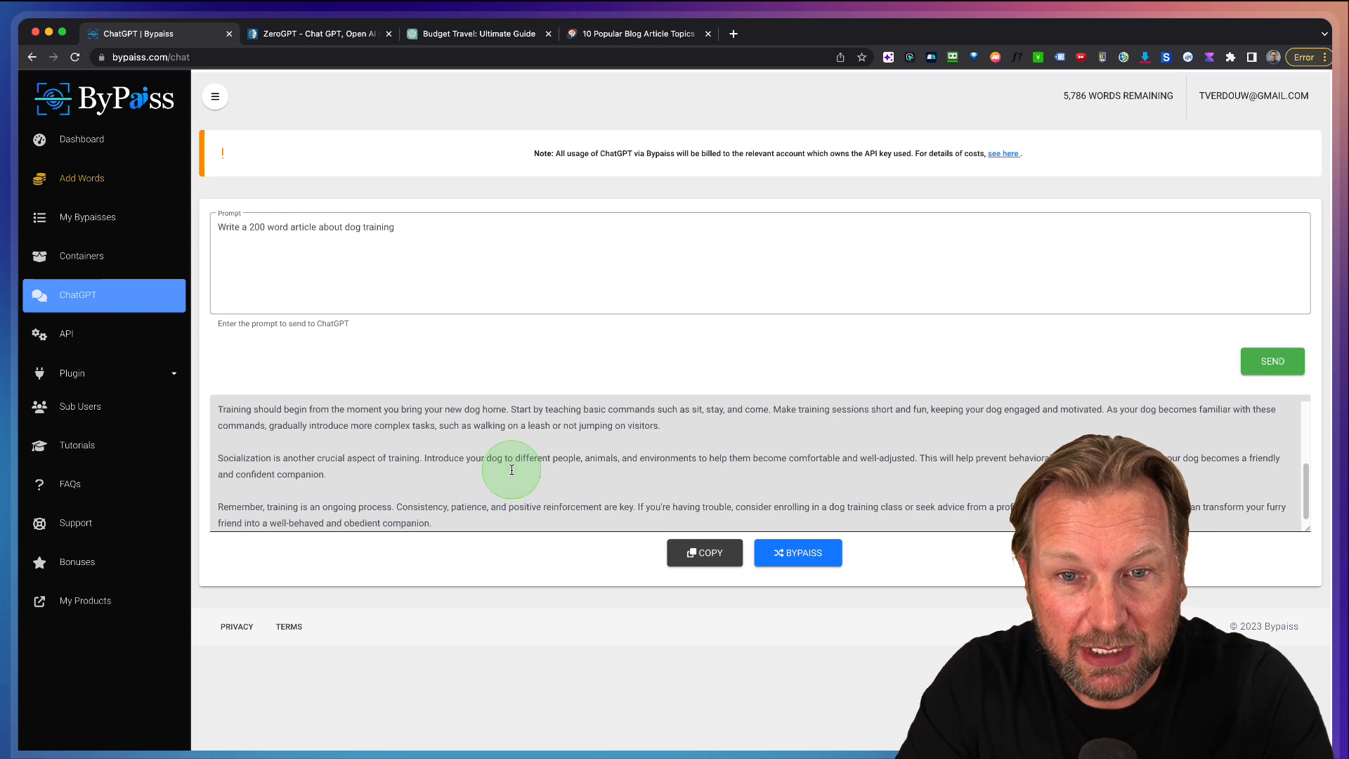
left_click(795, 551)
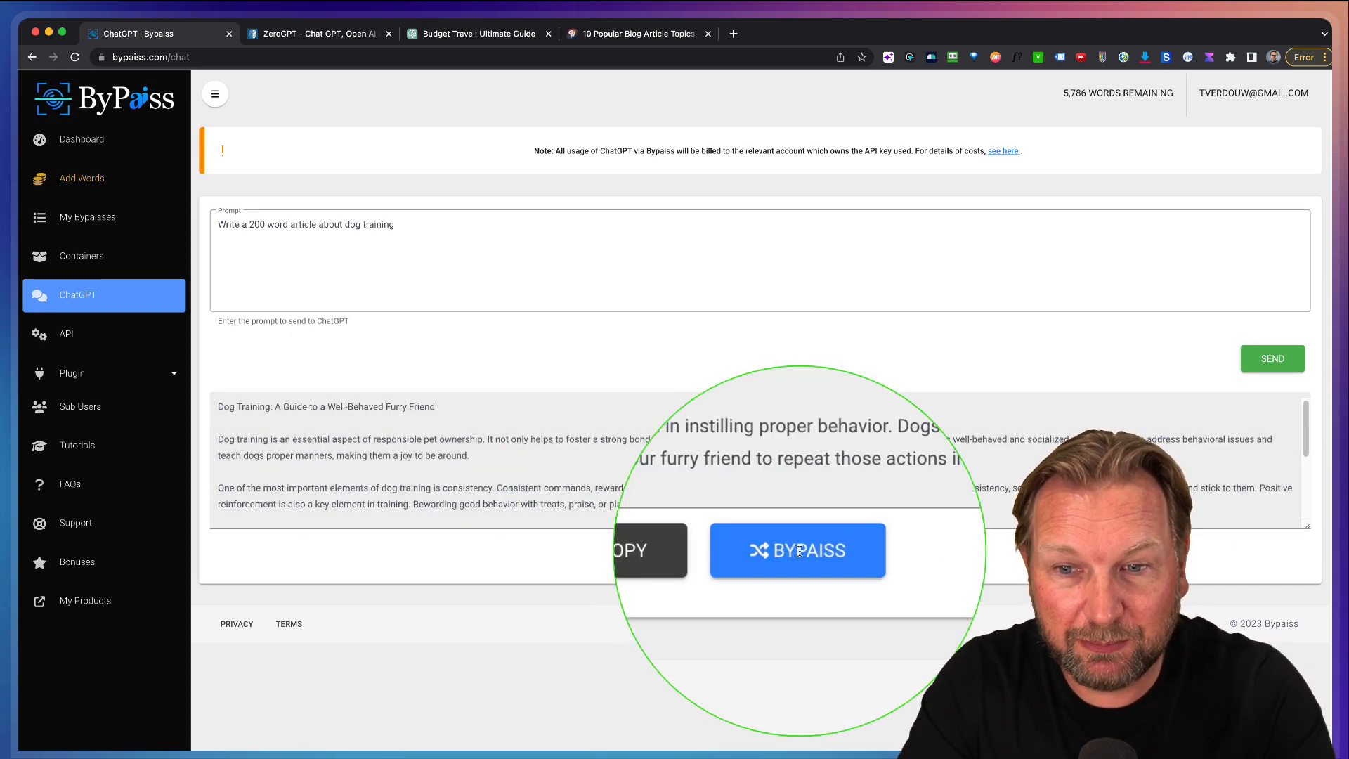
Rewrite the dog training article at Intermediate readability, General usage, and copy the 368-word result.
left_click(796, 549)
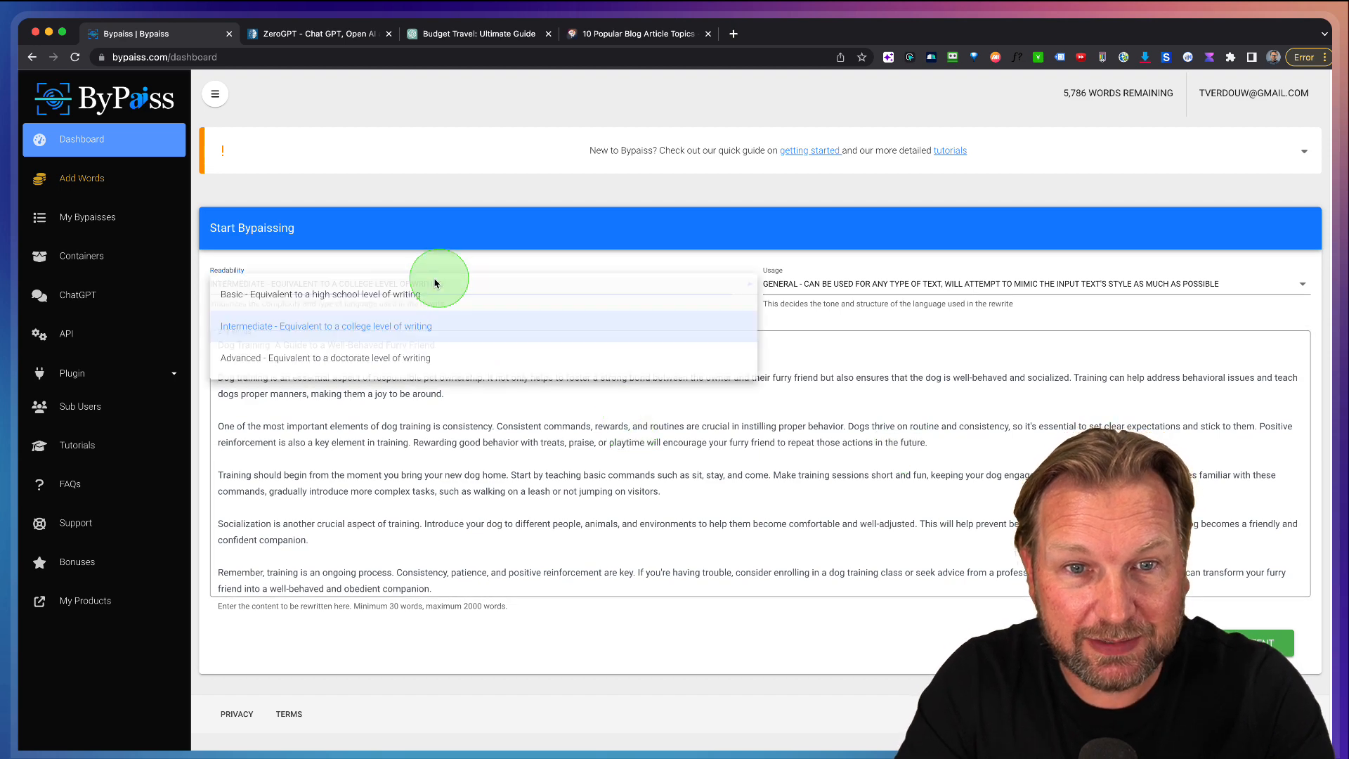
left_click(326, 325)
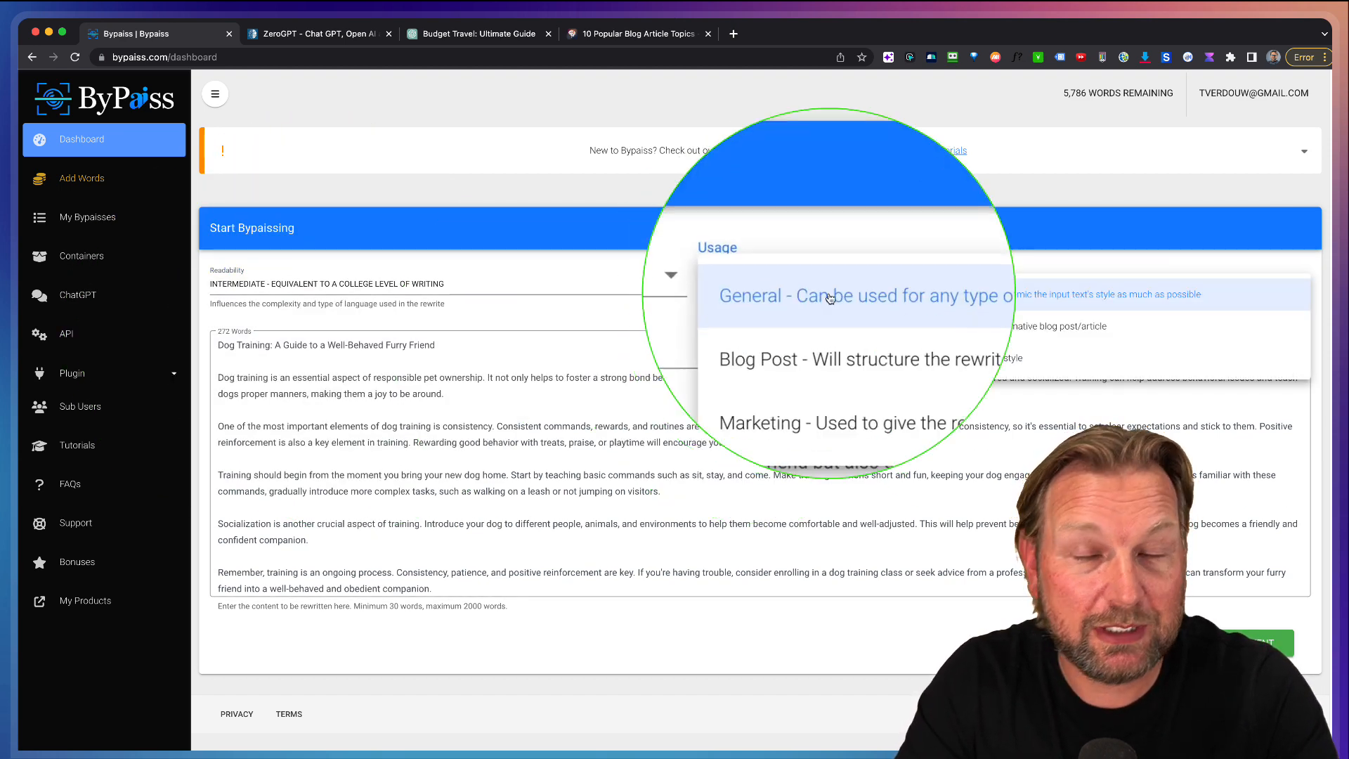
left_click(865, 295)
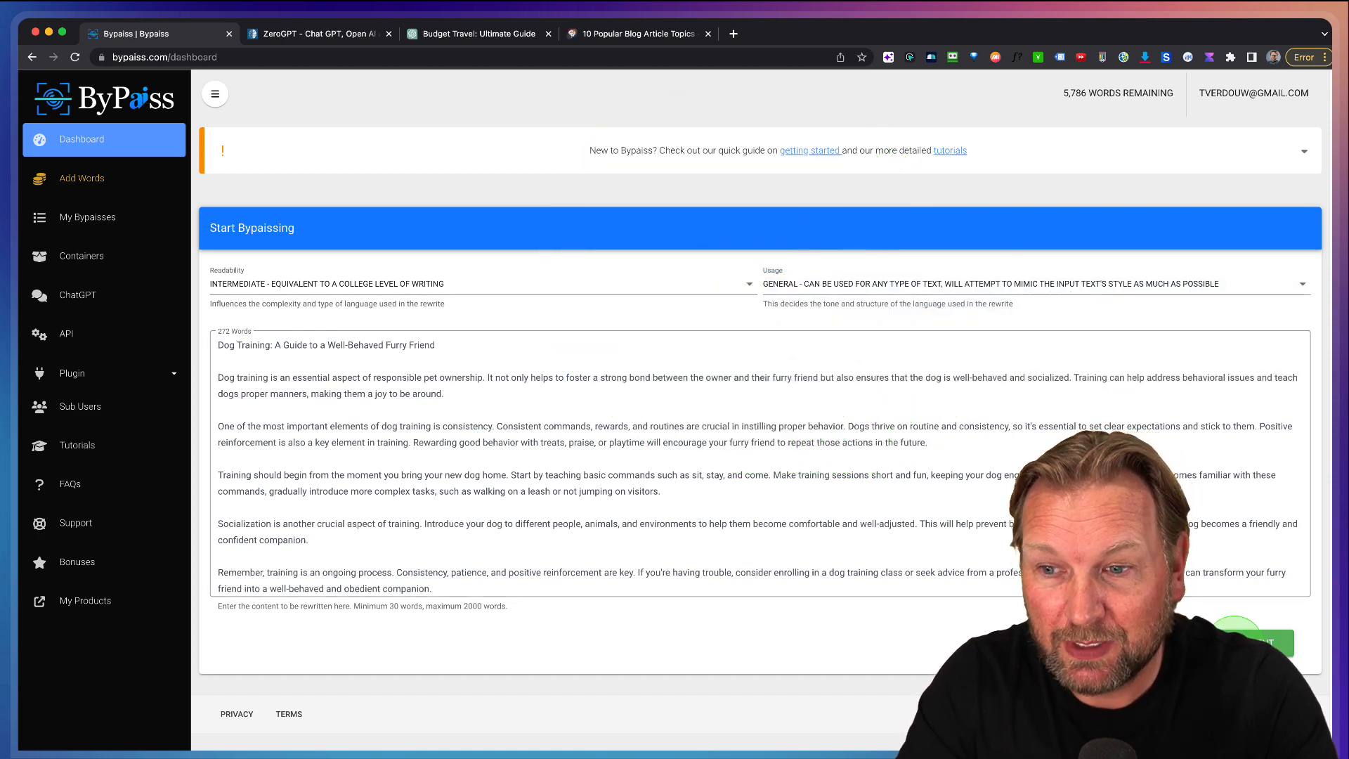
left_click(1258, 642)
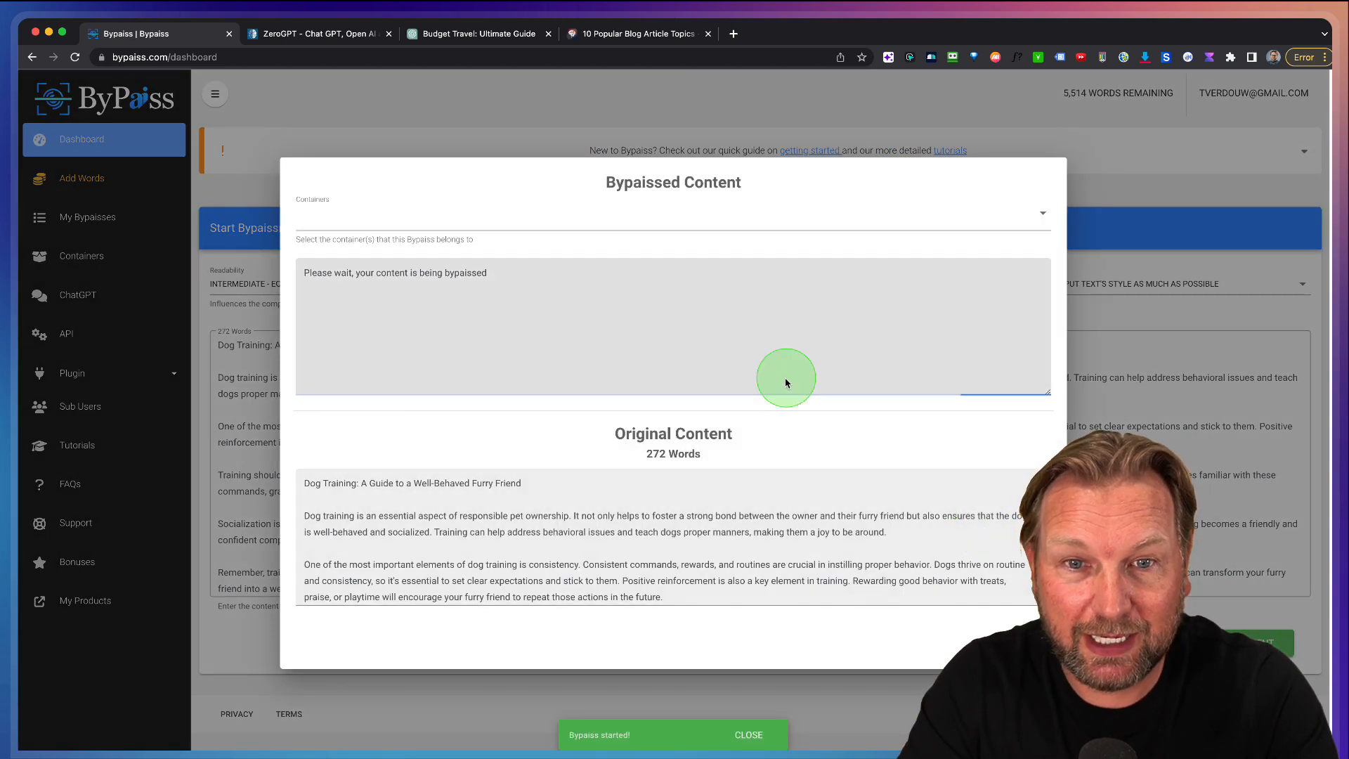
mouse_move(762, 383)
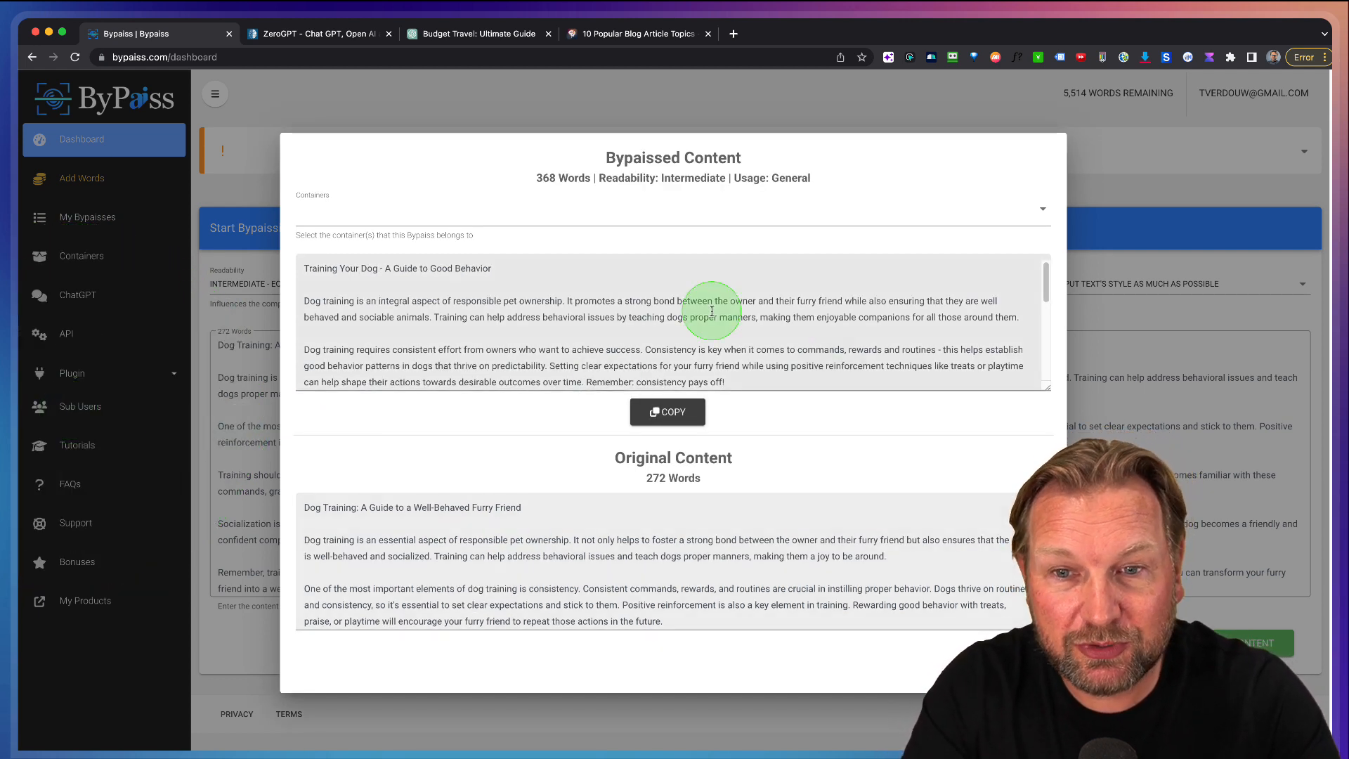
left_click(667, 411)
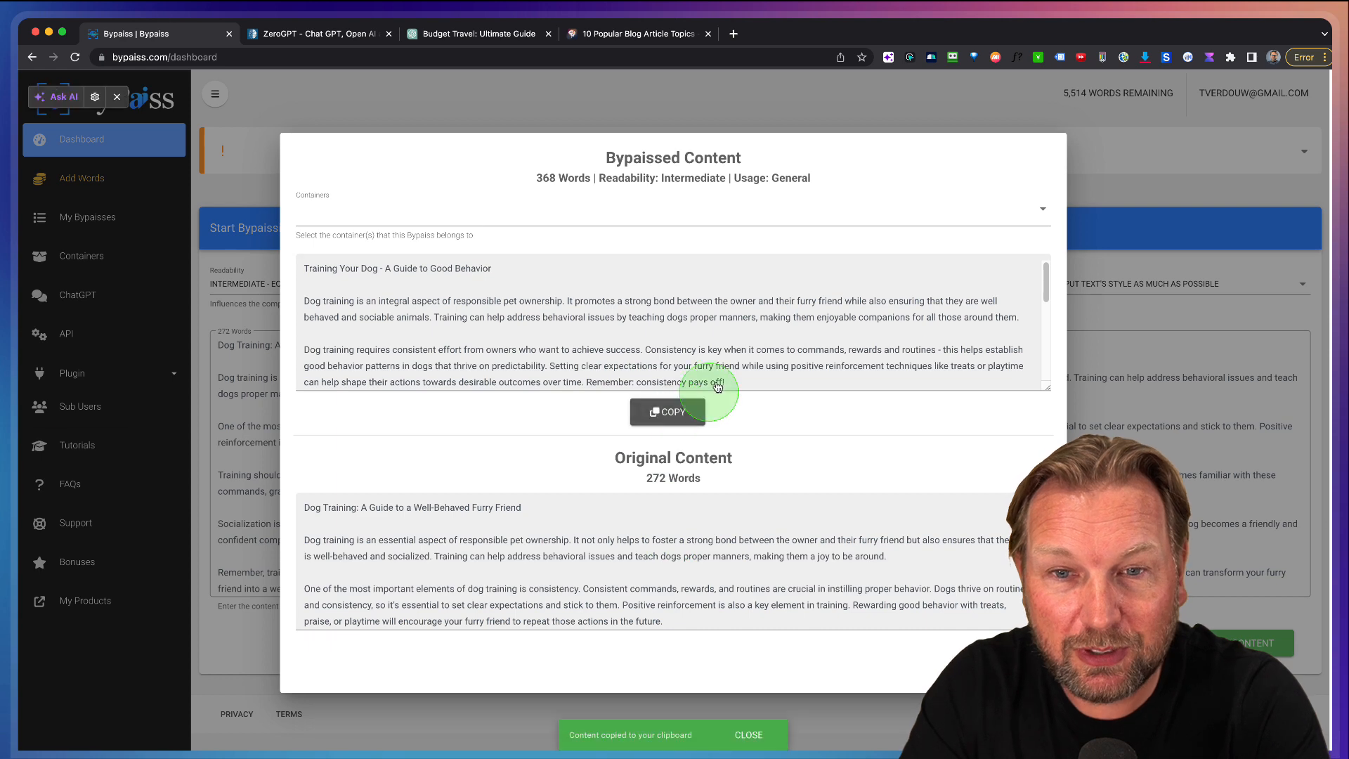
Detect the rewritten dog article in ZeroGPT, review its 0% AI result, and return to ByPass.
left_click(318, 34)
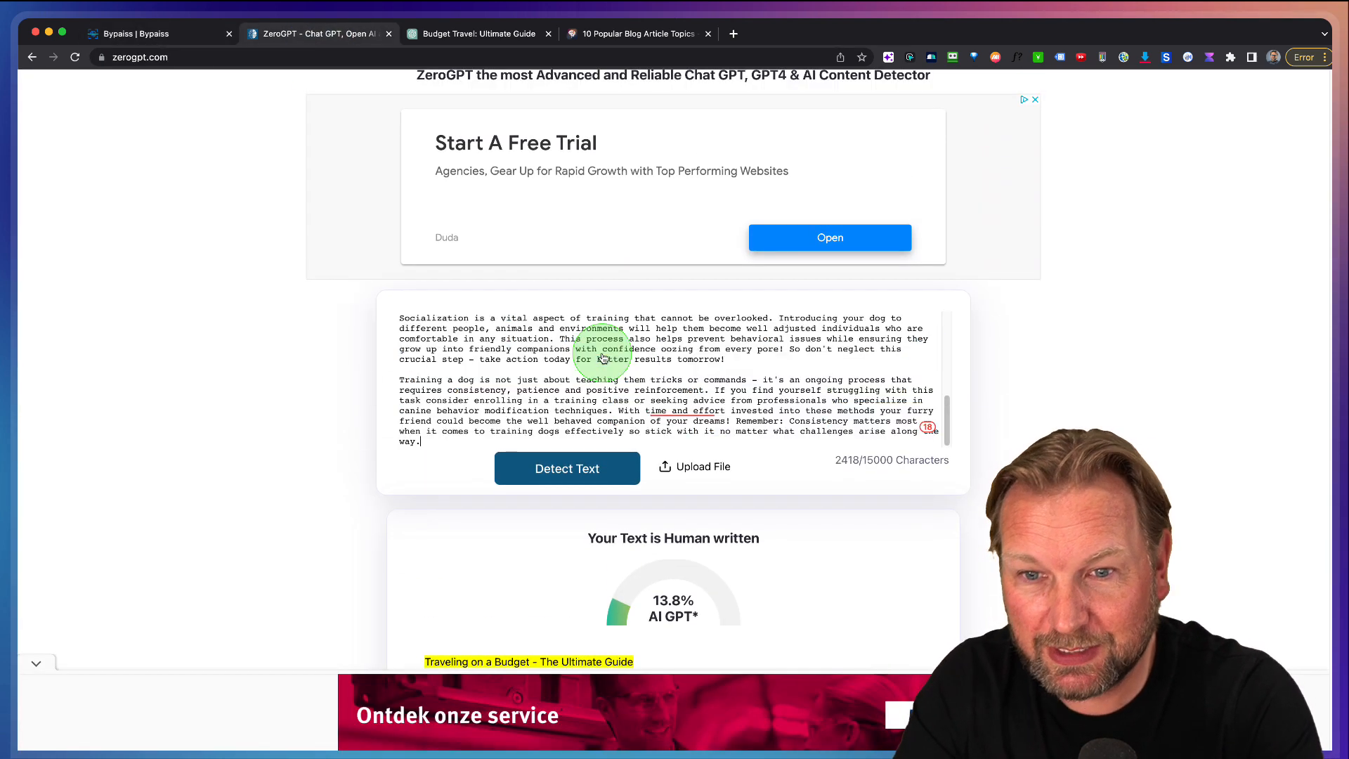
left_click(567, 468)
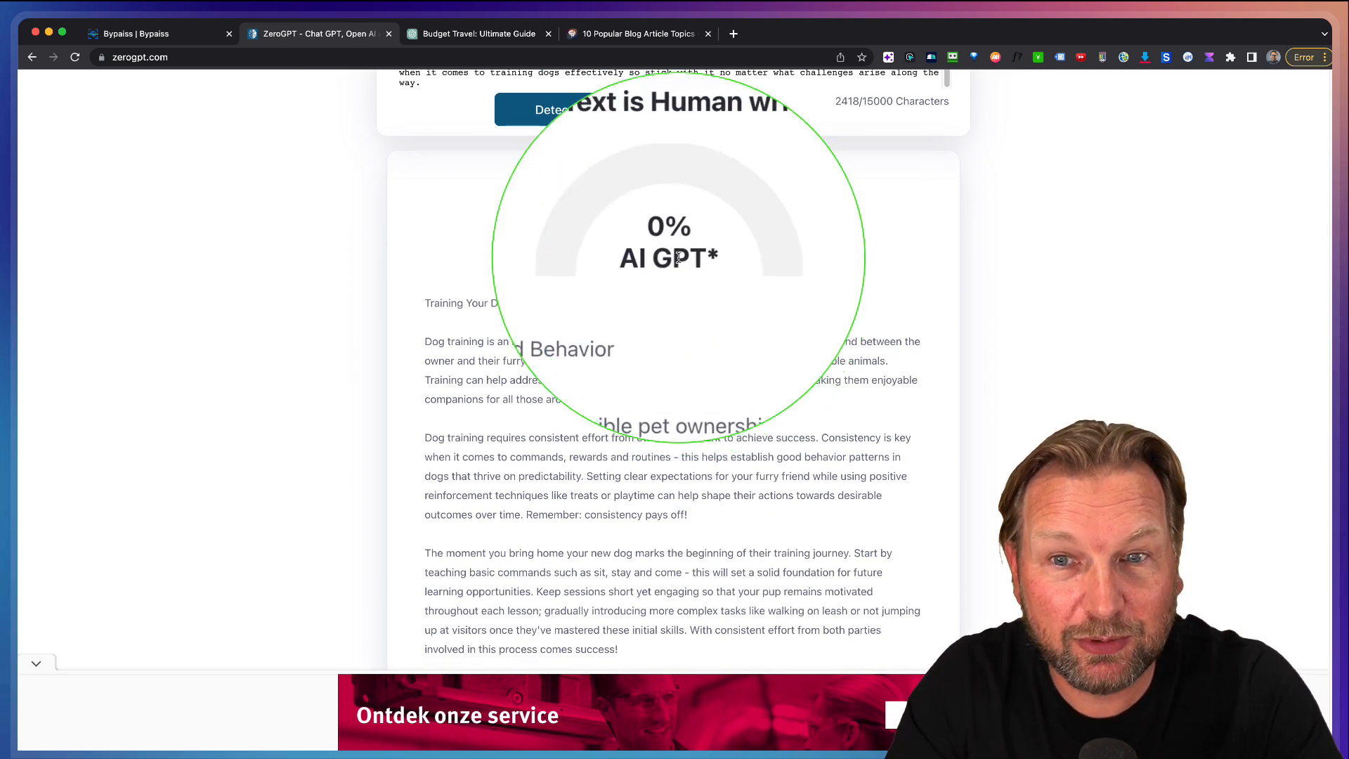
scroll("down", 3)
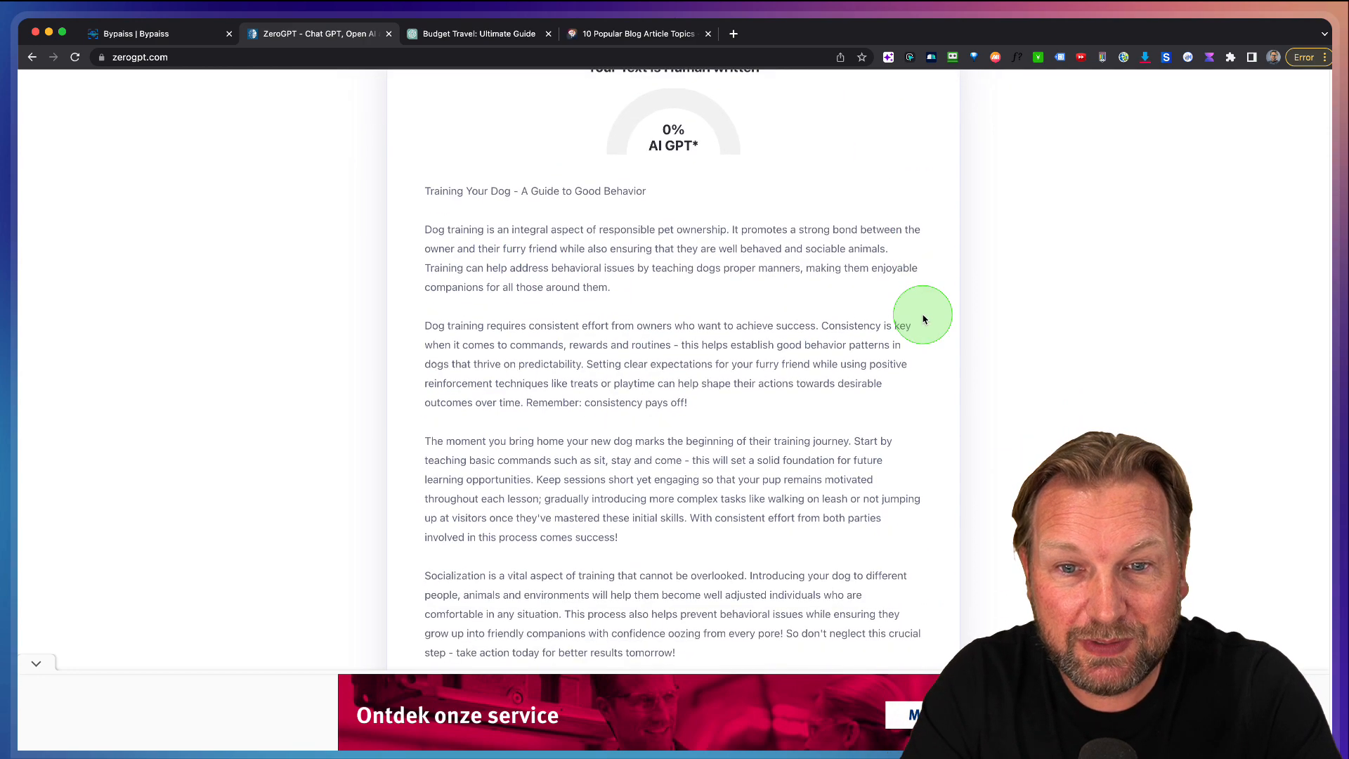
scroll("down", 3)
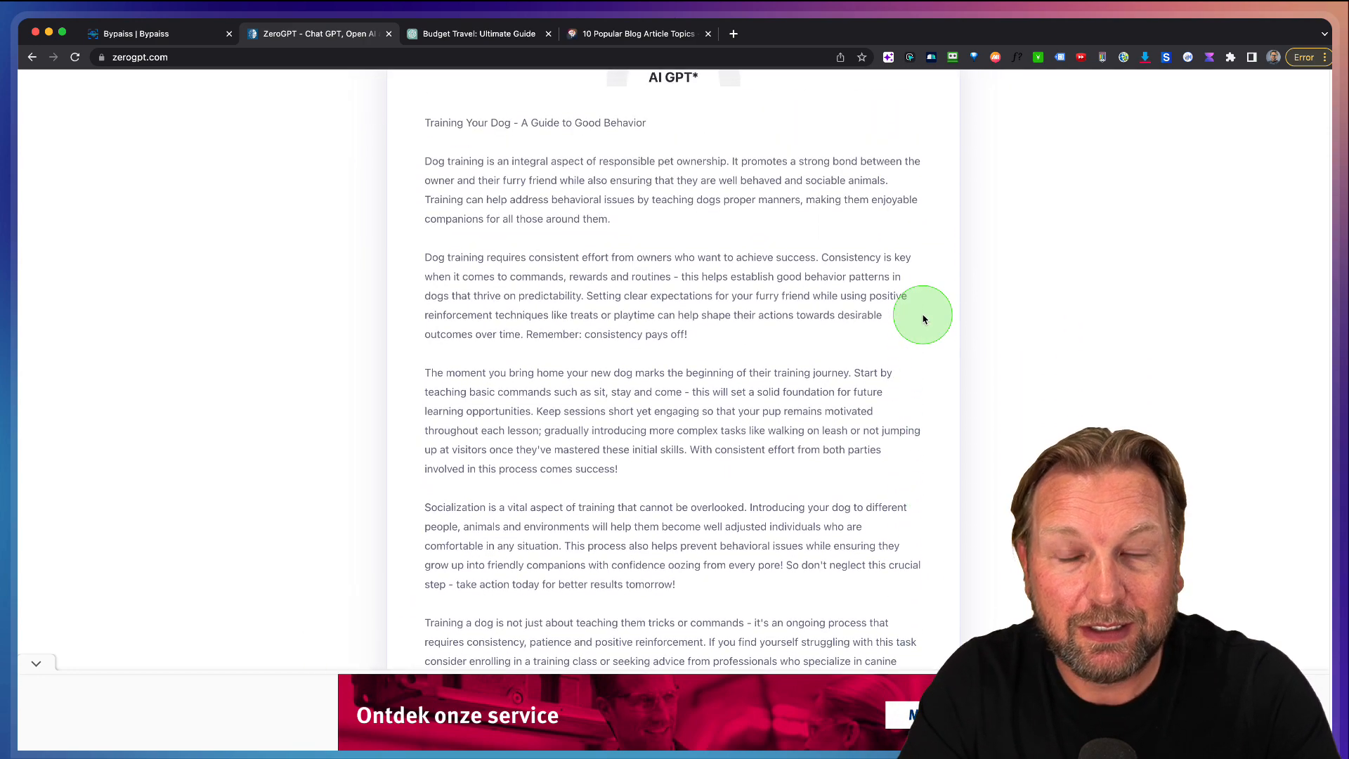
scroll("up", 3)
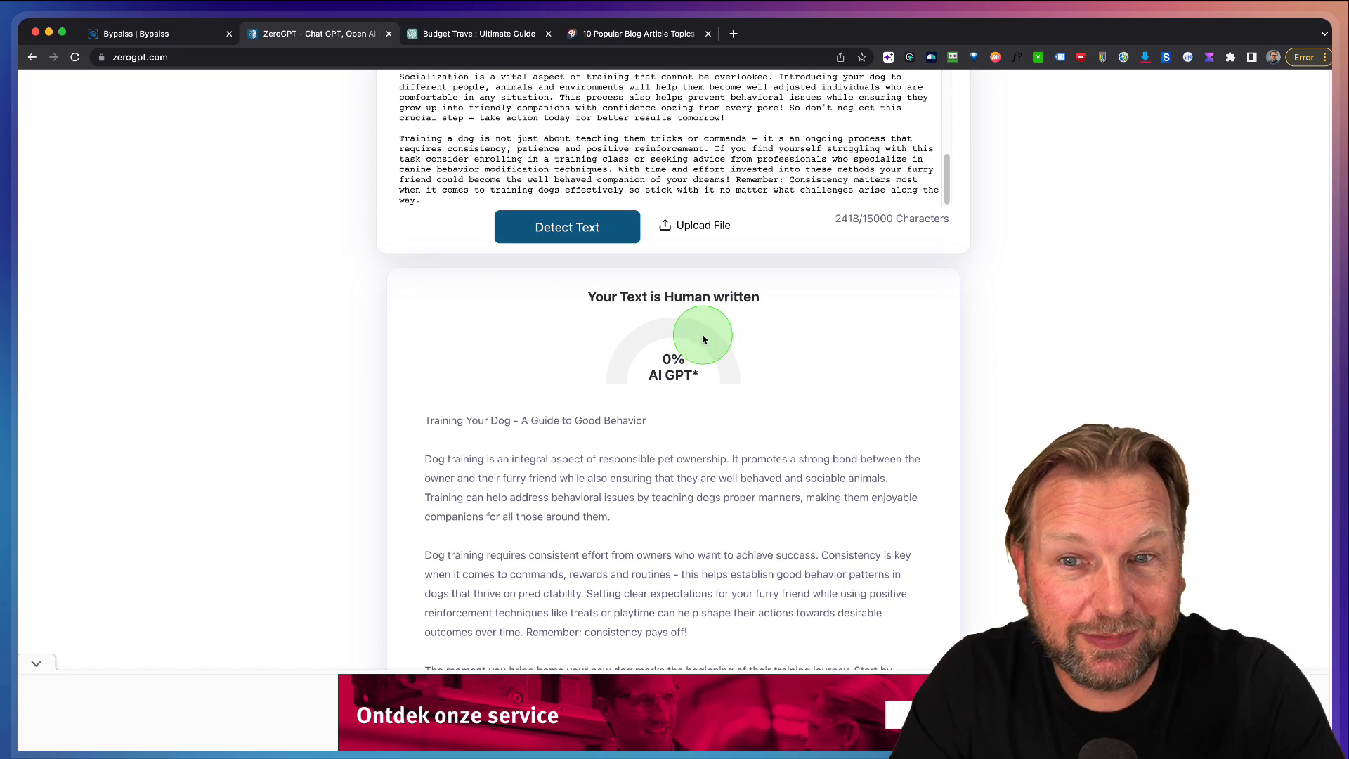
scroll("up", 3)
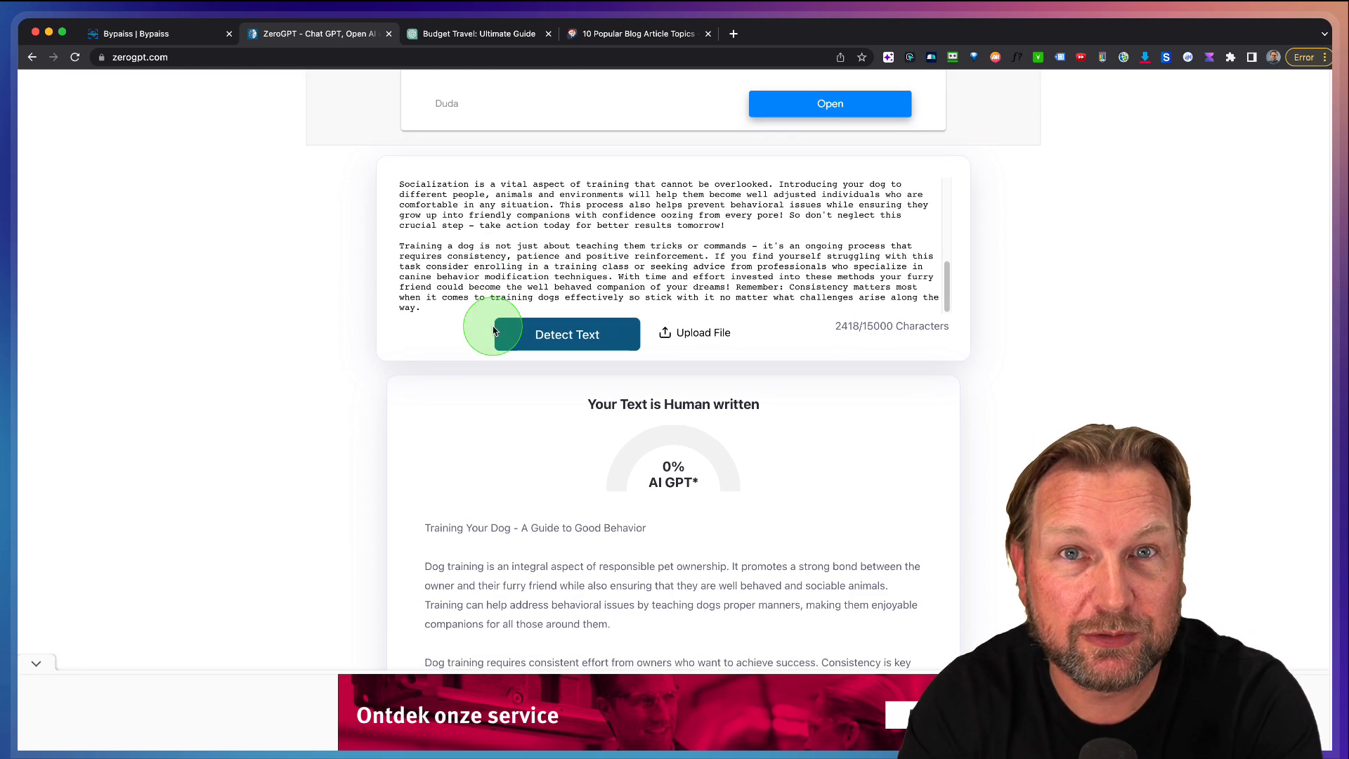
mouse_move(495, 331)
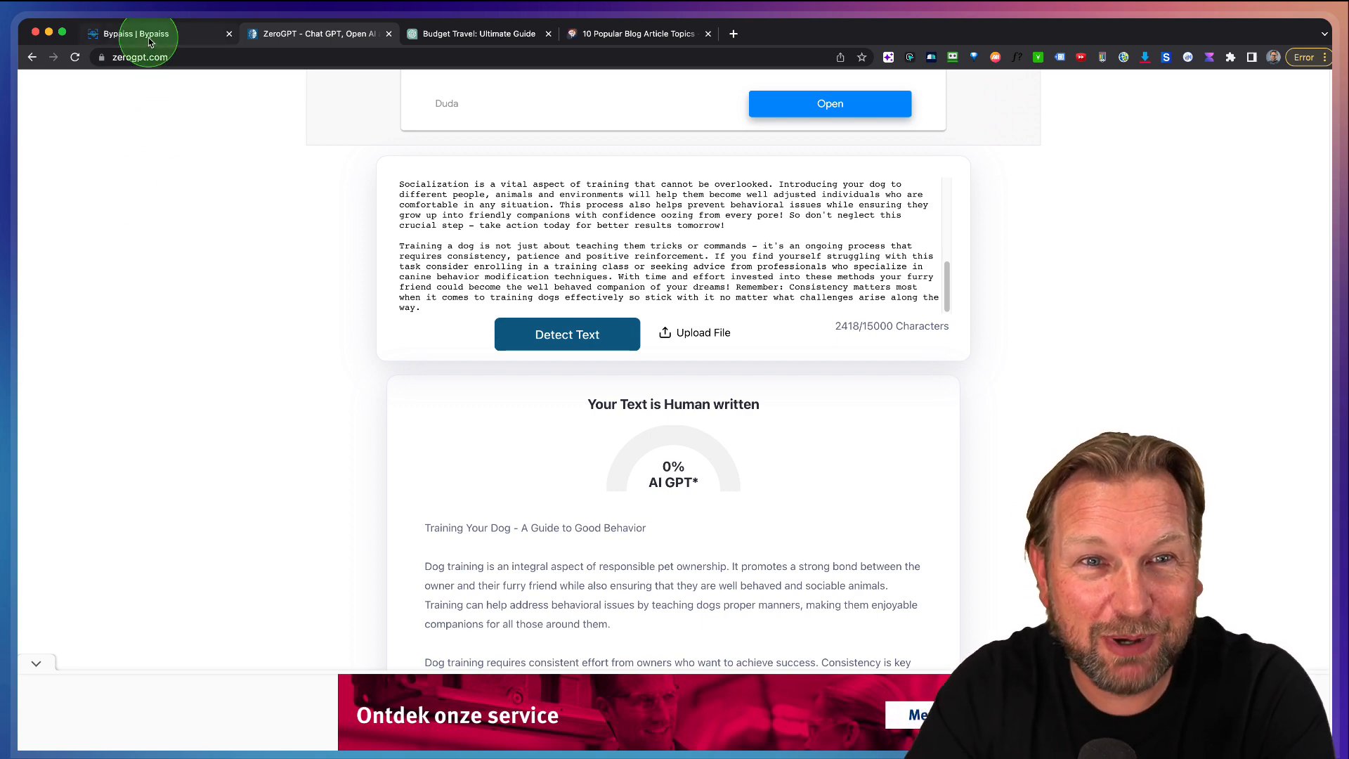
left_click(129, 33)
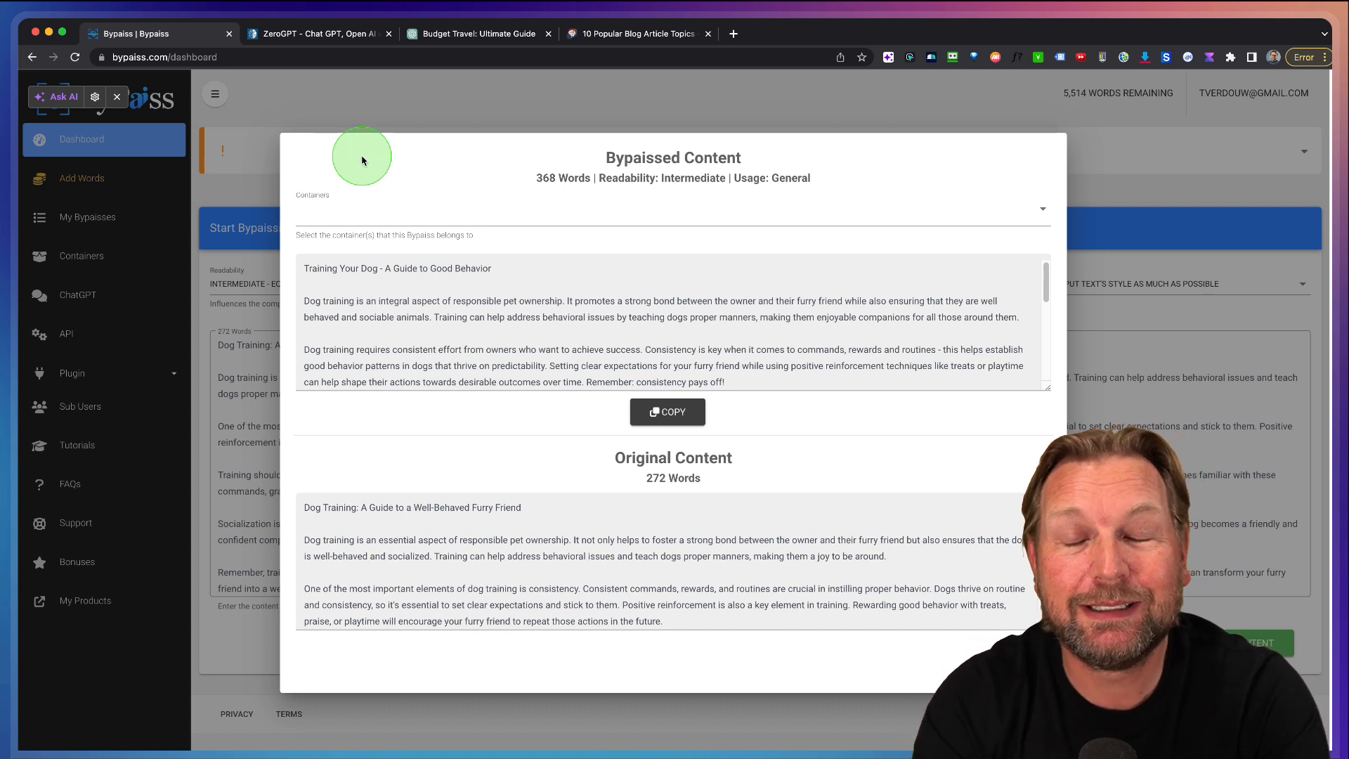
mouse_move(362, 160)
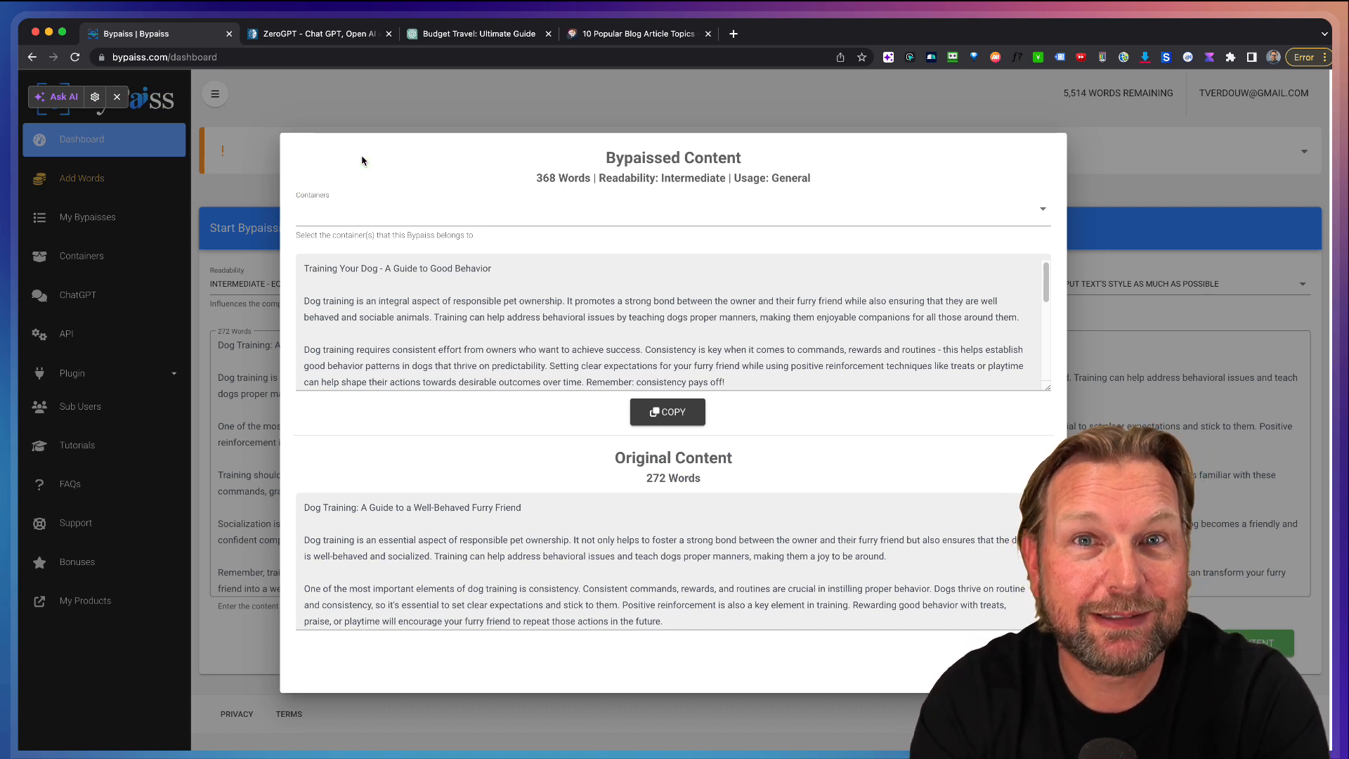